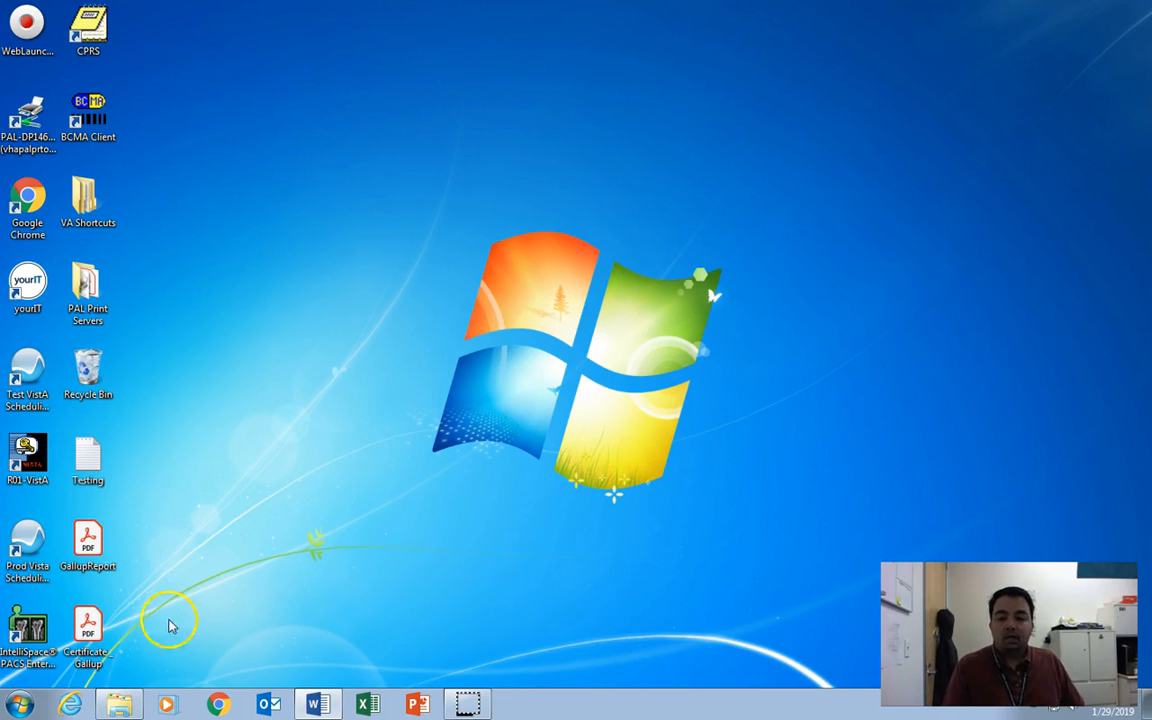
# Step: Launch Chrome and search the web for 'Gallup CliftonStrengthsFinder'
pyautogui.click(218, 704)
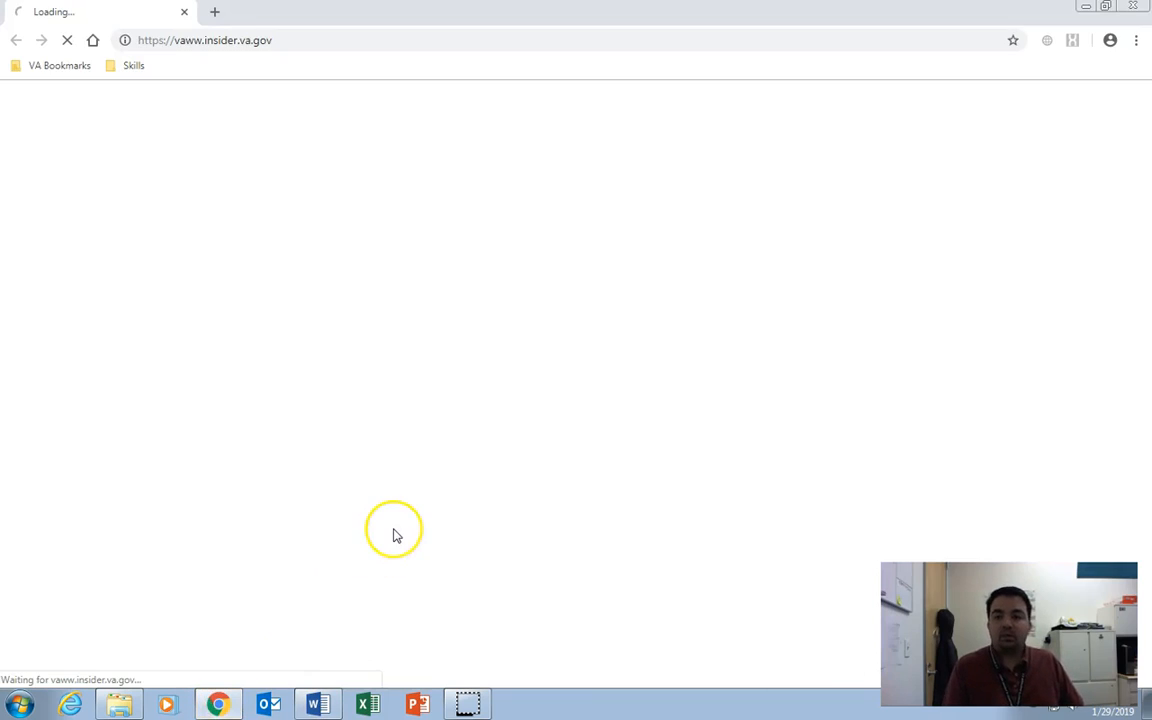
pyautogui.moveTo(396, 535)
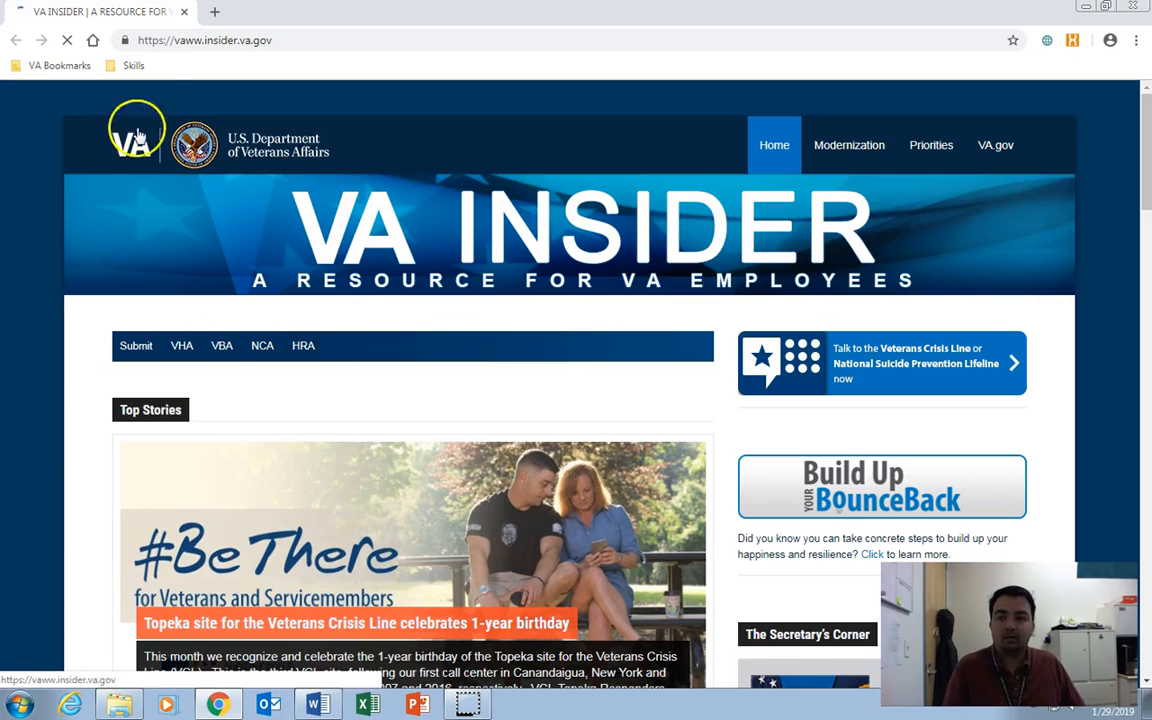
pyautogui.click(205, 40)
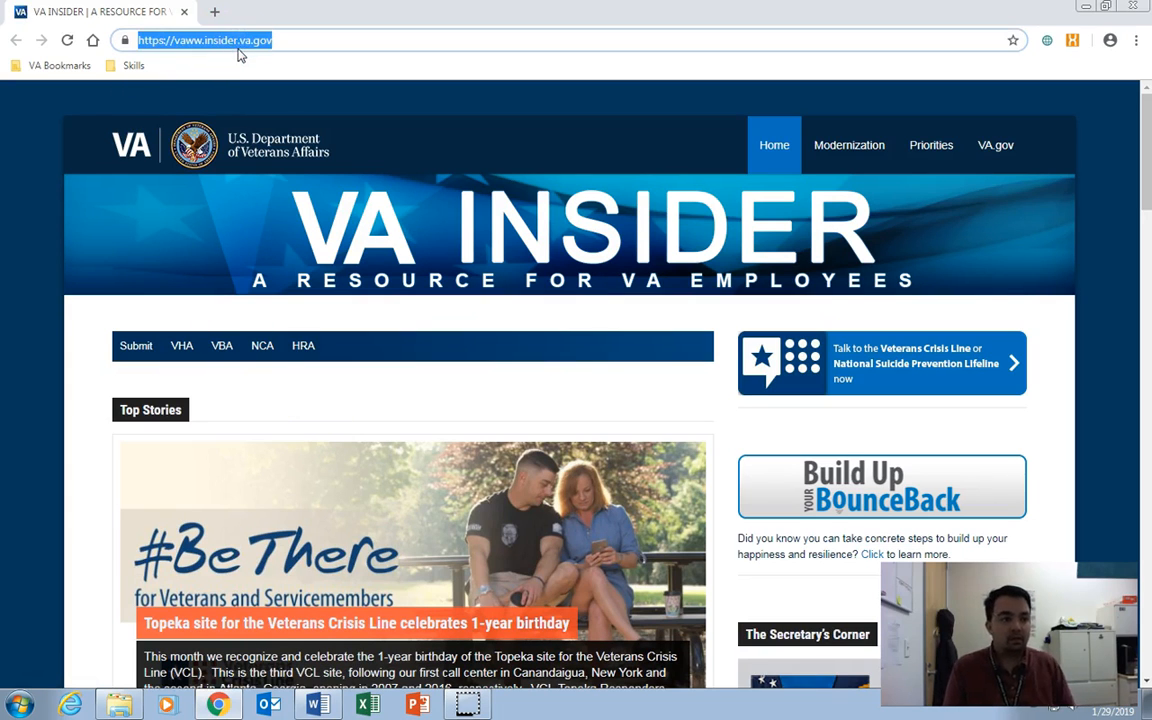
pyautogui.write('Gallup Cli')
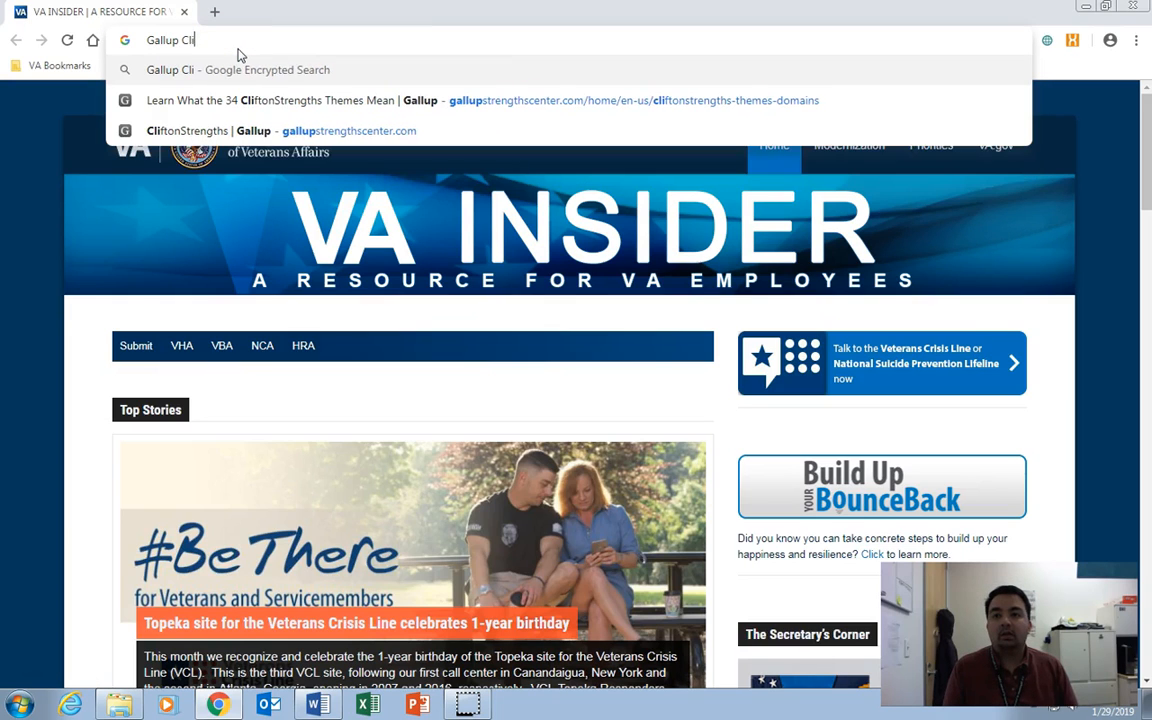
pyautogui.write('ftonS')
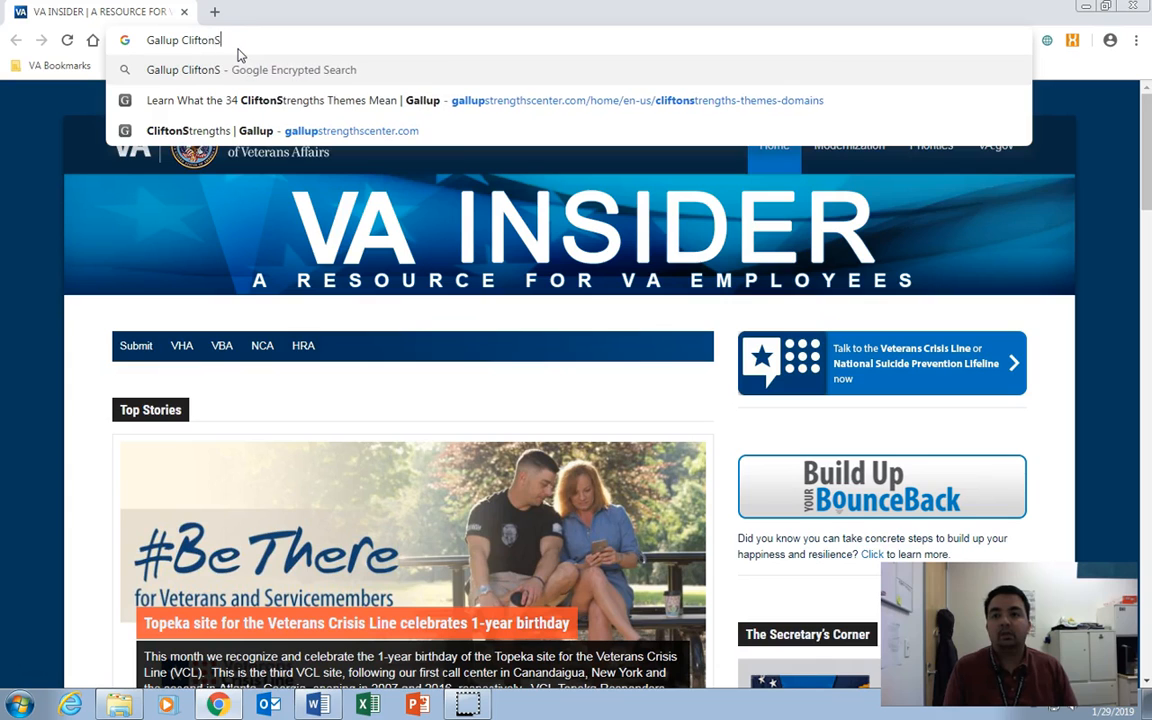
pyautogui.write('rengthsFinde')
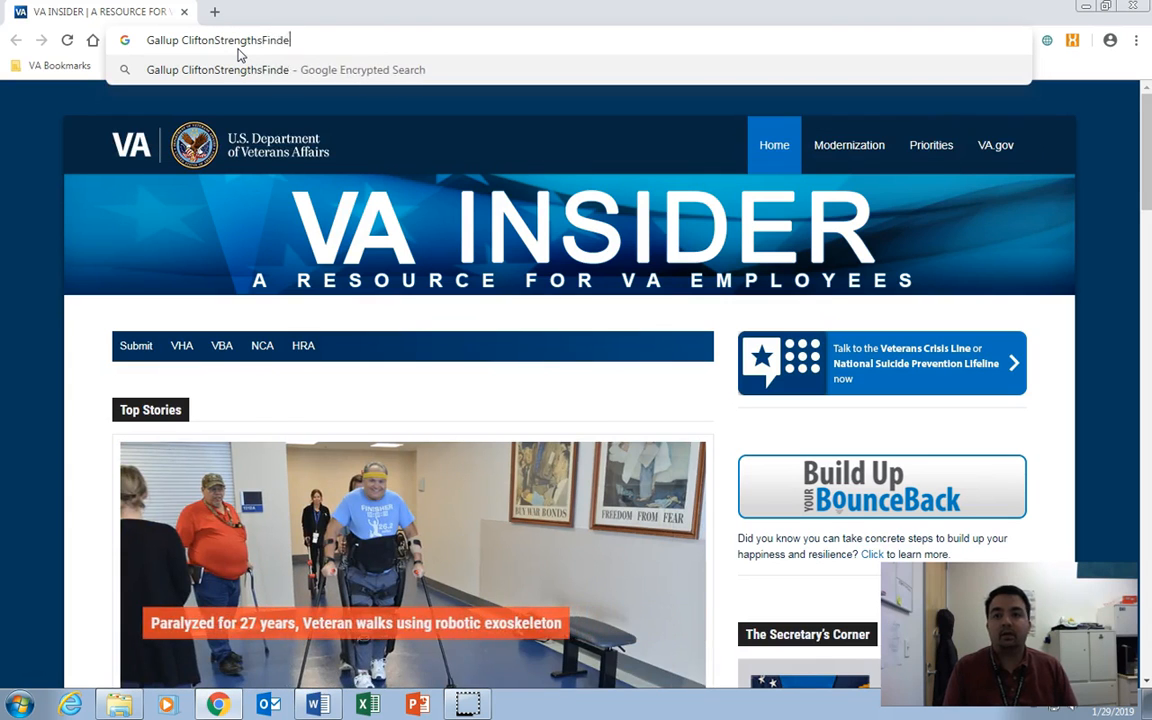
pyautogui.press('Return')
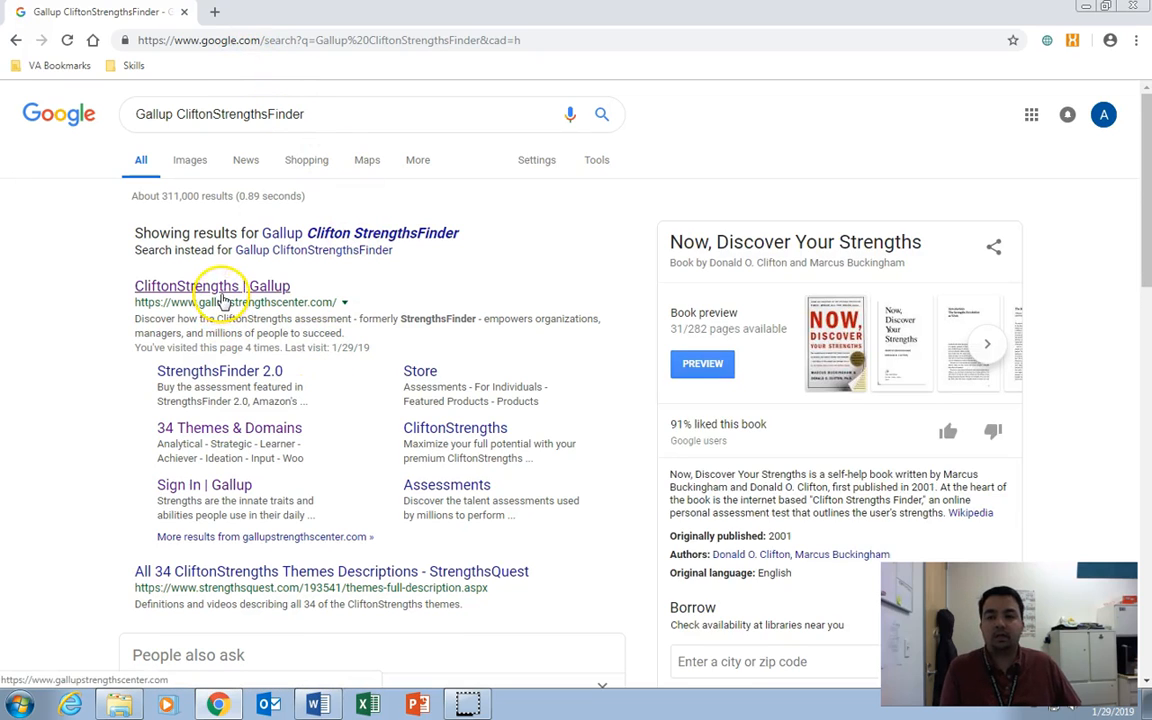
pyautogui.moveTo(277, 315)
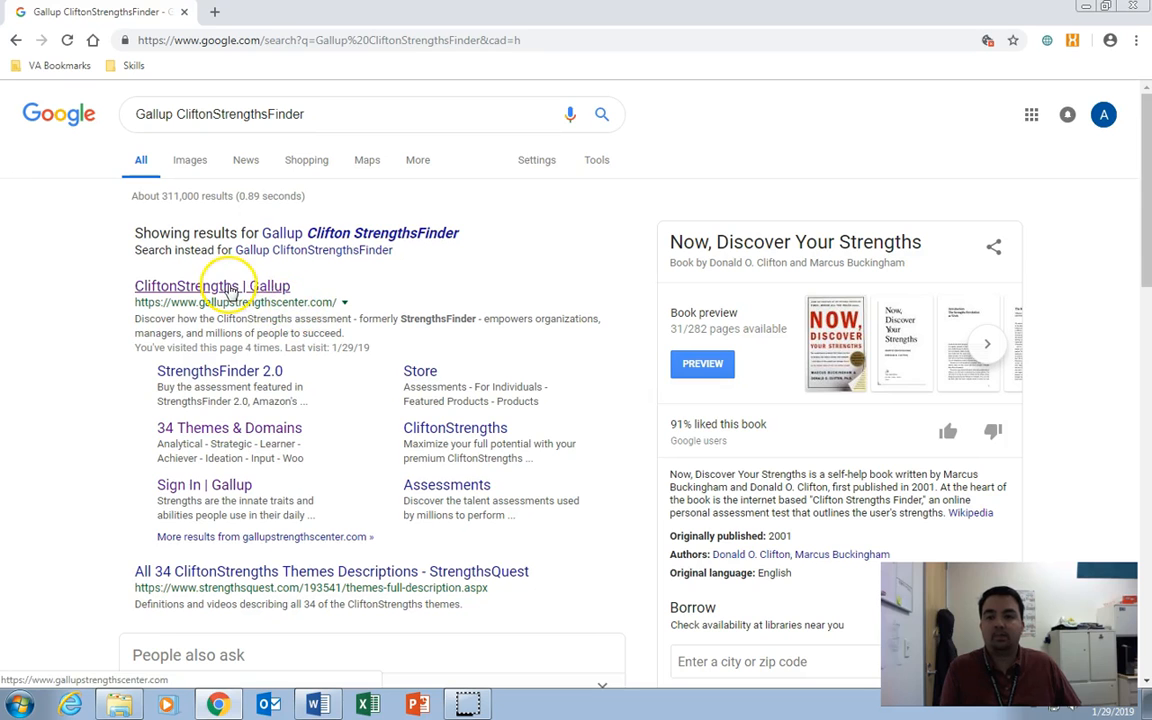
# Step: Open the 'CliftonStrengths | Gallup' result and go to its Sign In page
pyautogui.click(212, 286)
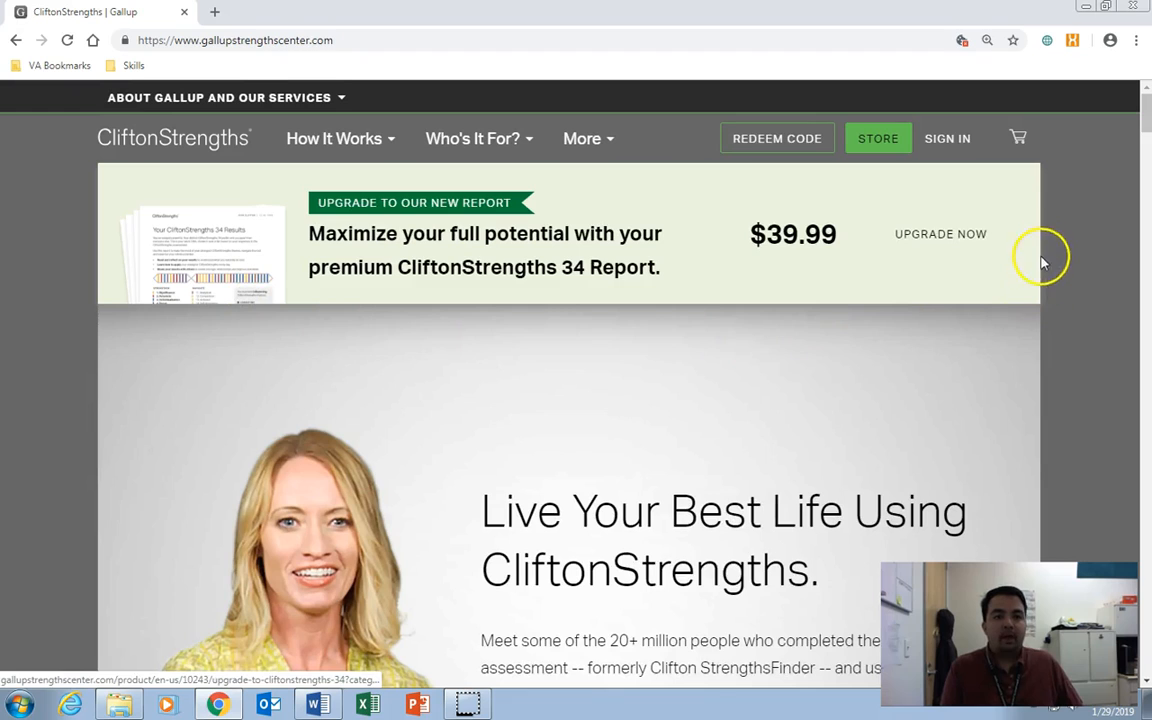
pyautogui.click(946, 138)
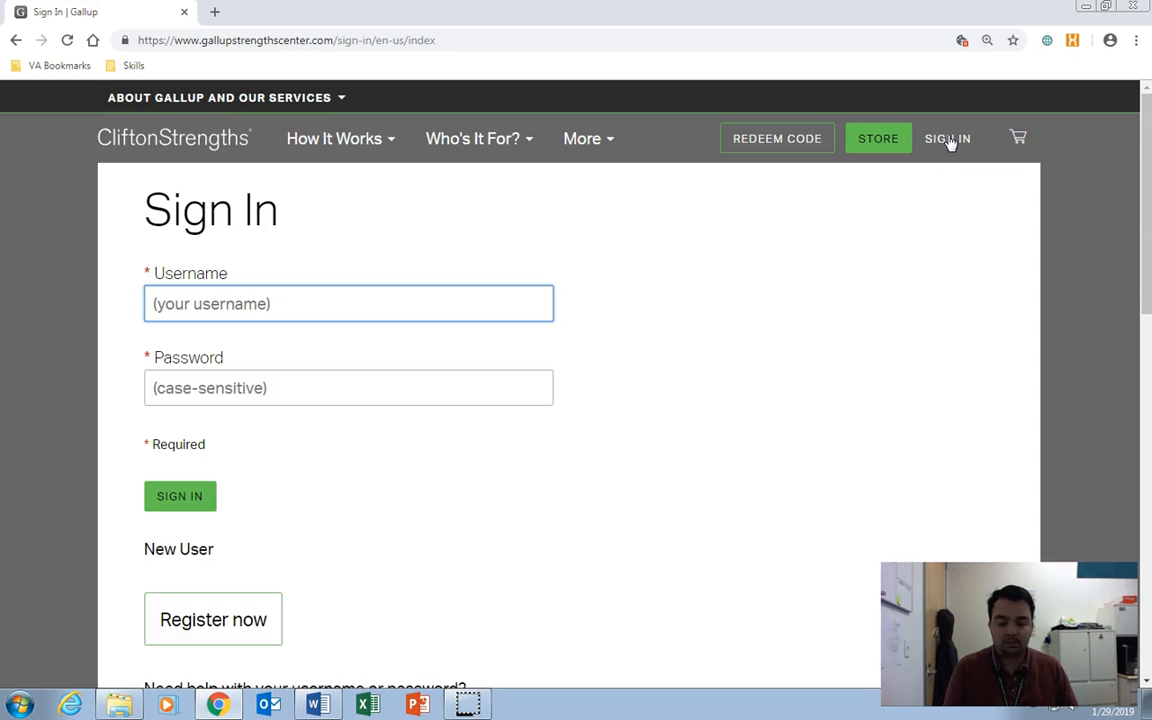
# Step: Sign in using the autofilled 'eugen' username suggestion and saved password
pyautogui.write('eugen')
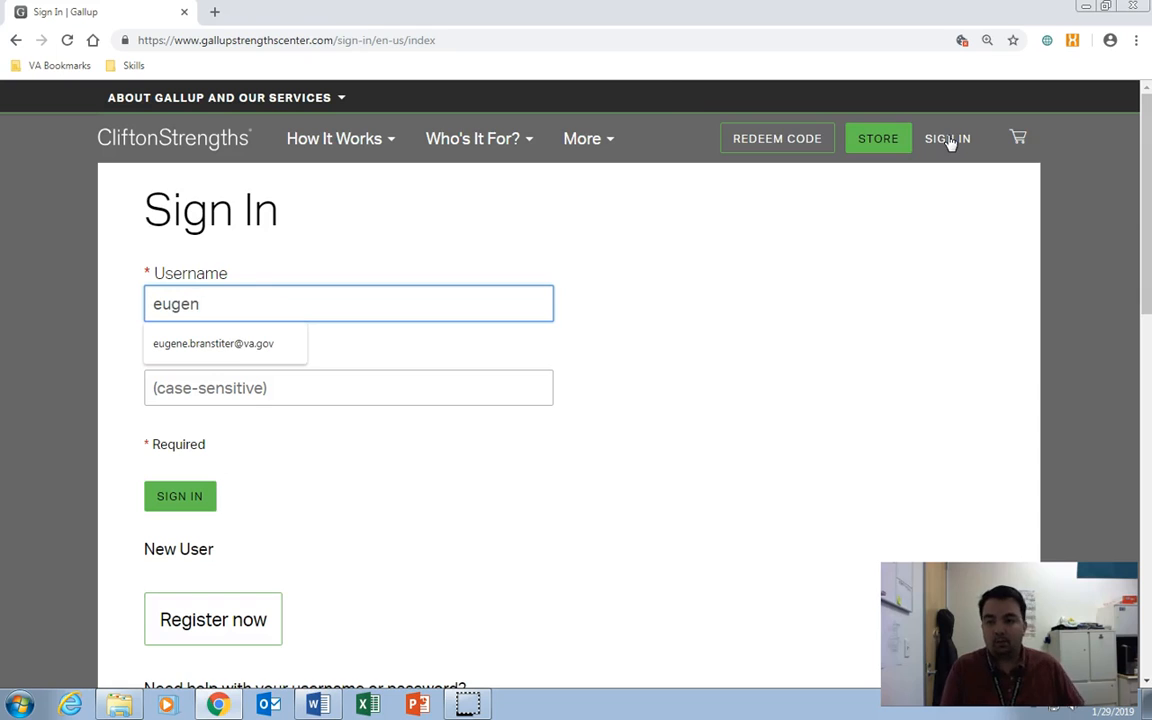
pyautogui.click(213, 343)
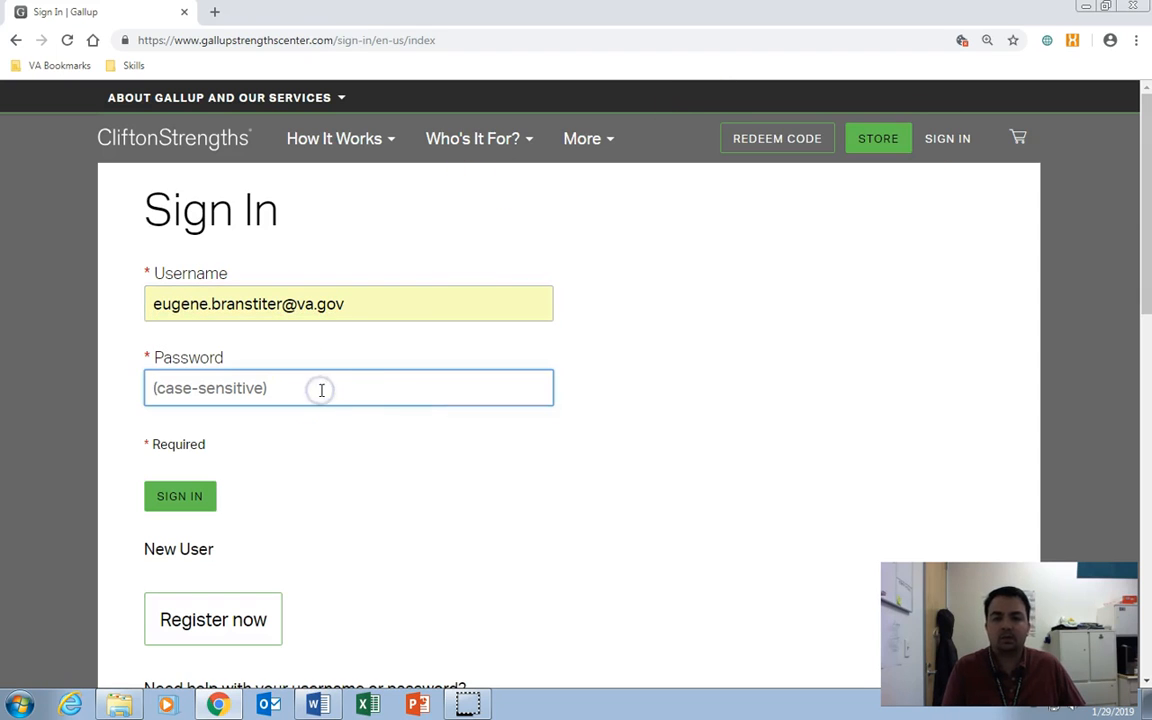
pyautogui.moveTo(601, 428)
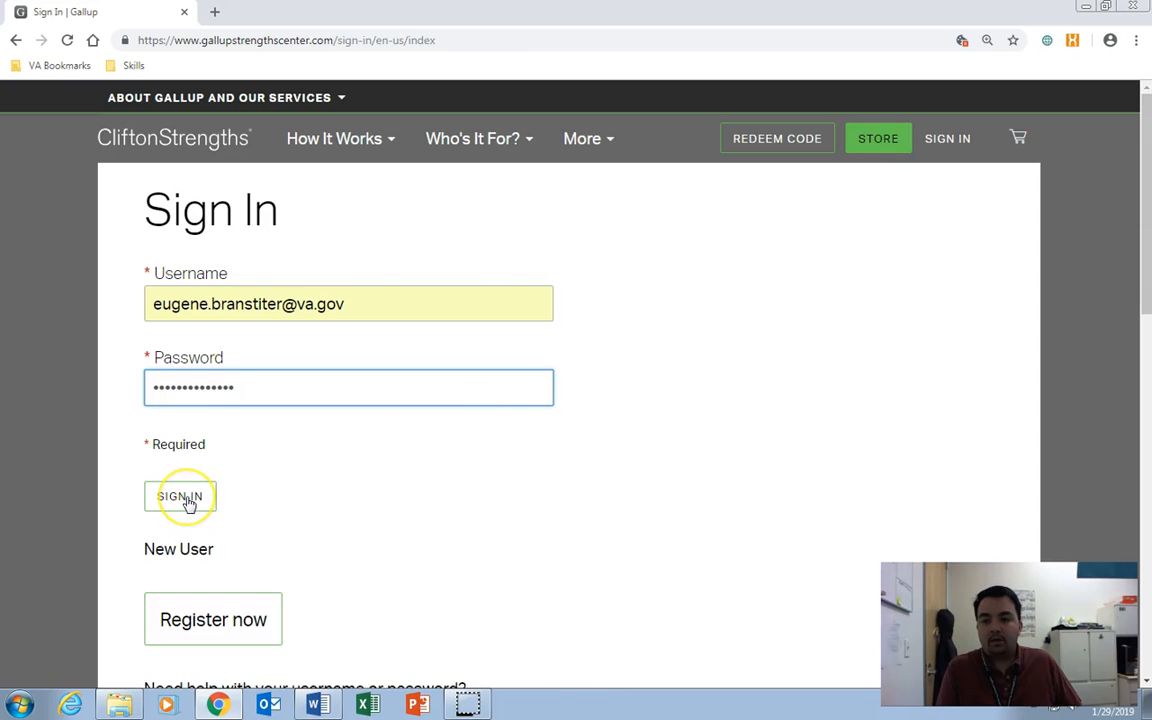
pyautogui.click(180, 496)
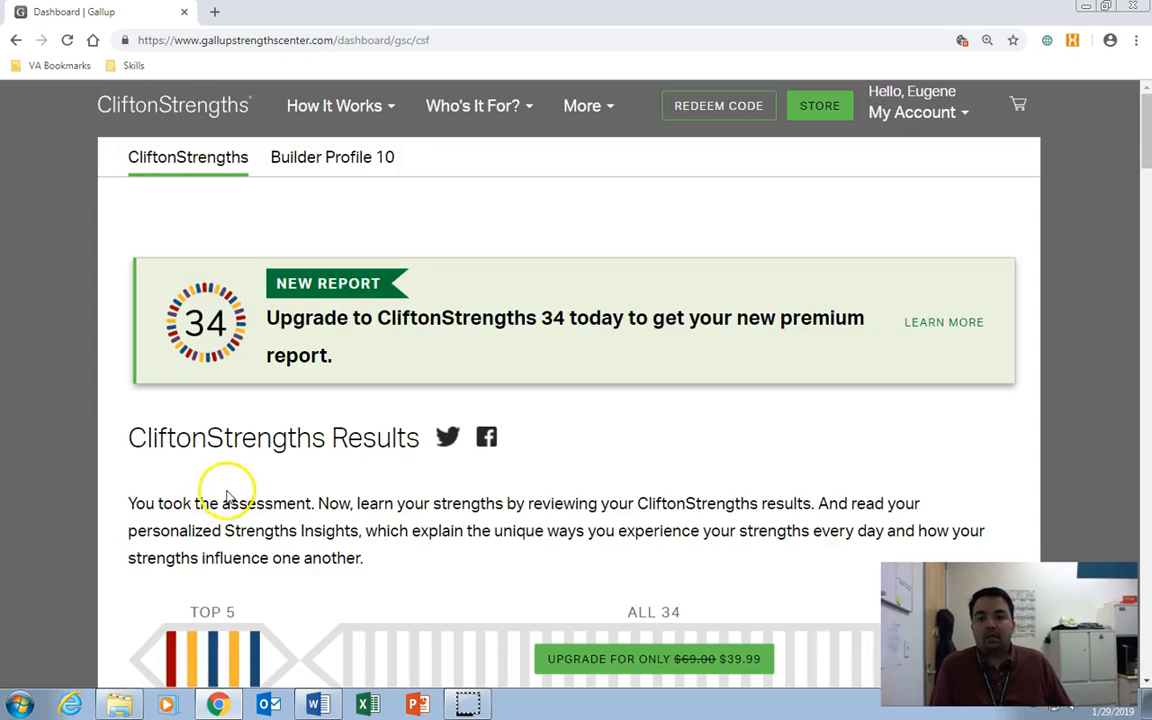
# Step: Scroll to the results list: Context, Activator, Adaptability, Woo and Empathy
pyautogui.scroll(-3)
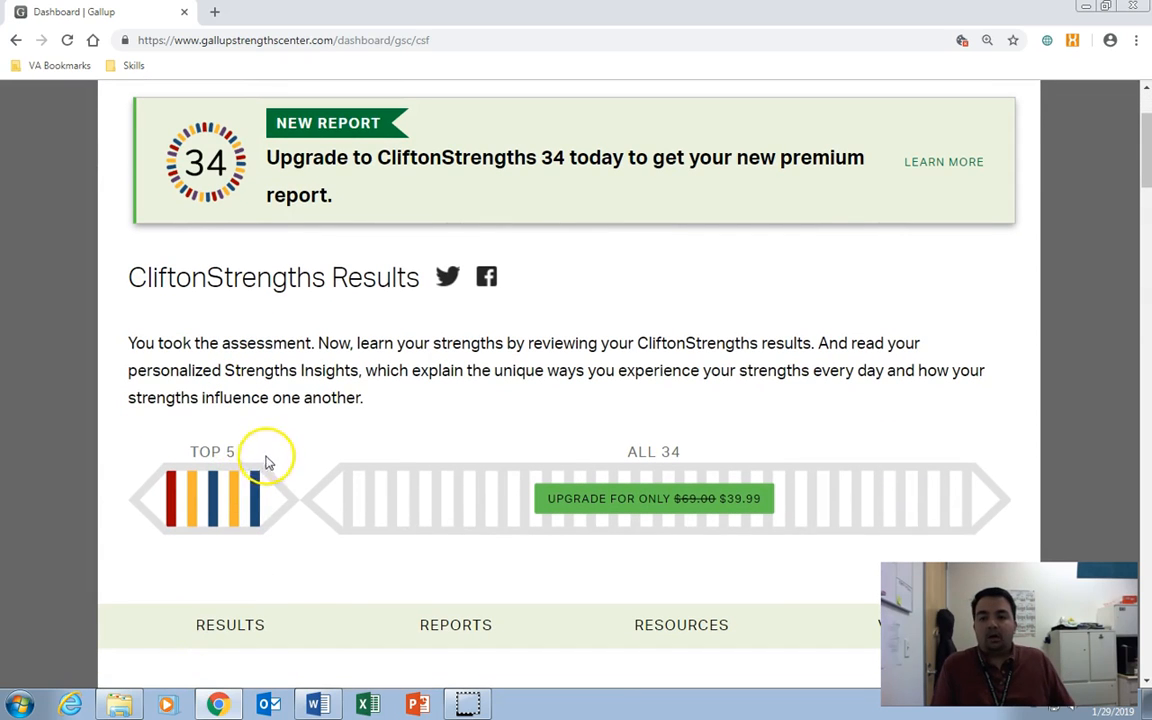
pyautogui.moveTo(269, 559)
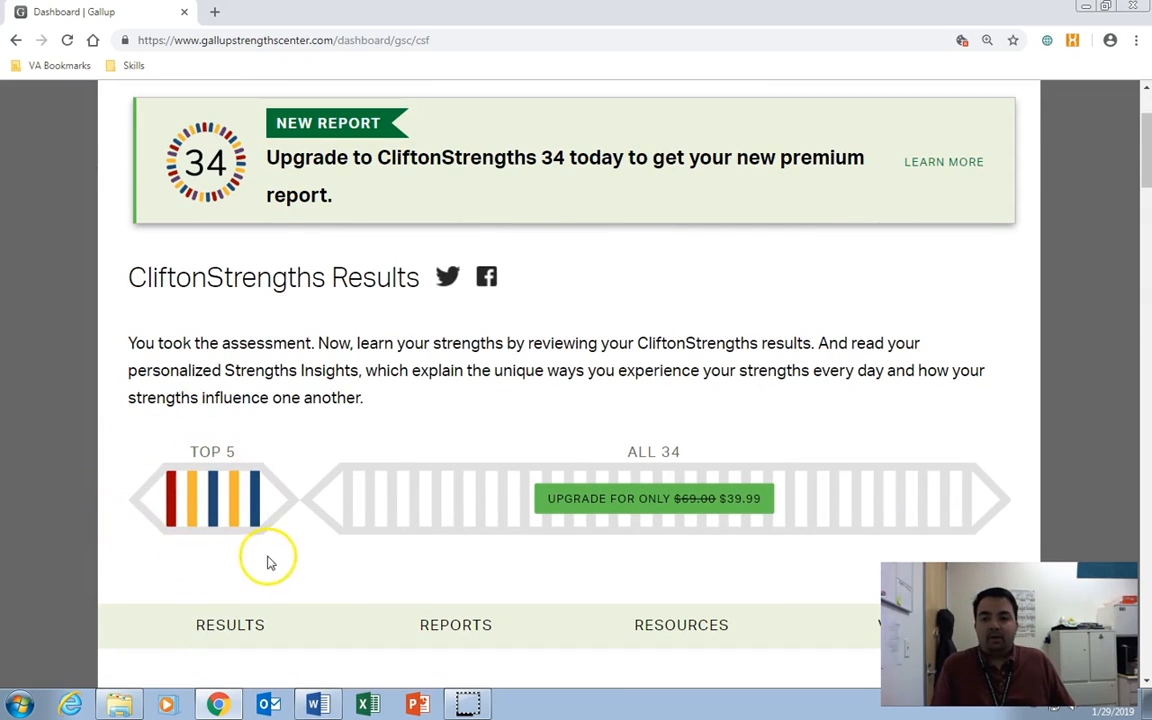
pyautogui.moveTo(308, 524)
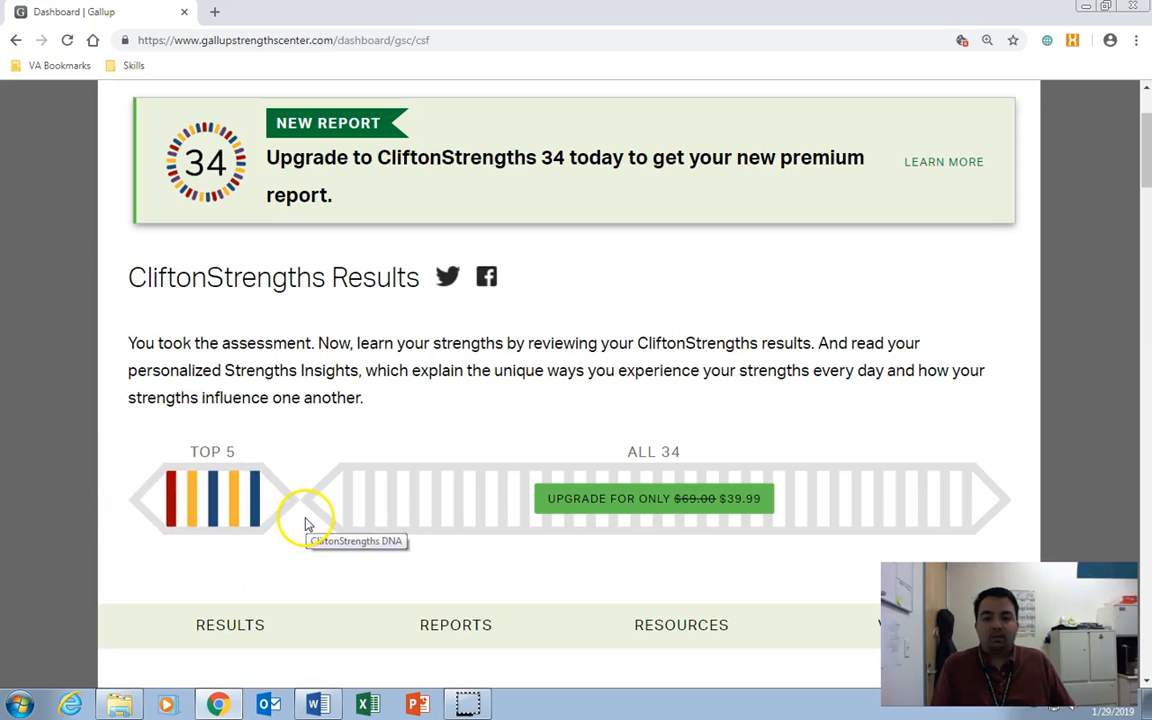
pyautogui.moveTo(657, 550)
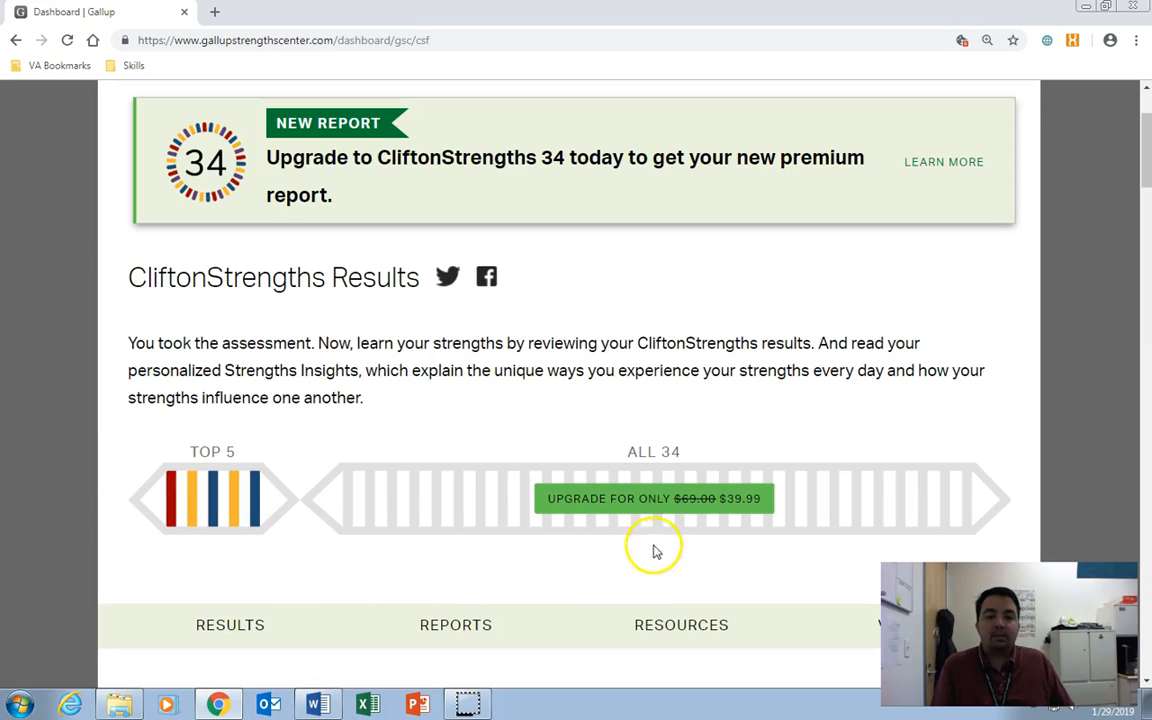
pyautogui.moveTo(710, 540)
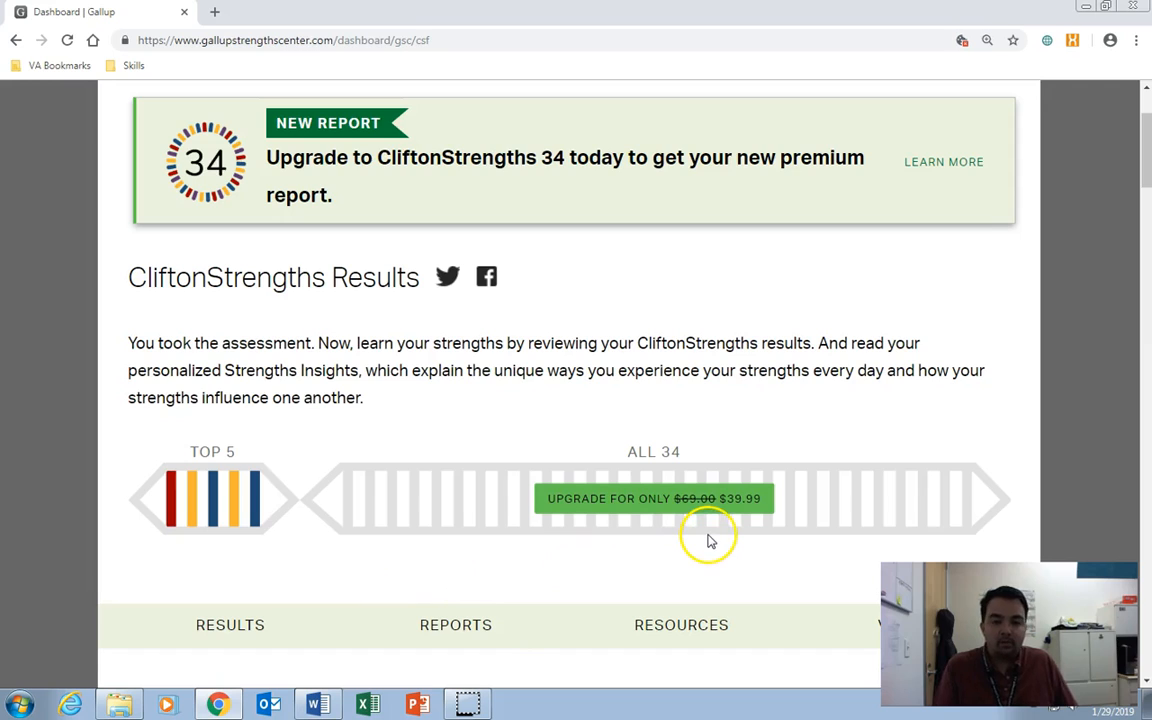
pyautogui.moveTo(560, 430)
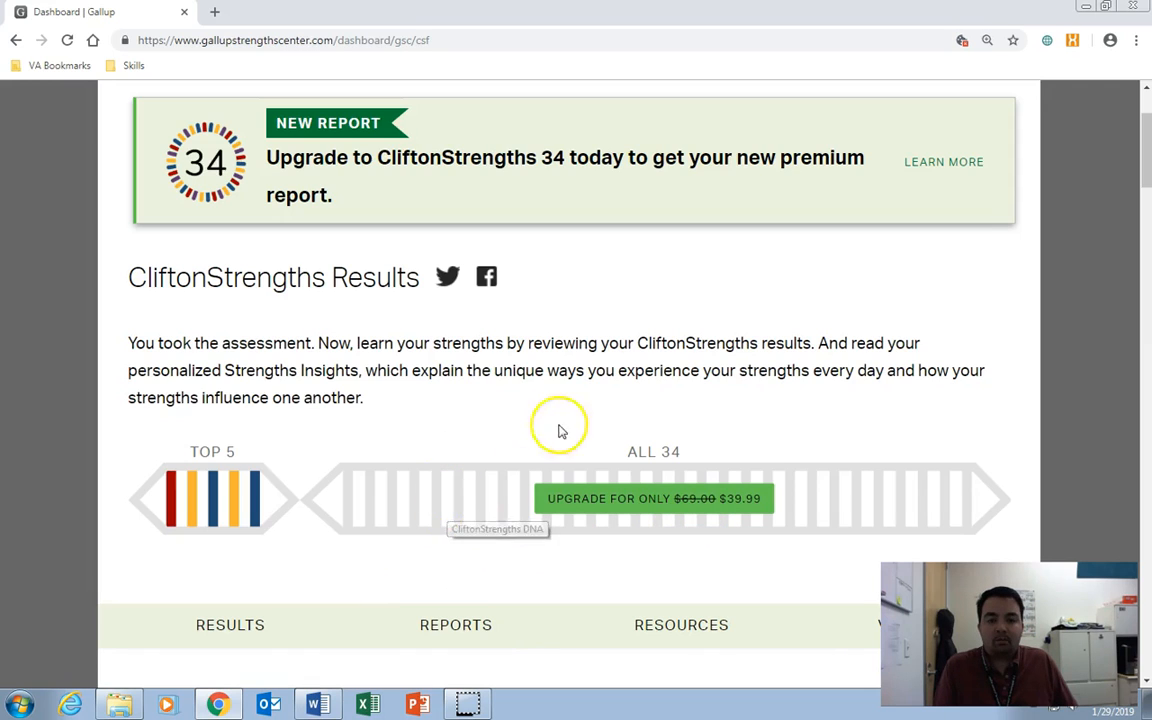
pyautogui.moveTo(664, 565)
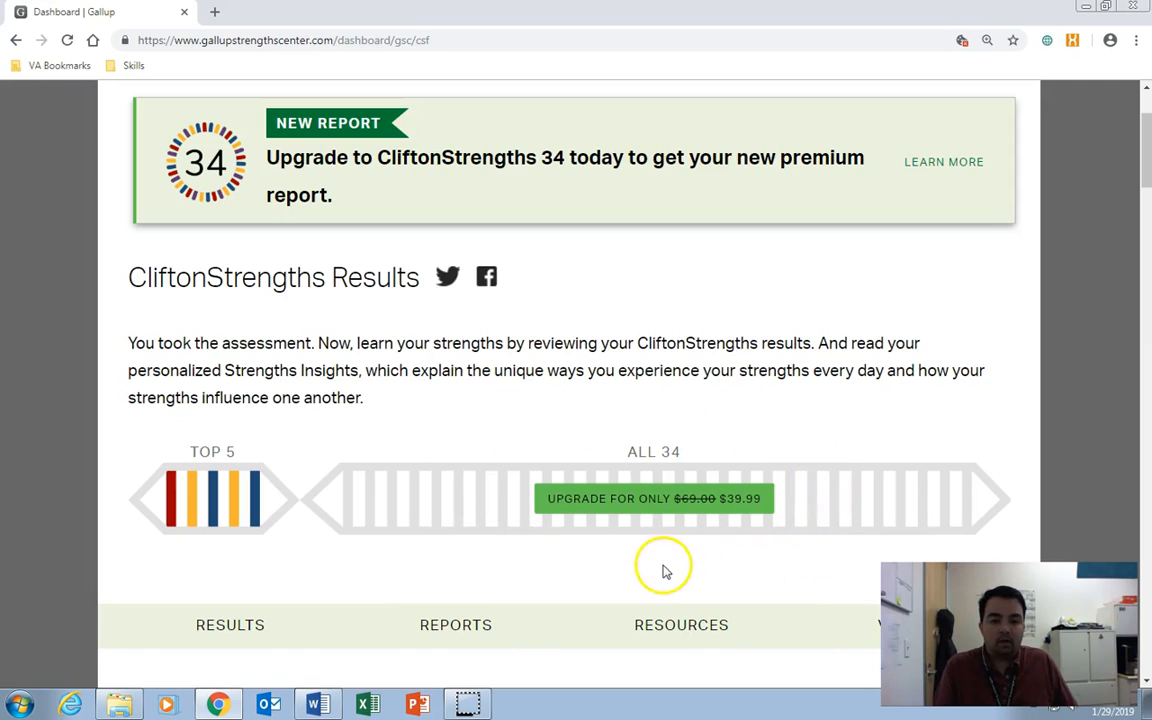
pyautogui.moveTo(530, 545)
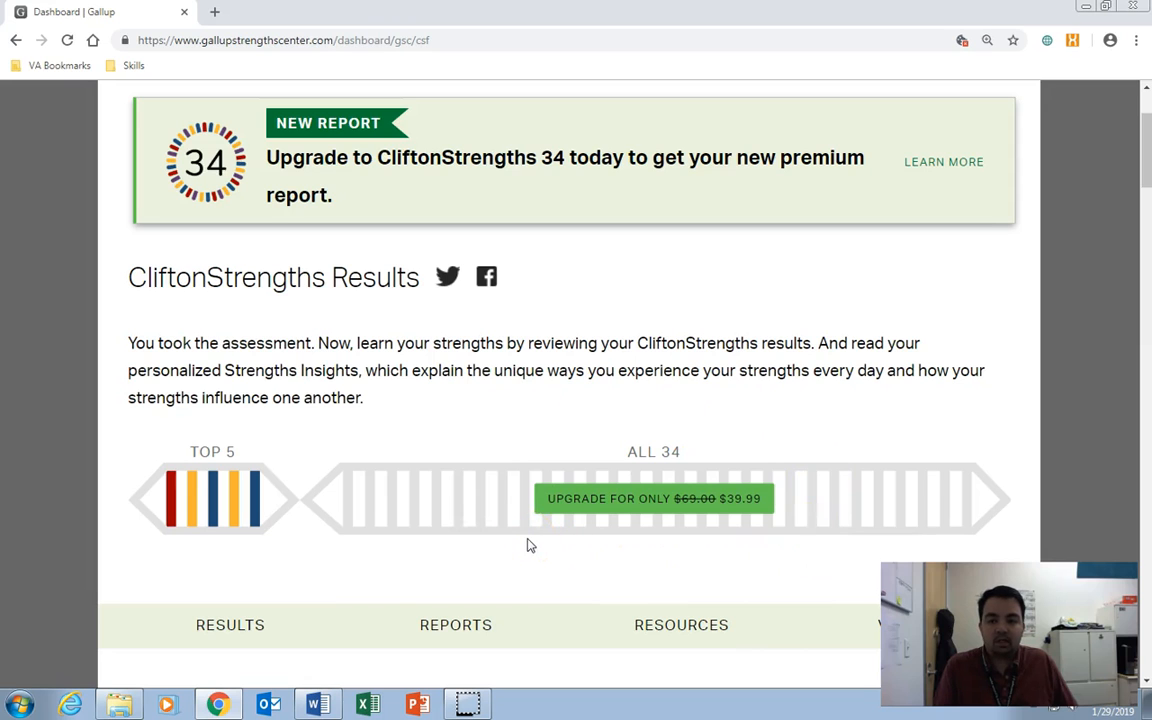
pyautogui.scroll(-3)
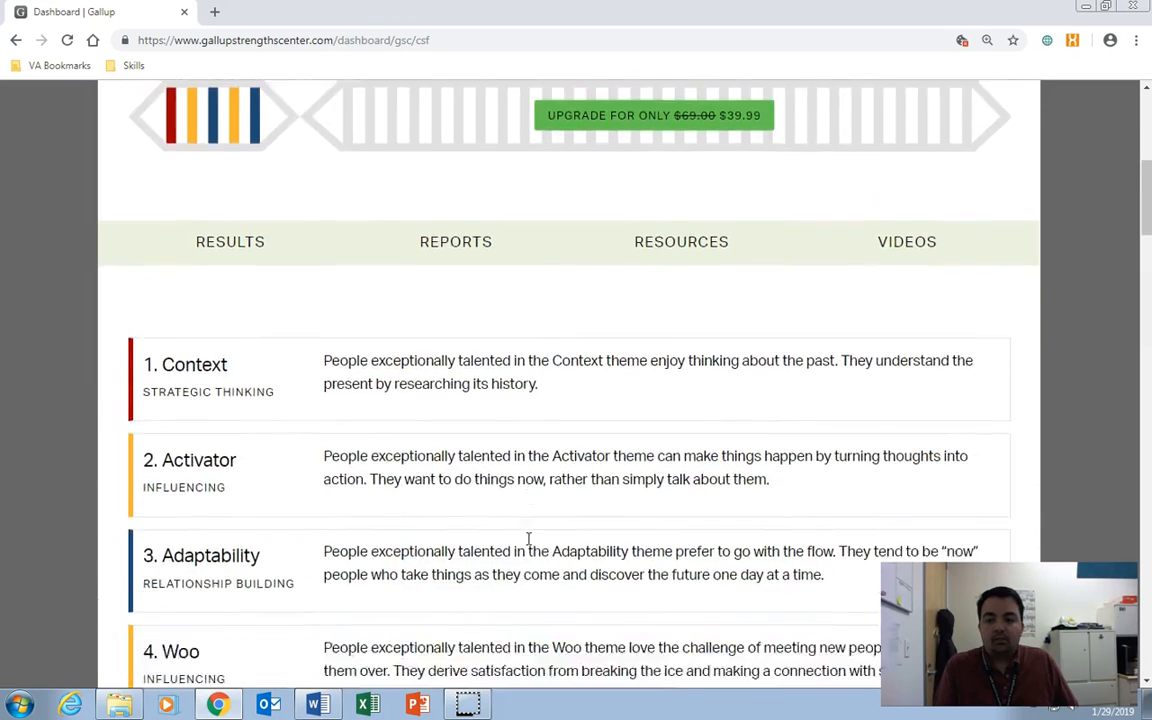
pyautogui.scroll(-3)
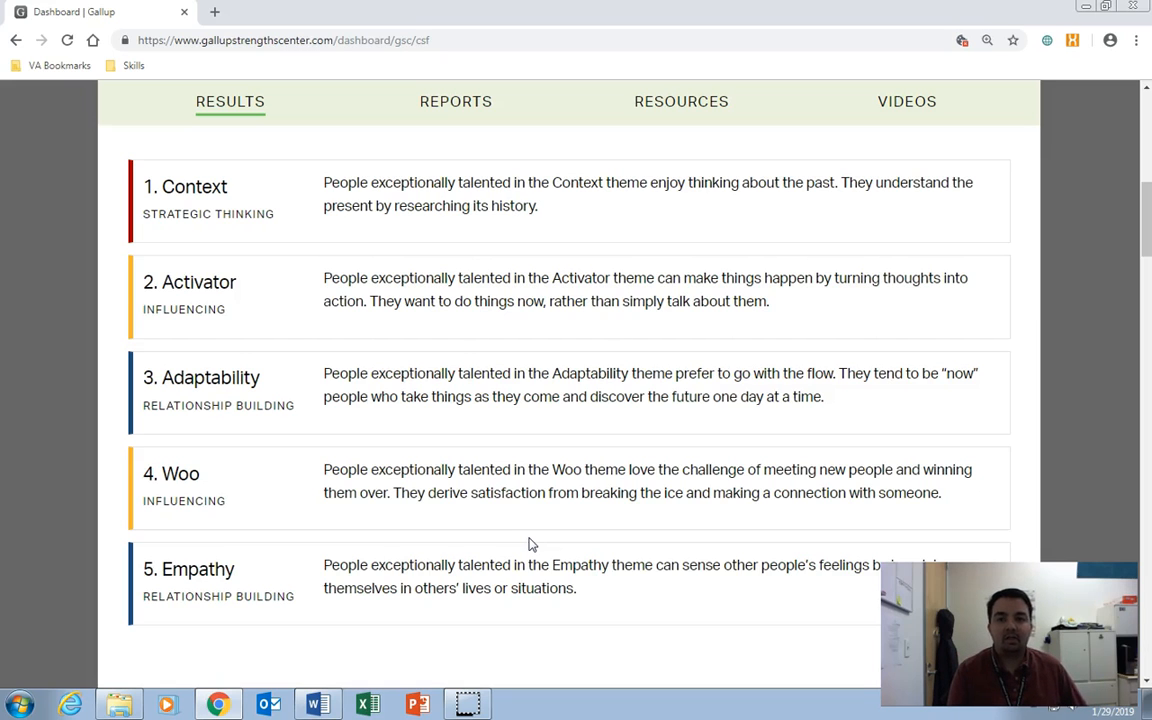
# Step: Scroll down to Reports and Tools and open the Signature Themes Report PDF
pyautogui.scroll(-3)
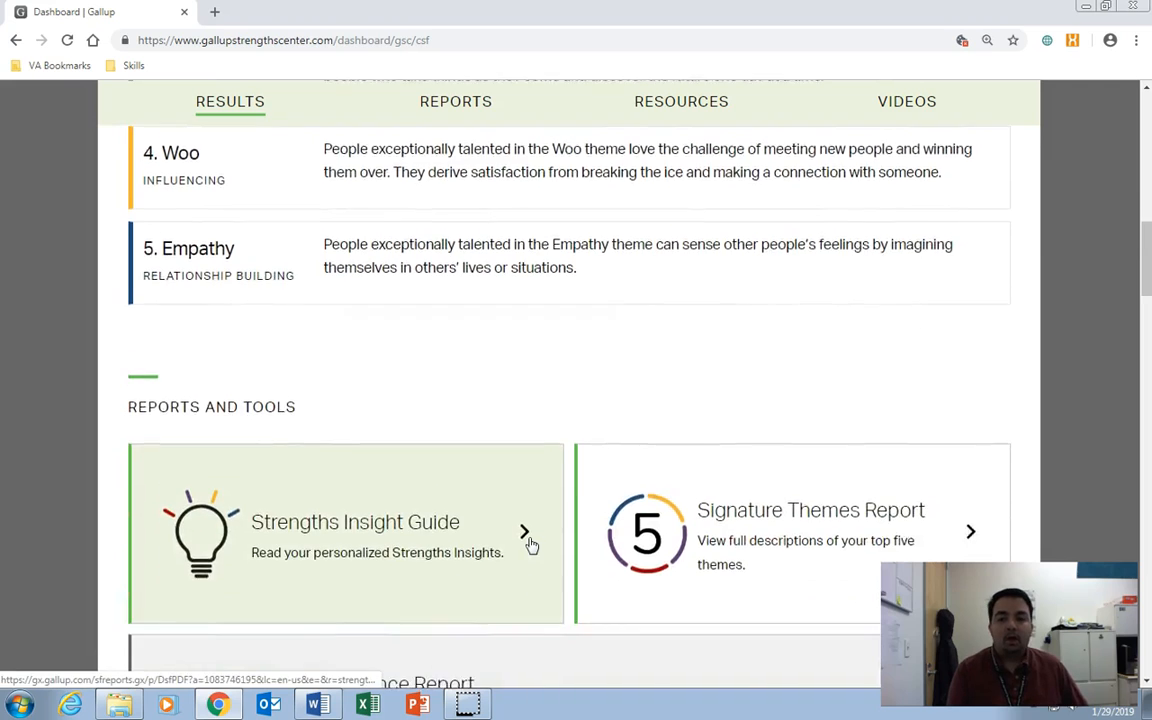
pyautogui.scroll(-3)
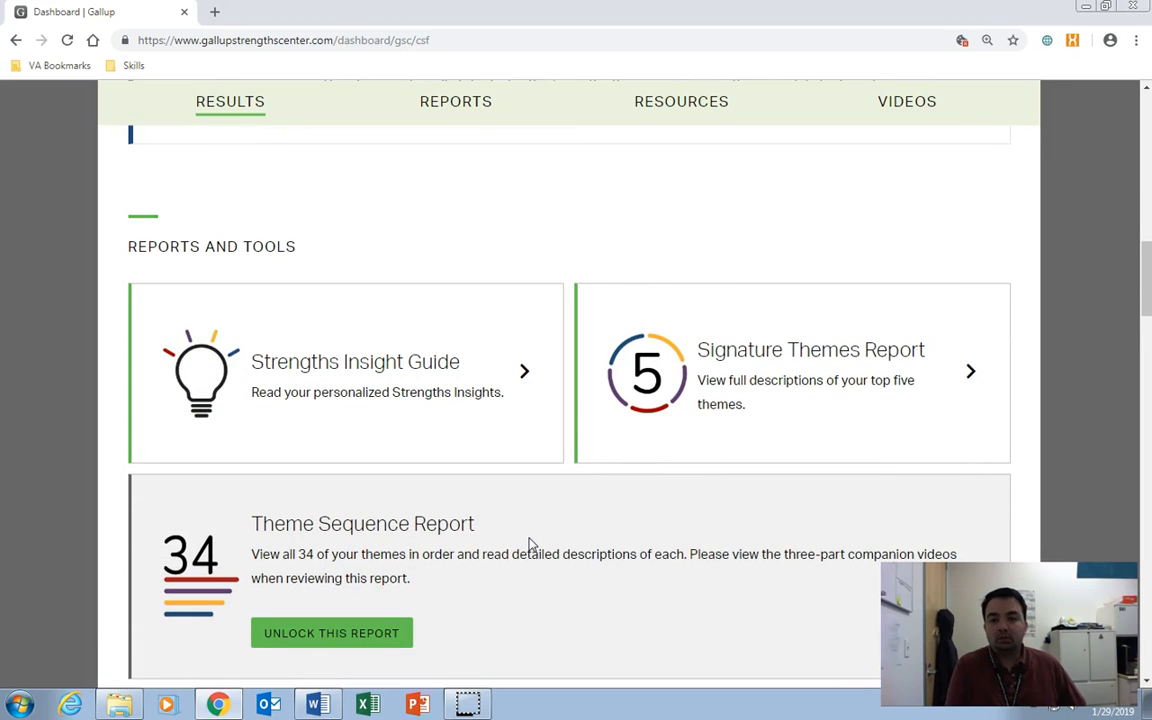
pyautogui.moveTo(319, 417)
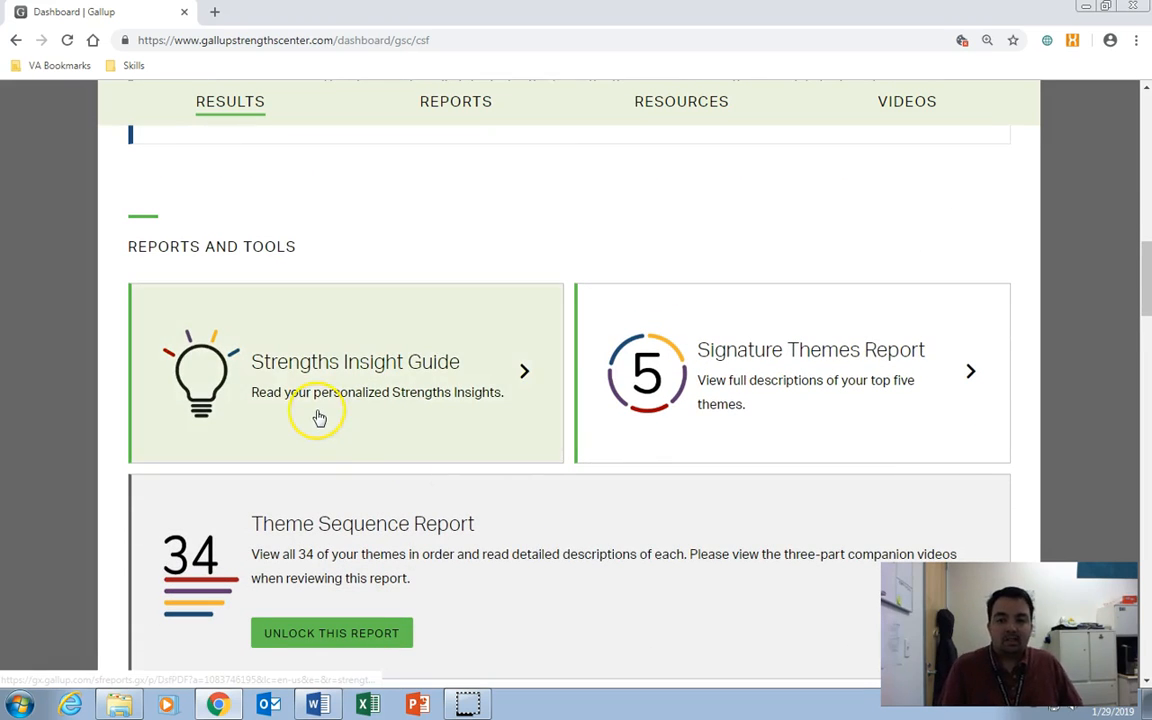
pyautogui.moveTo(665, 470)
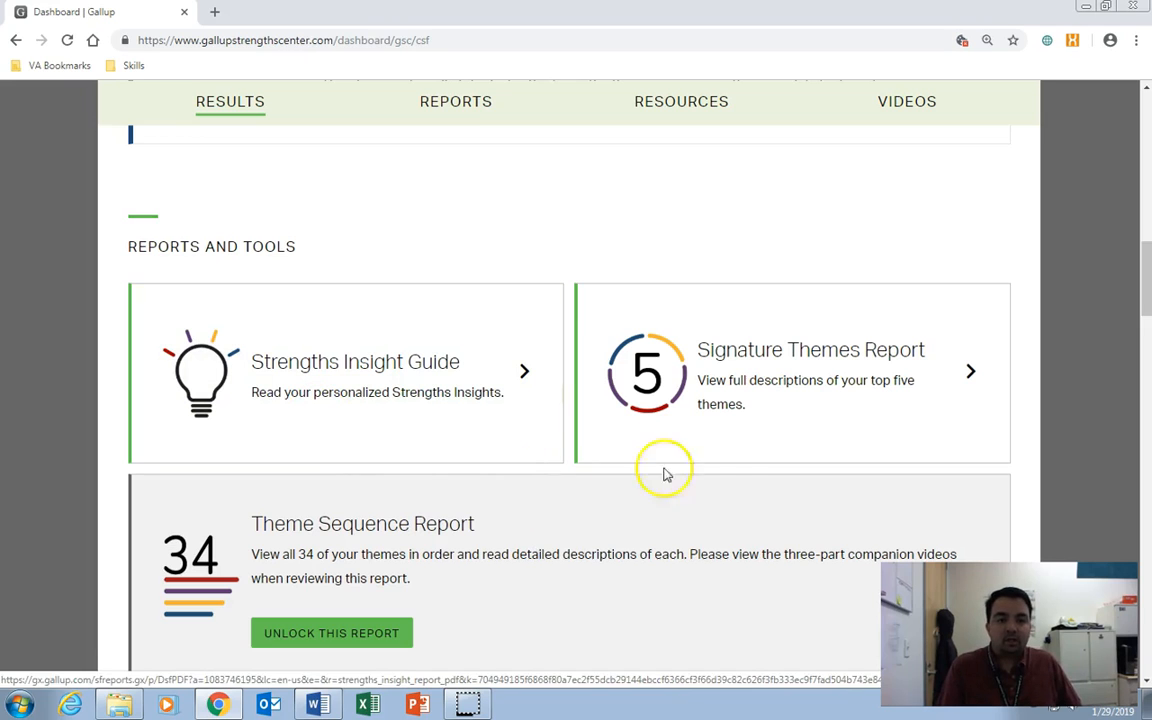
pyautogui.moveTo(819, 429)
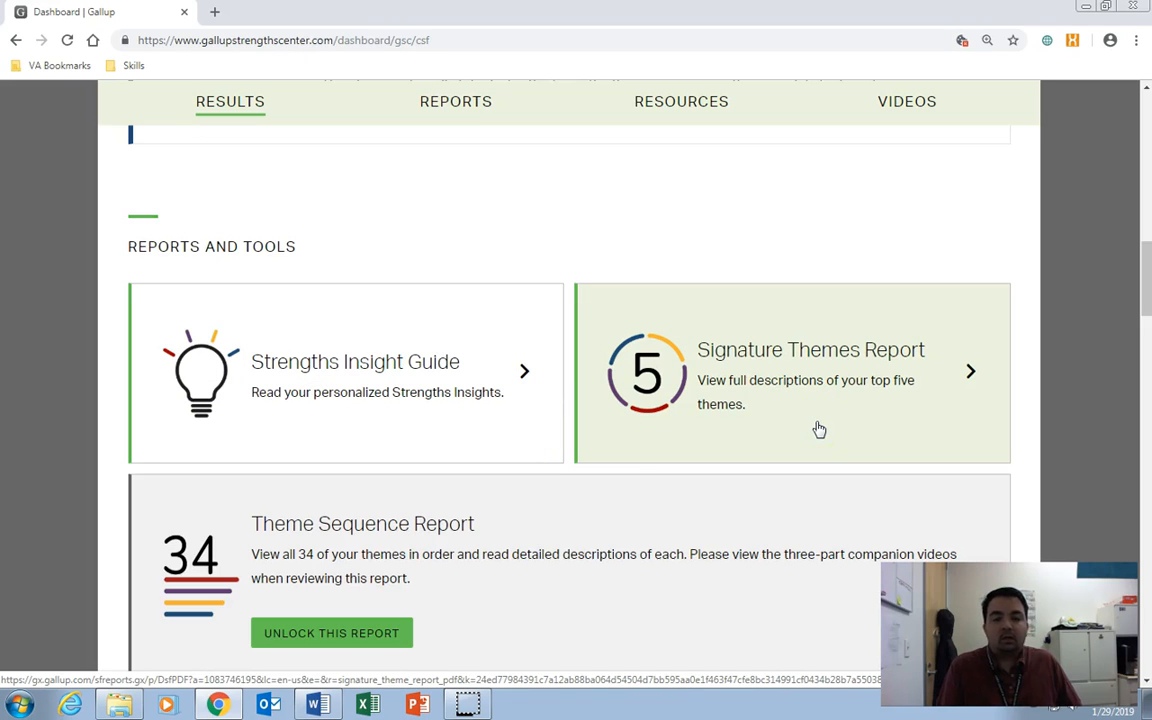
pyautogui.moveTo(640, 393)
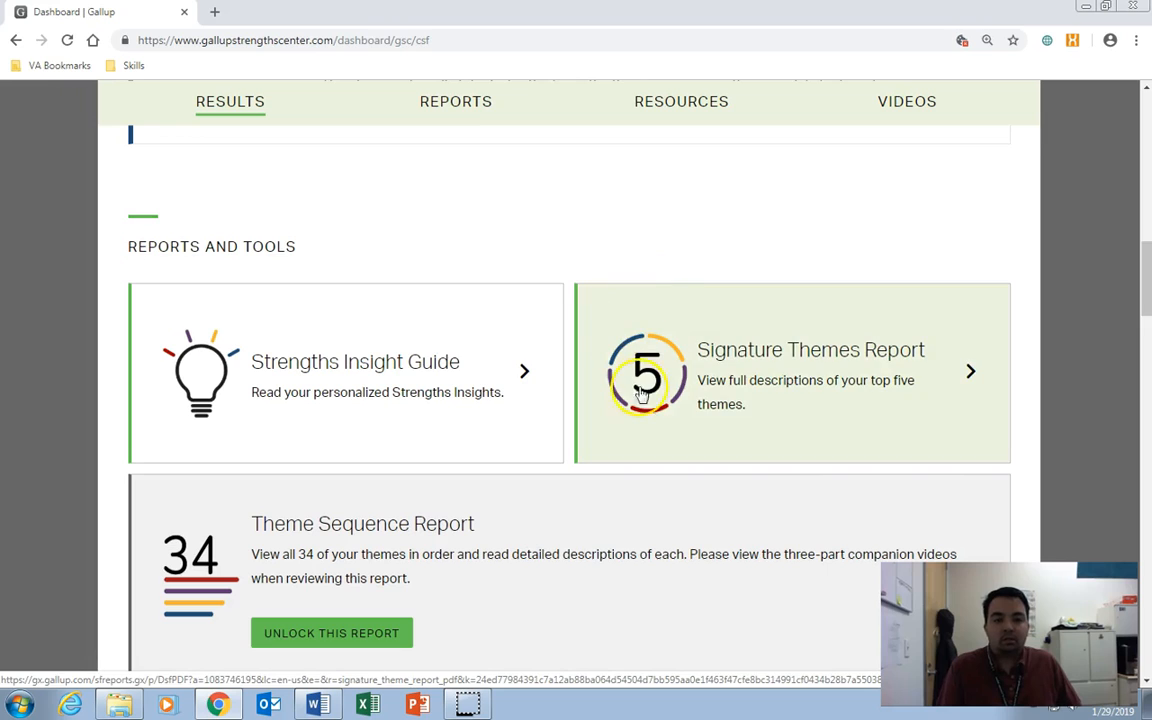
pyautogui.click(790, 372)
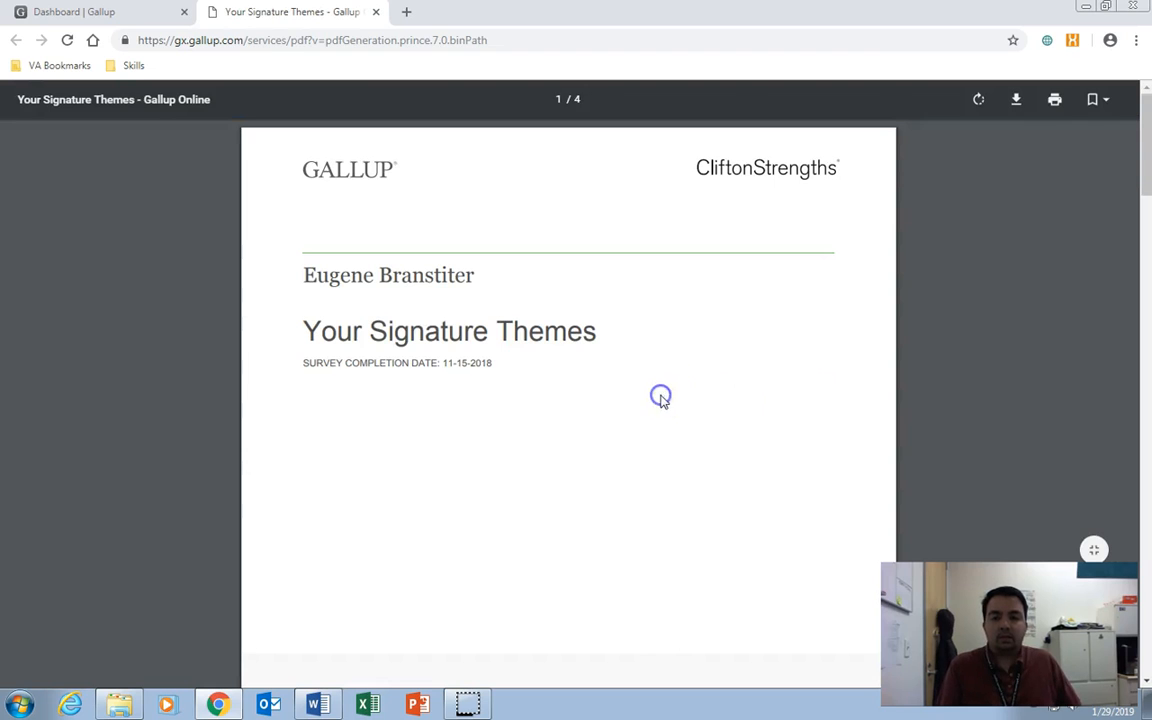
# Step: Scroll through the Signature Themes Report PDF, then close its tab
pyautogui.scroll(-3)
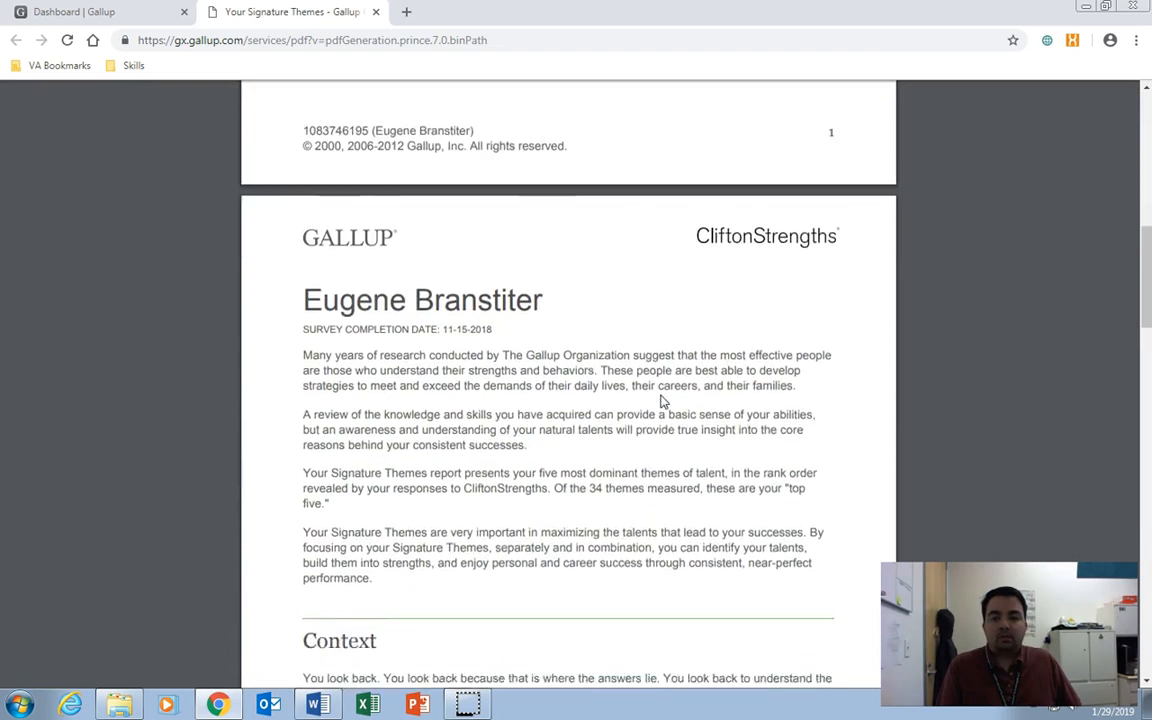
pyautogui.scroll(-3)
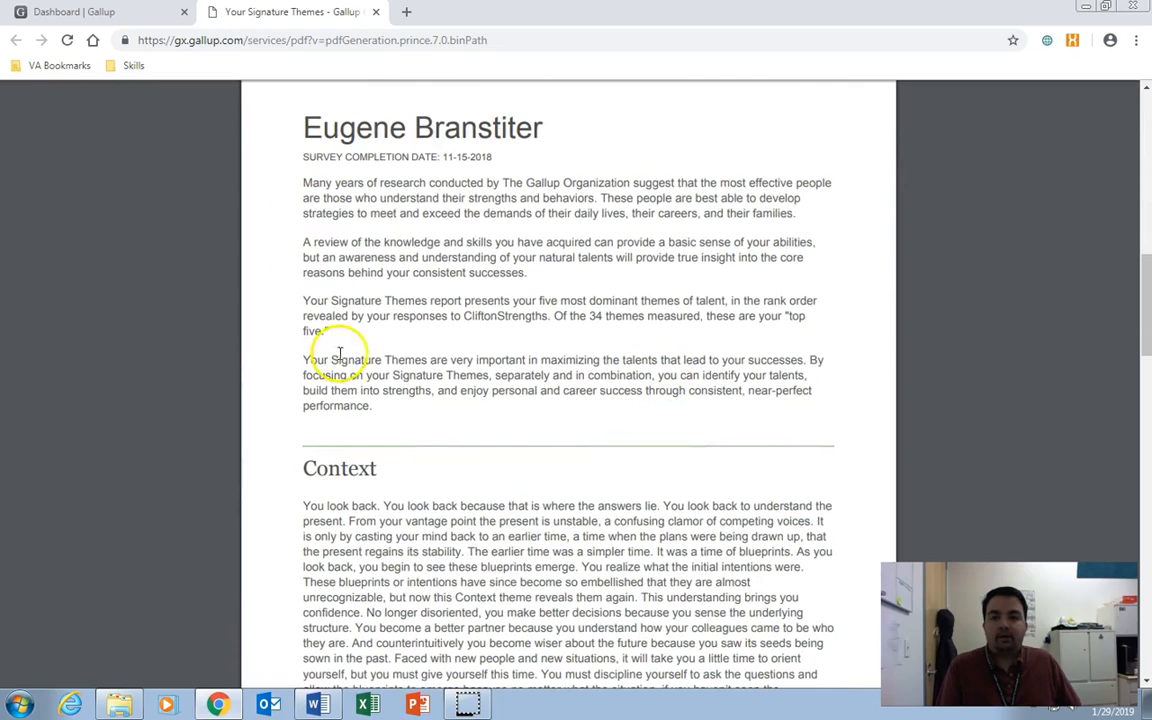
pyautogui.scroll(-3)
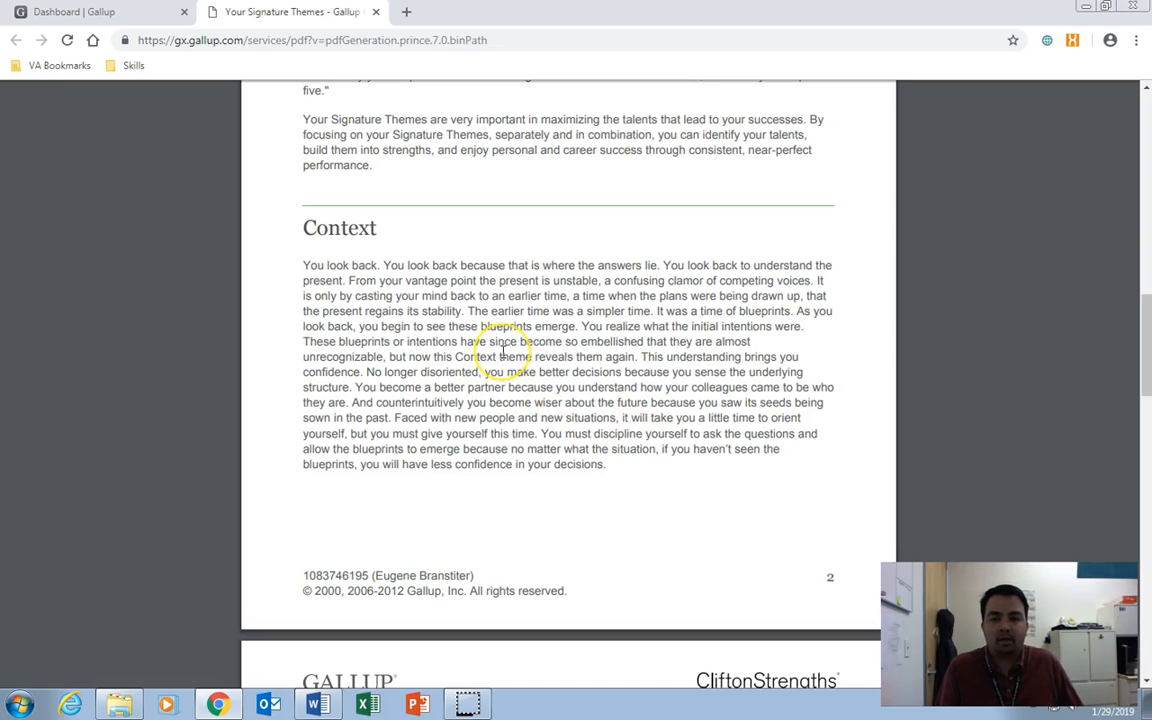
pyautogui.scroll(-3)
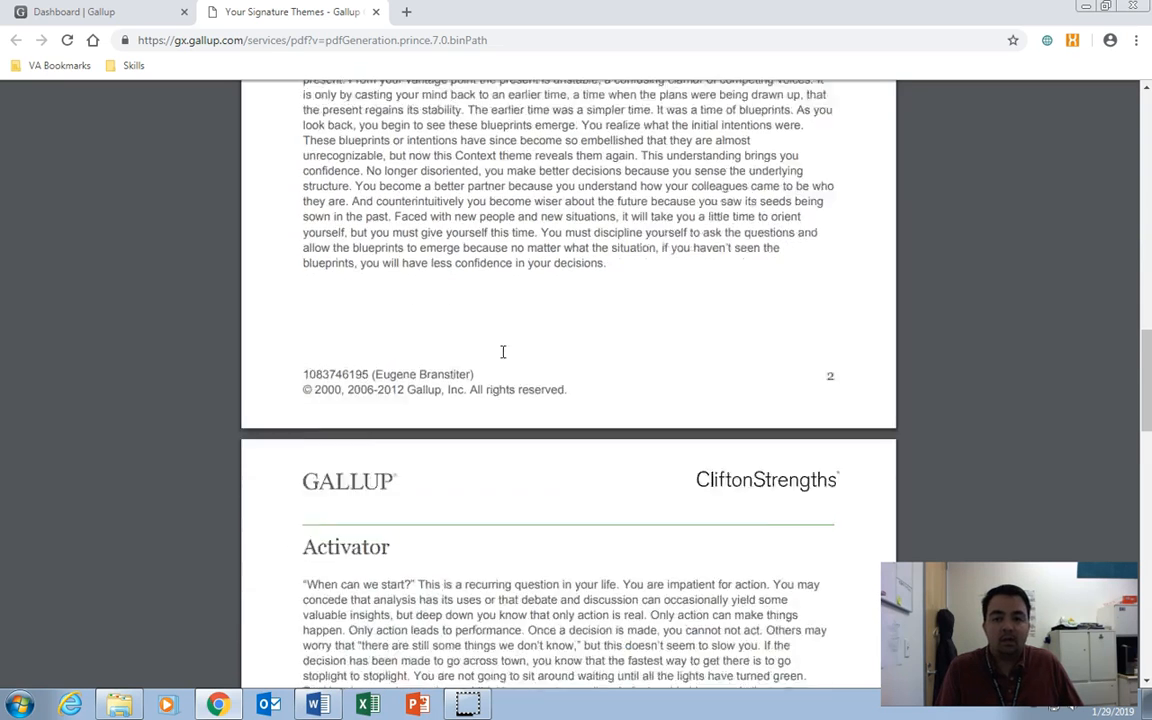
pyautogui.scroll(-3)
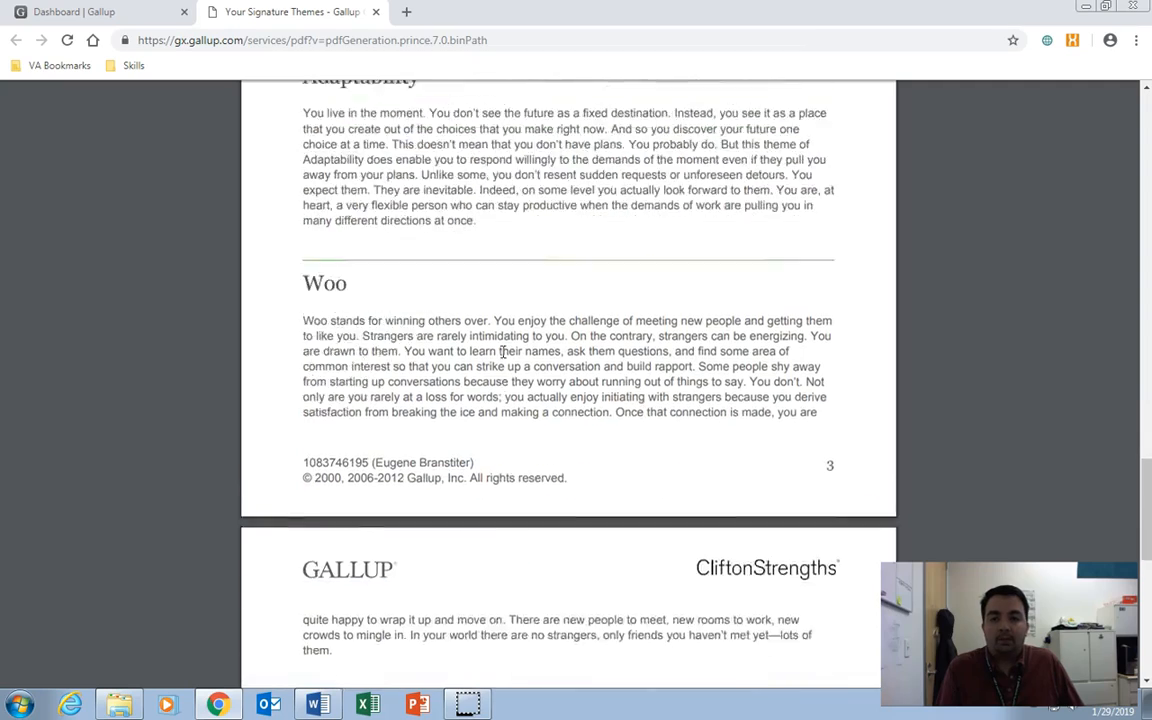
pyautogui.scroll(3)
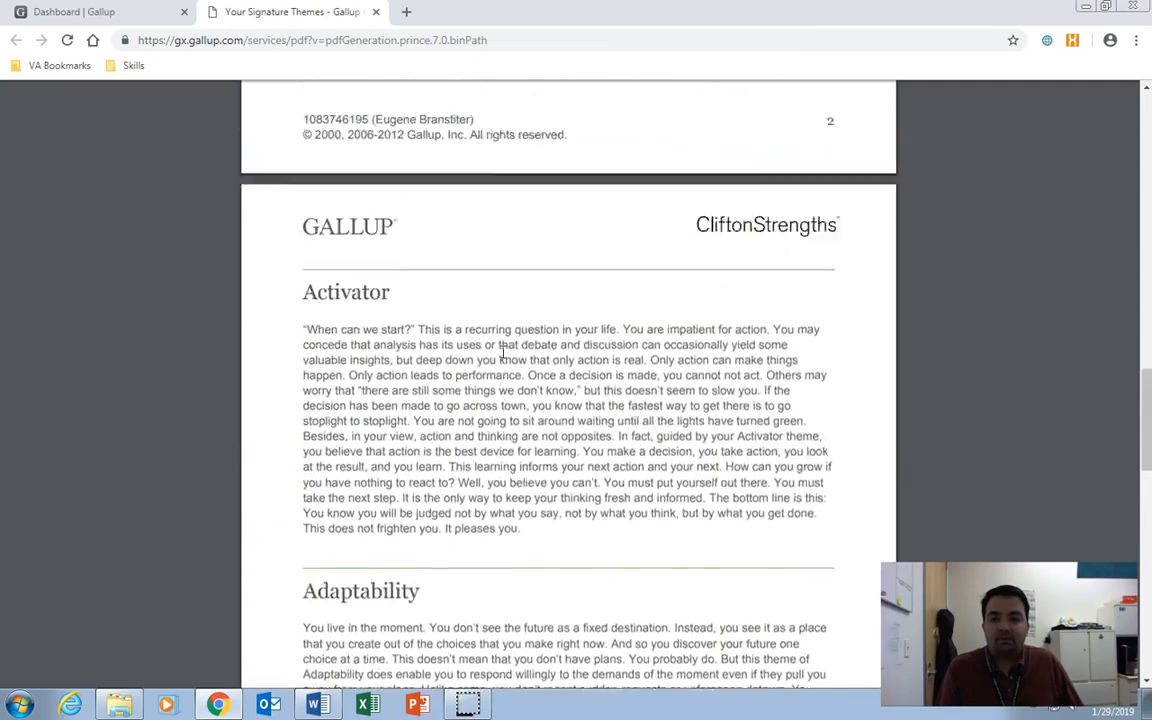
pyautogui.scroll(3)
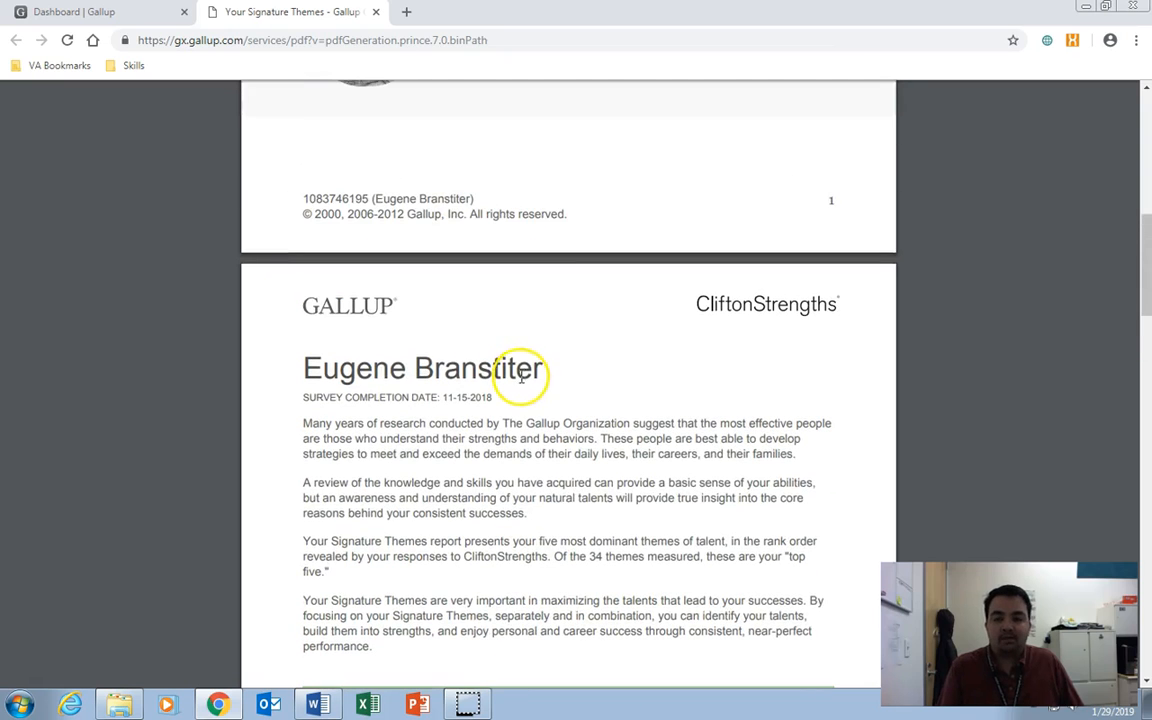
pyautogui.moveTo(380, 80)
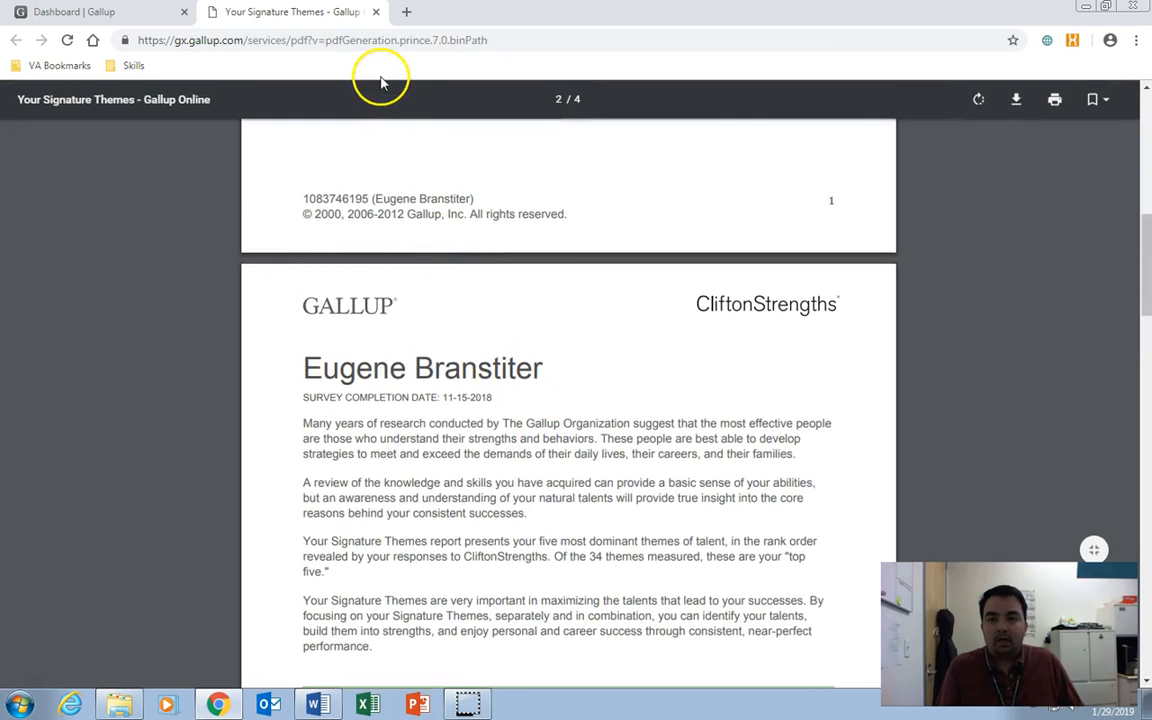
pyautogui.scroll(-3)
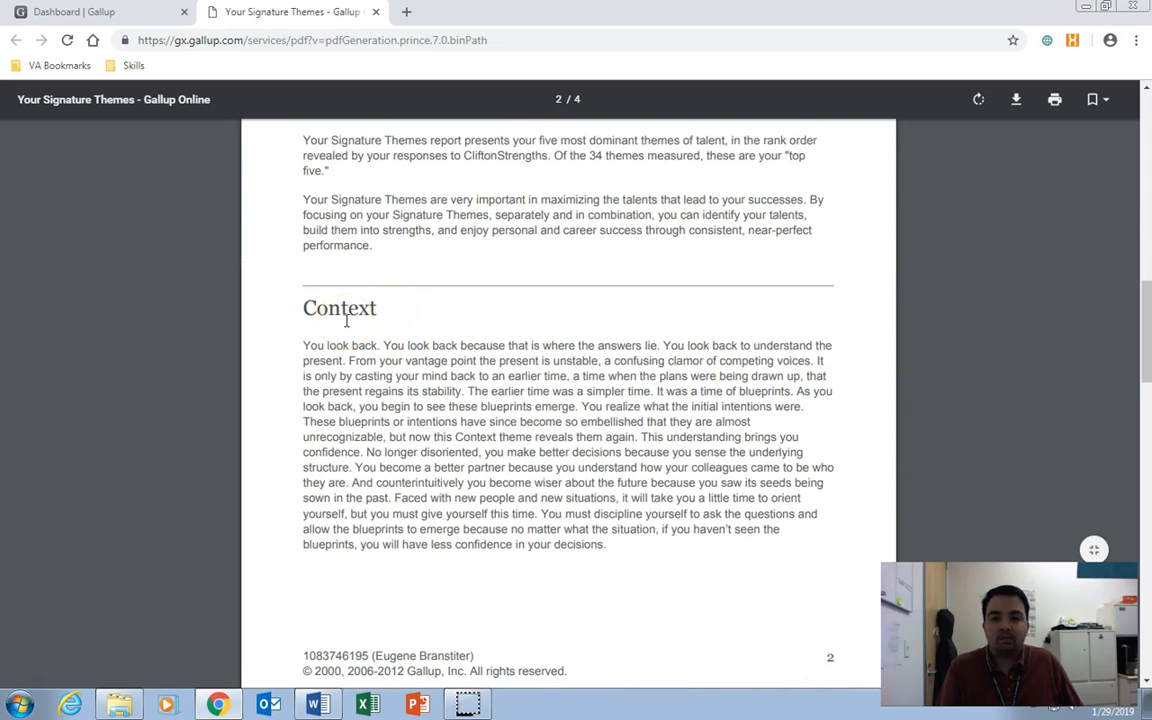
pyautogui.scroll(3)
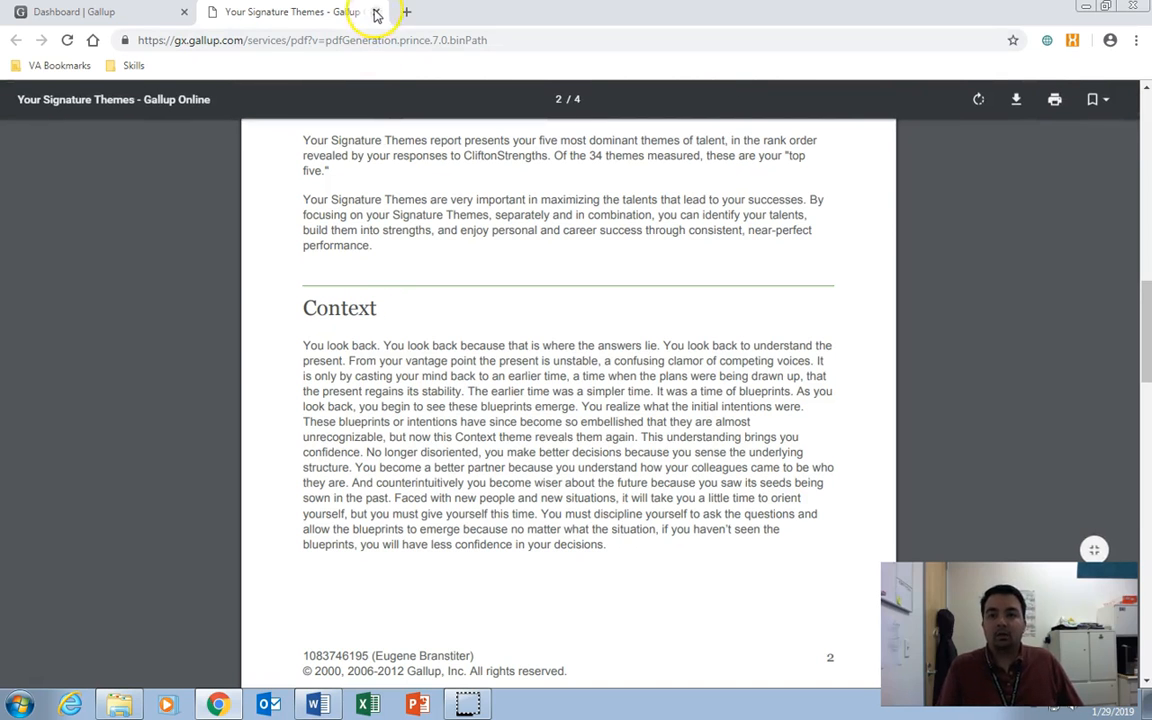
pyautogui.click(377, 11)
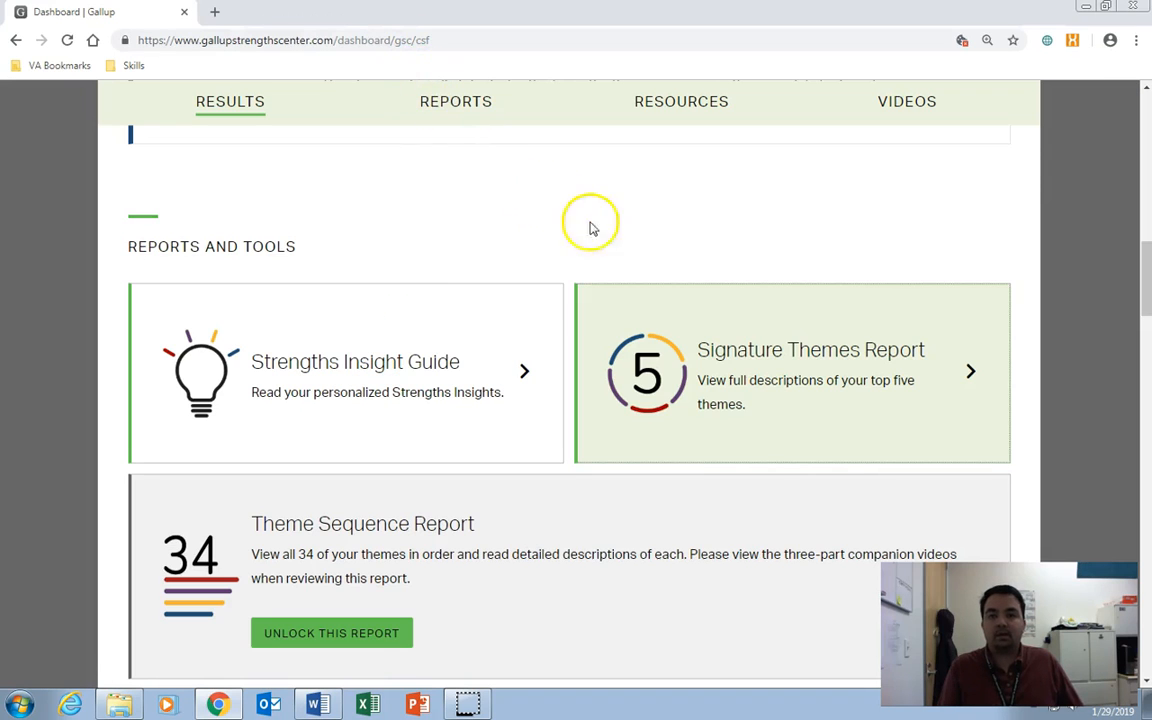
pyautogui.moveTo(240, 445)
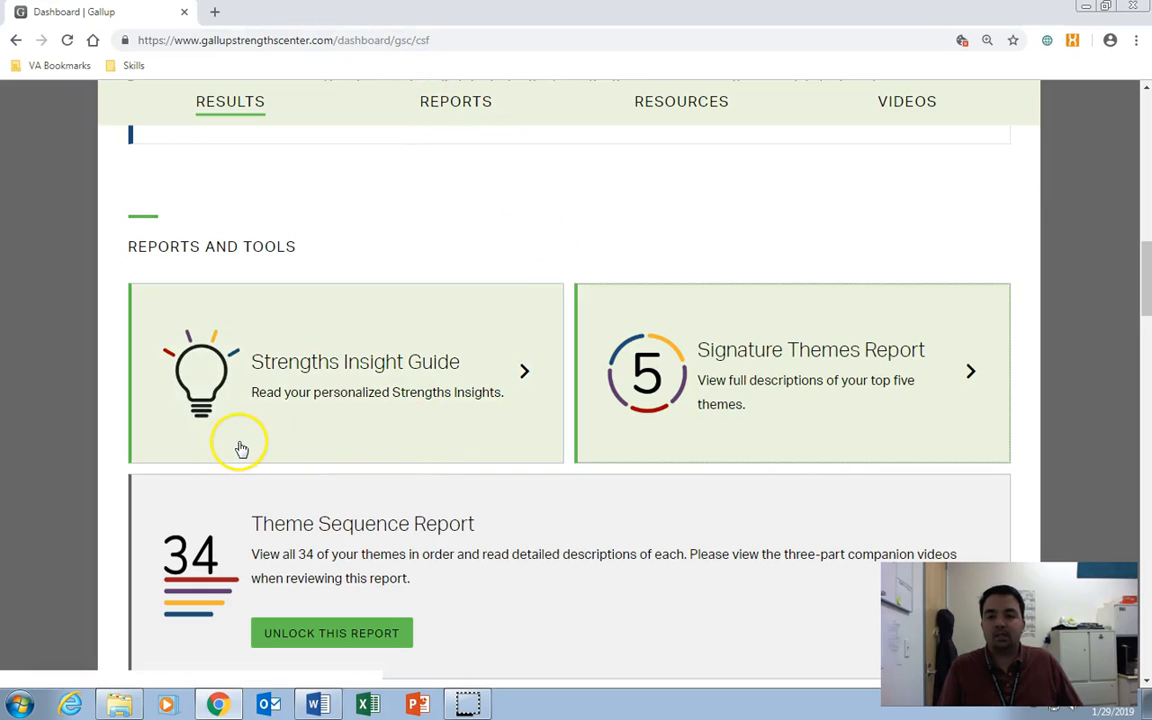
pyautogui.moveTo(298, 450)
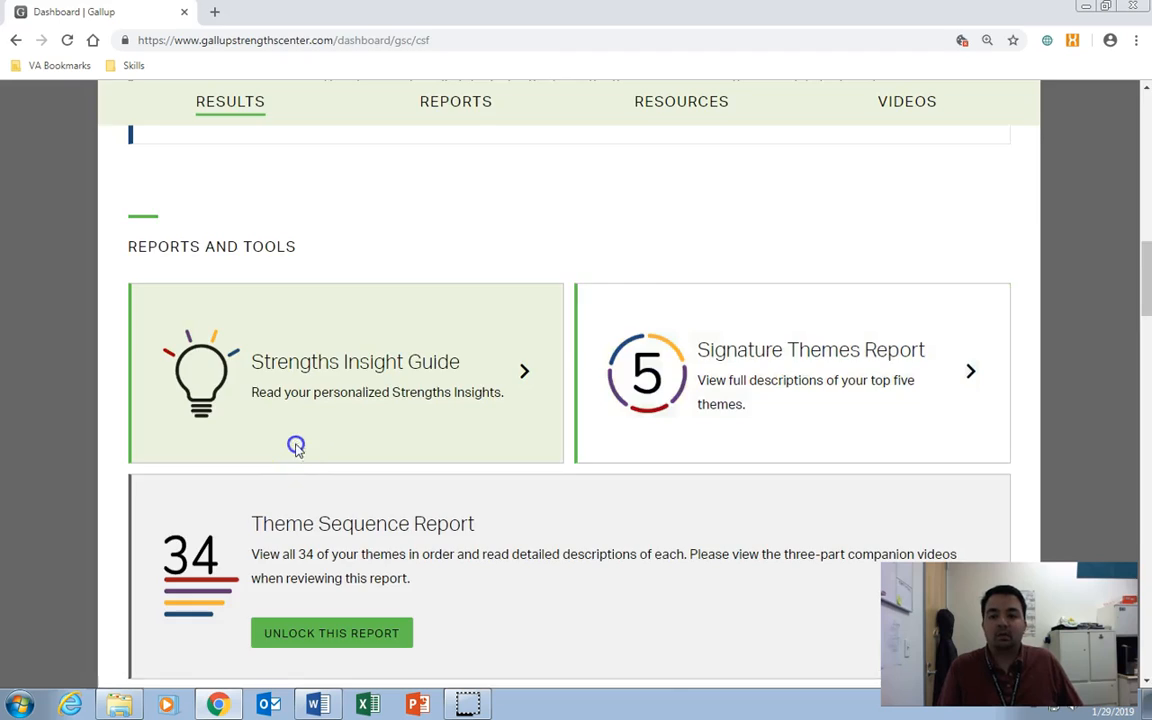
# Step: Open the Strengths Insight Guide card from Reports and Tools
pyautogui.click(355, 375)
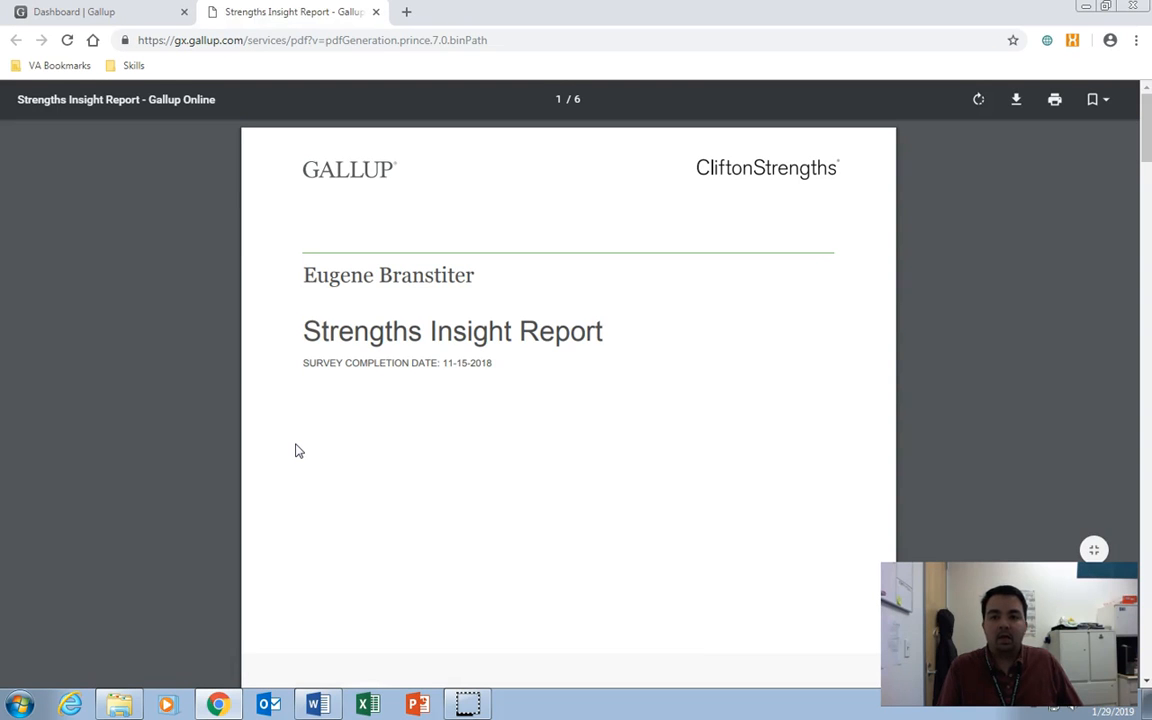
pyautogui.scroll(-3)
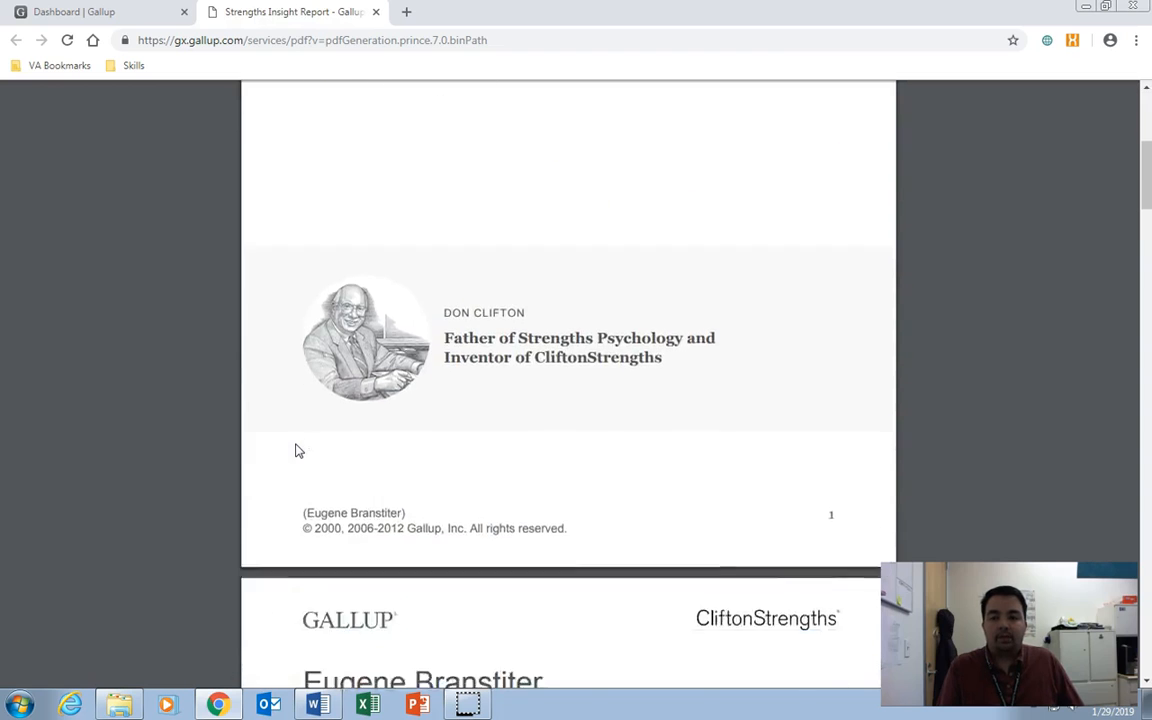
pyautogui.scroll(-3)
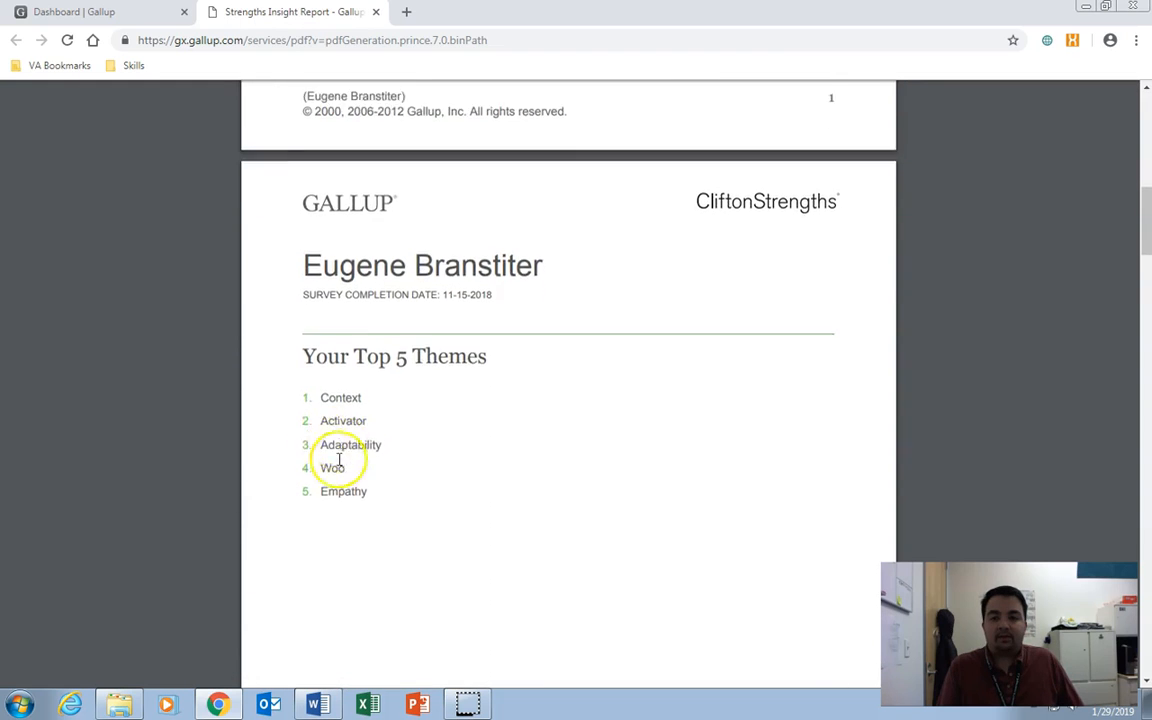
pyautogui.scroll(-3)
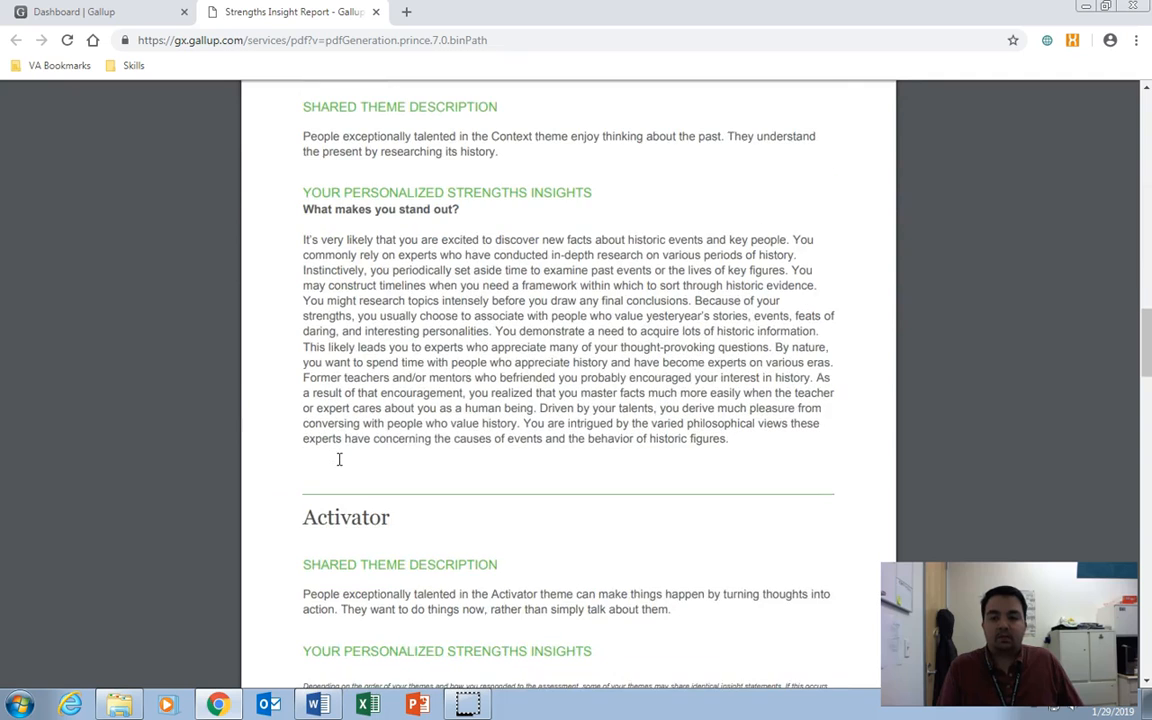
pyautogui.scroll(3)
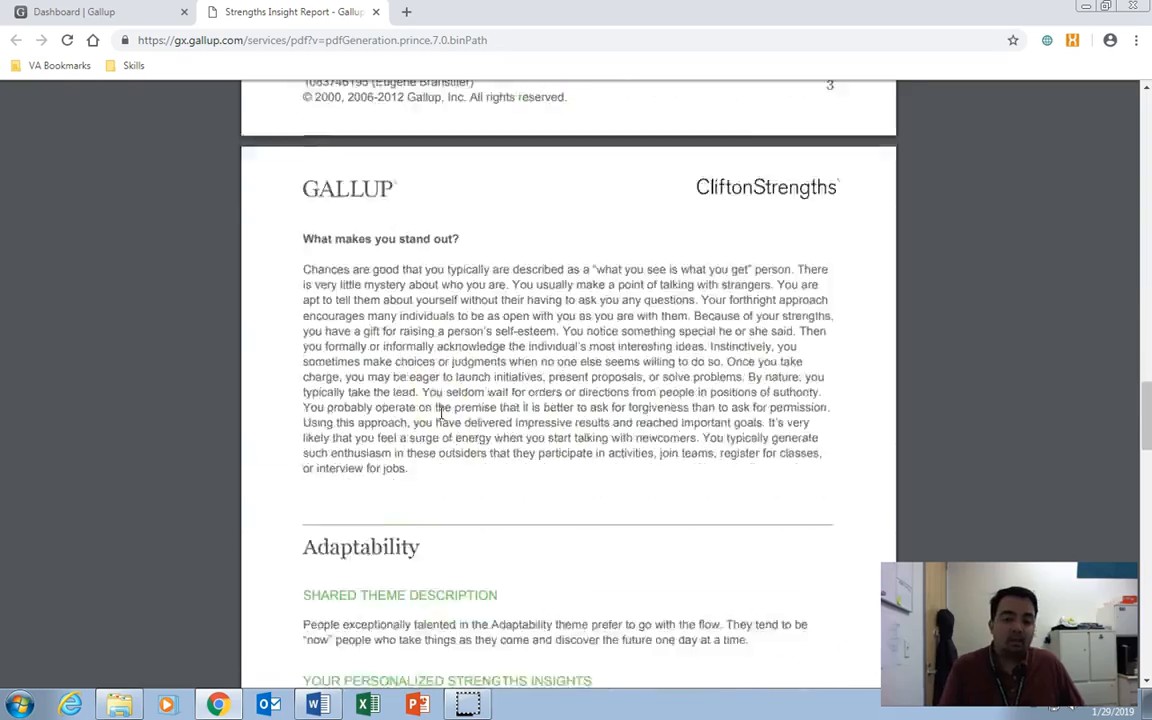
pyautogui.scroll(-3)
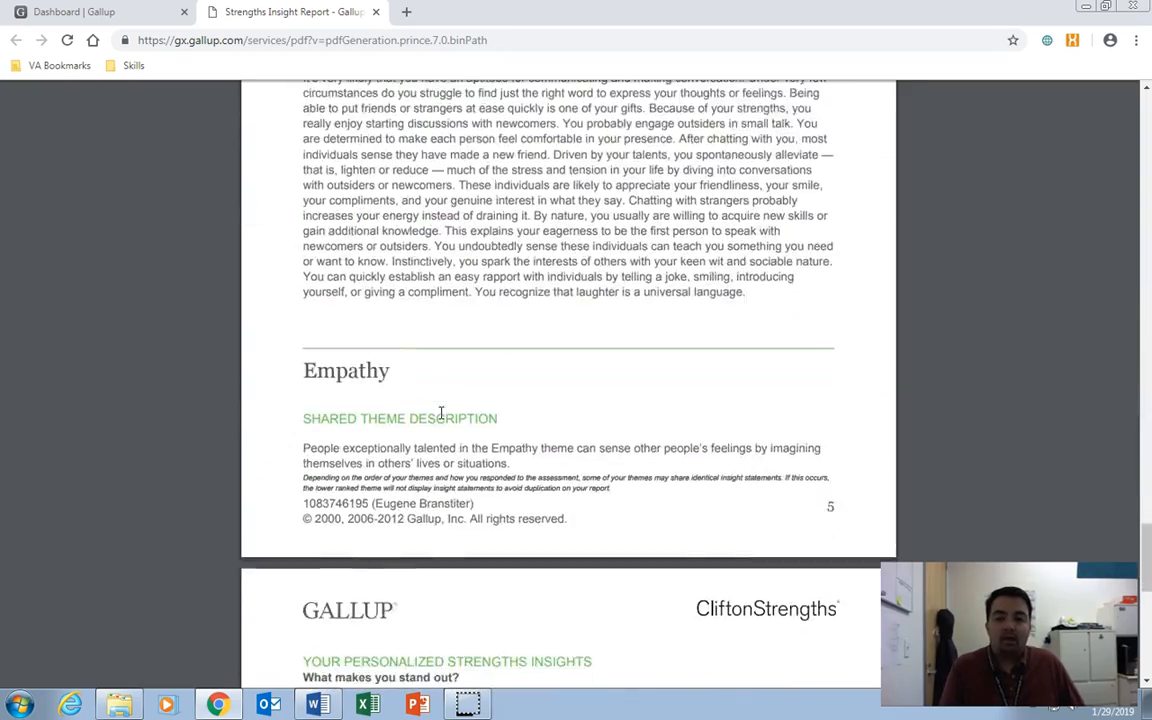
pyautogui.scroll(-3)
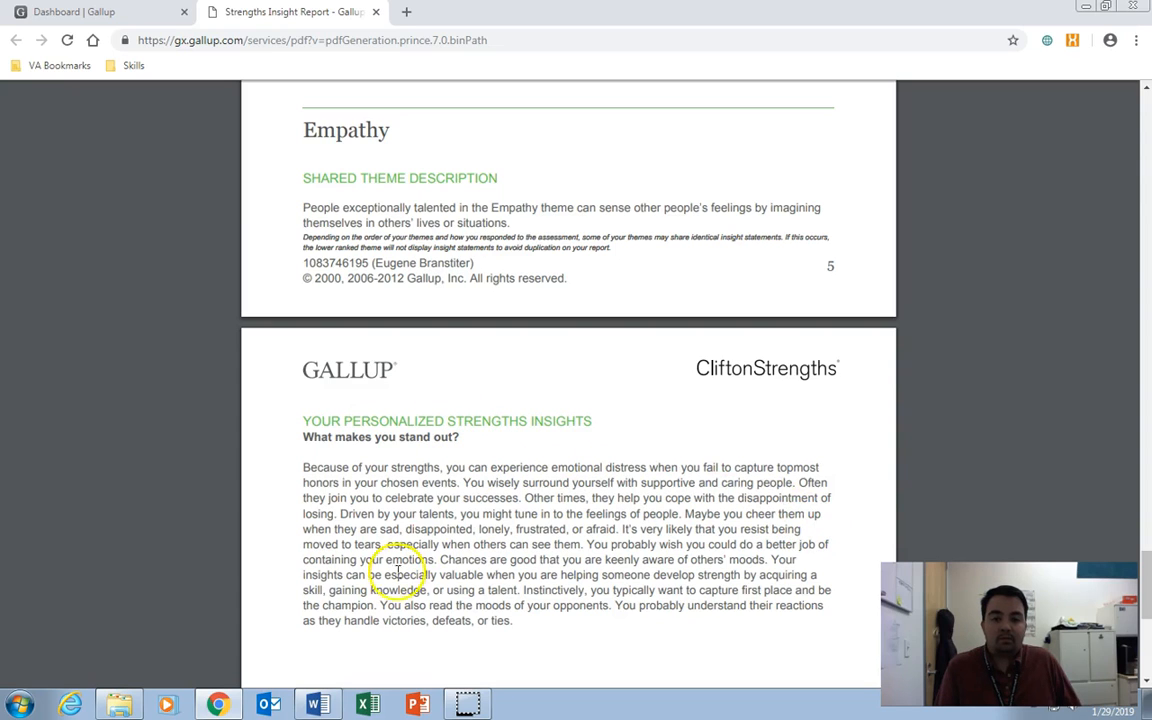
pyautogui.moveTo(670, 658)
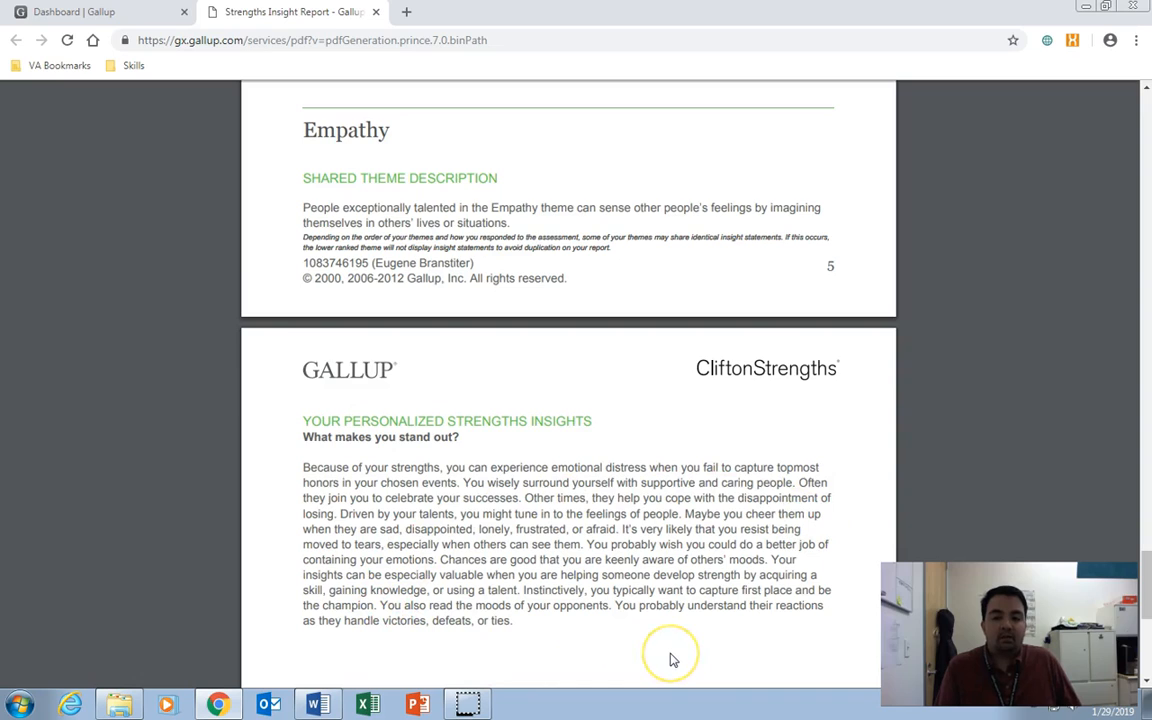
pyautogui.moveTo(671, 658)
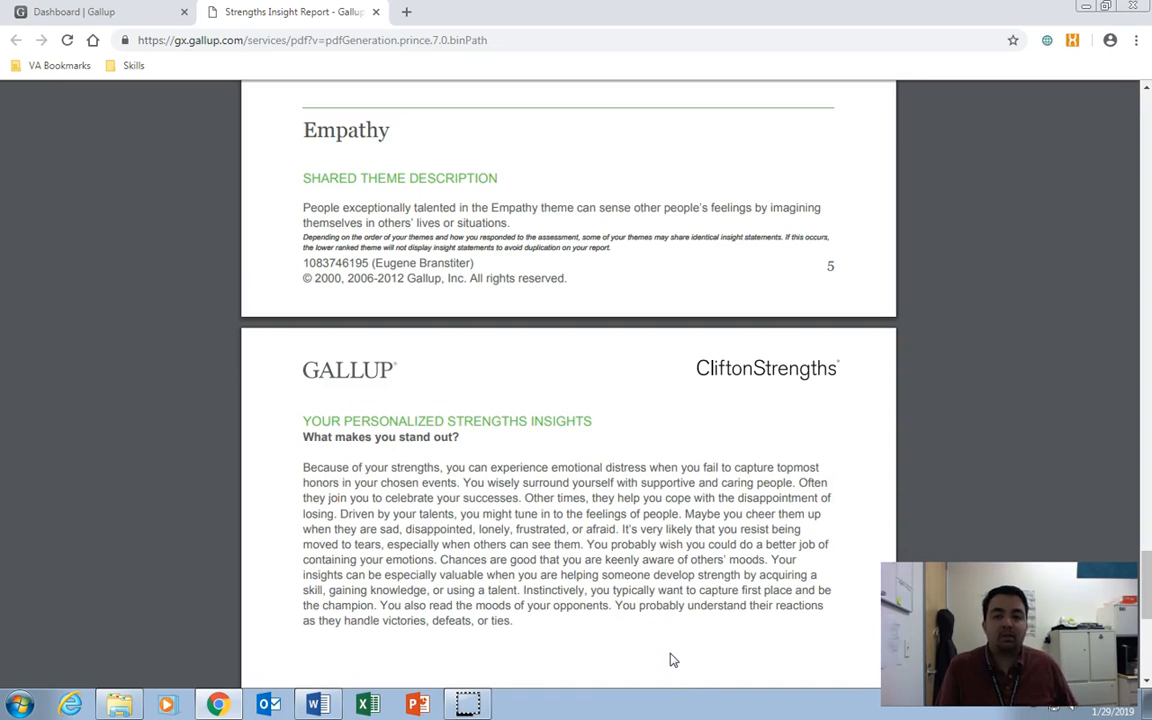
pyautogui.scroll(3)
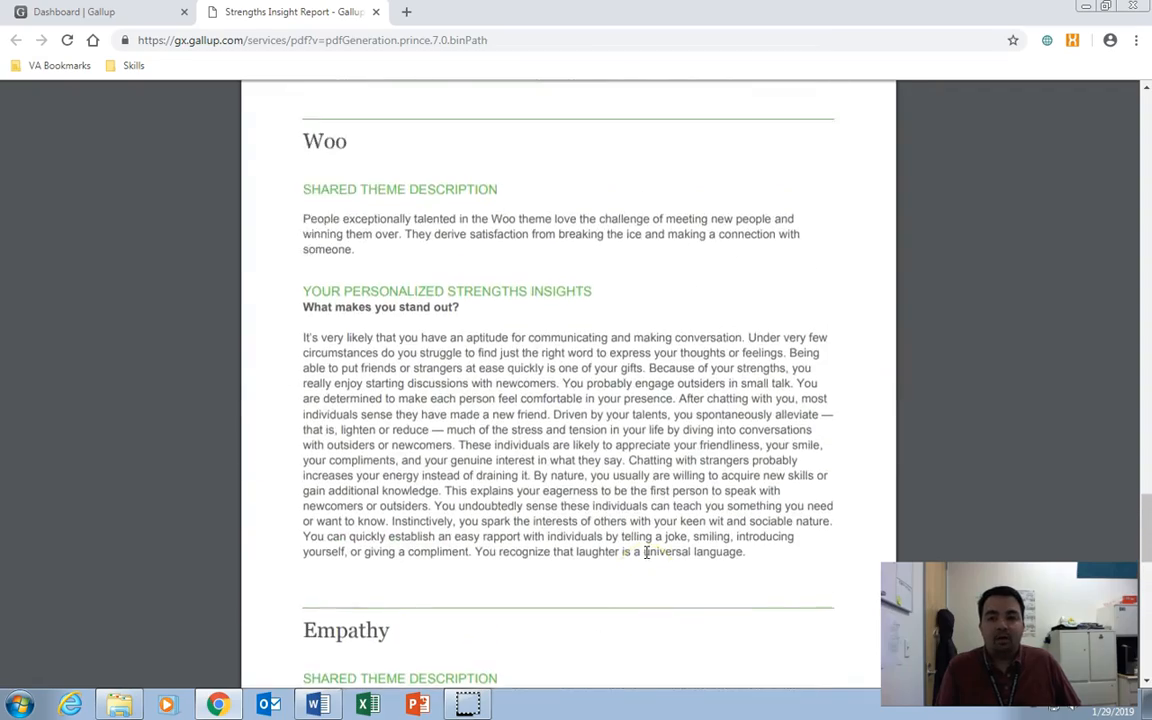
pyautogui.scroll(-3)
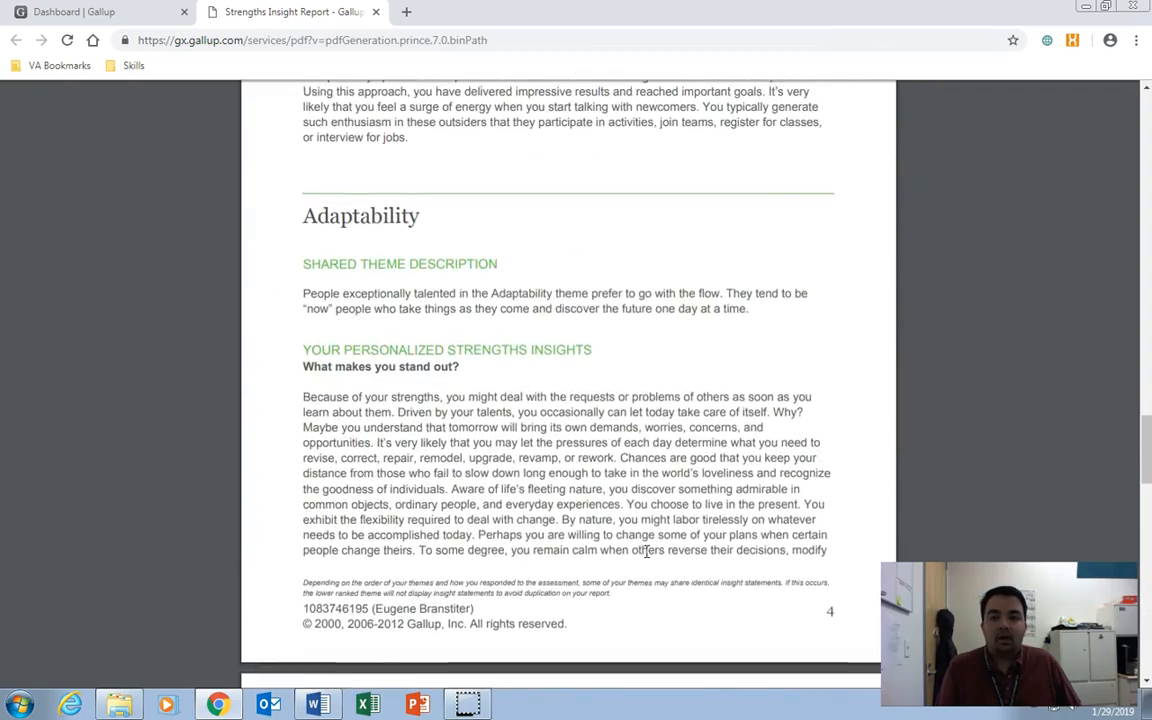
pyautogui.scroll(3)
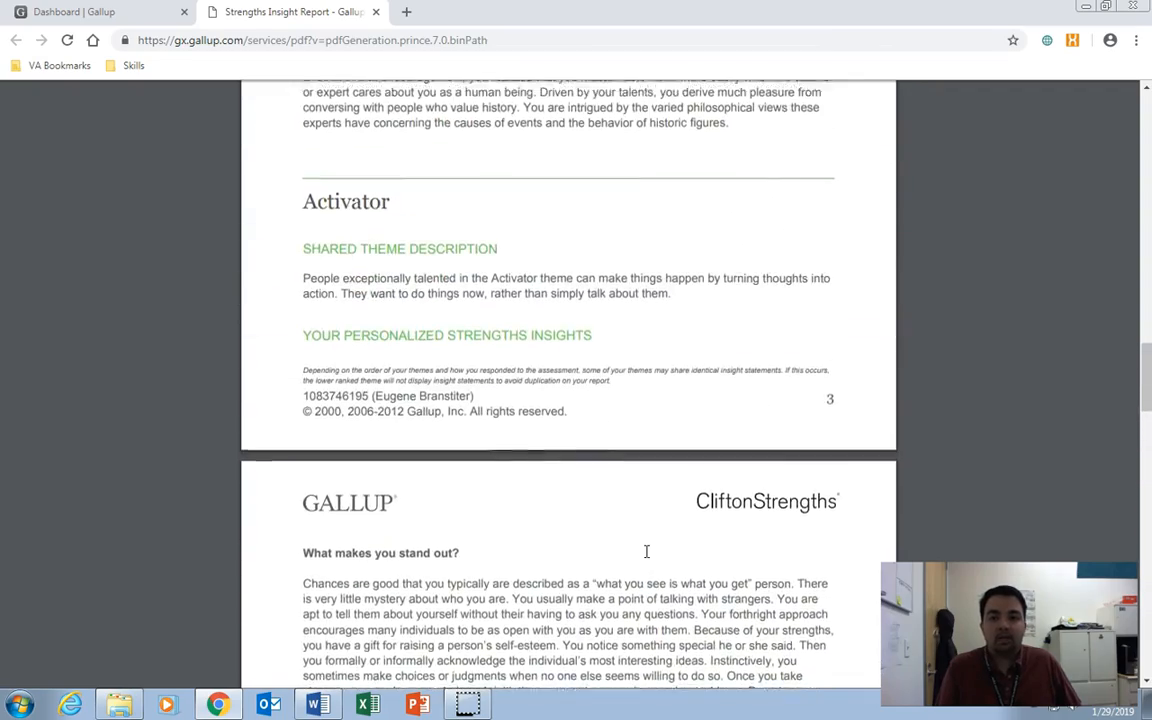
pyautogui.scroll(3)
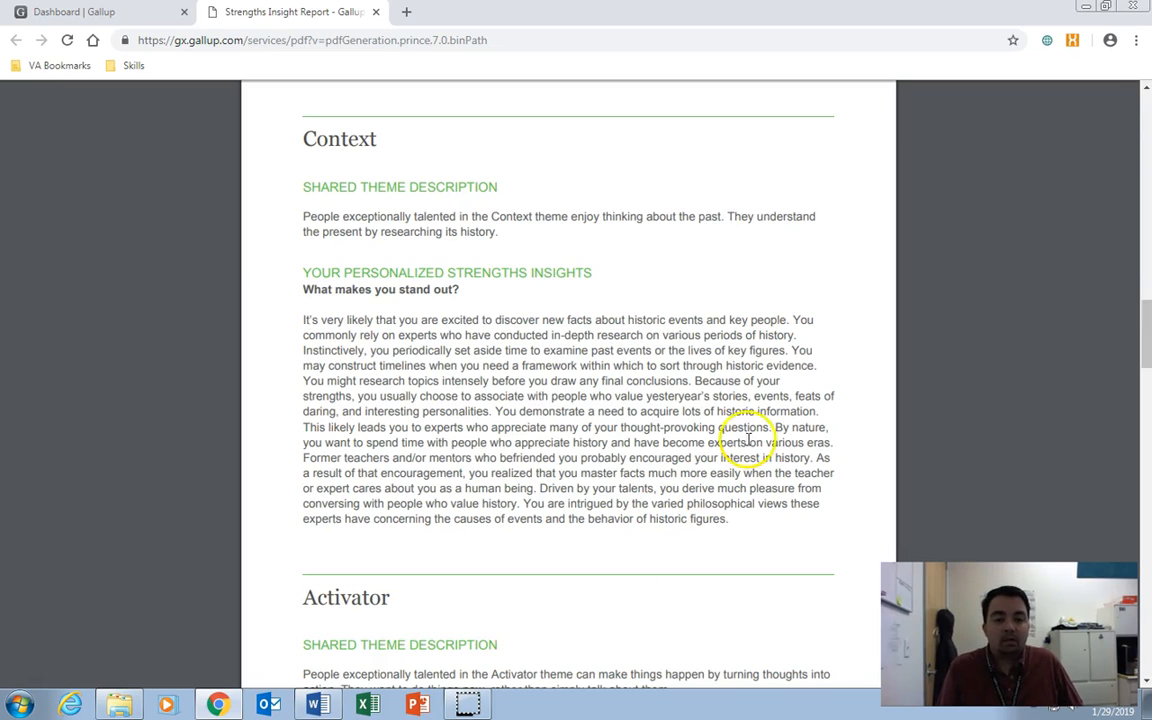
pyautogui.moveTo(760, 372)
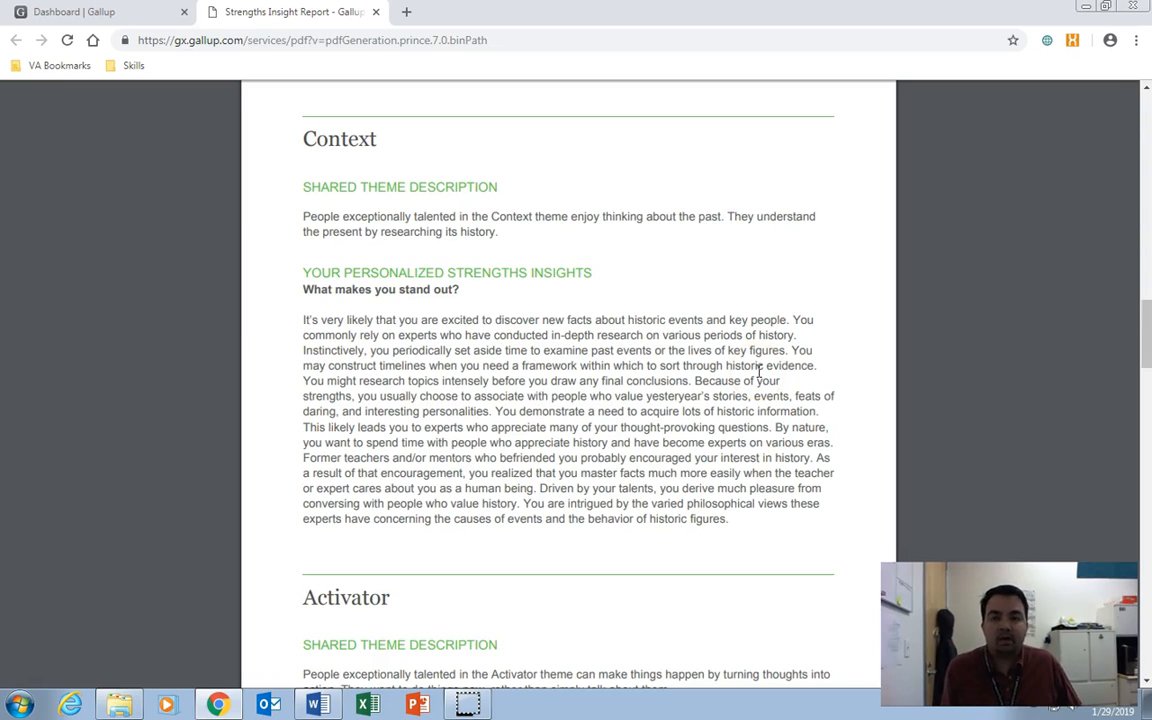
pyautogui.moveTo(918, 211)
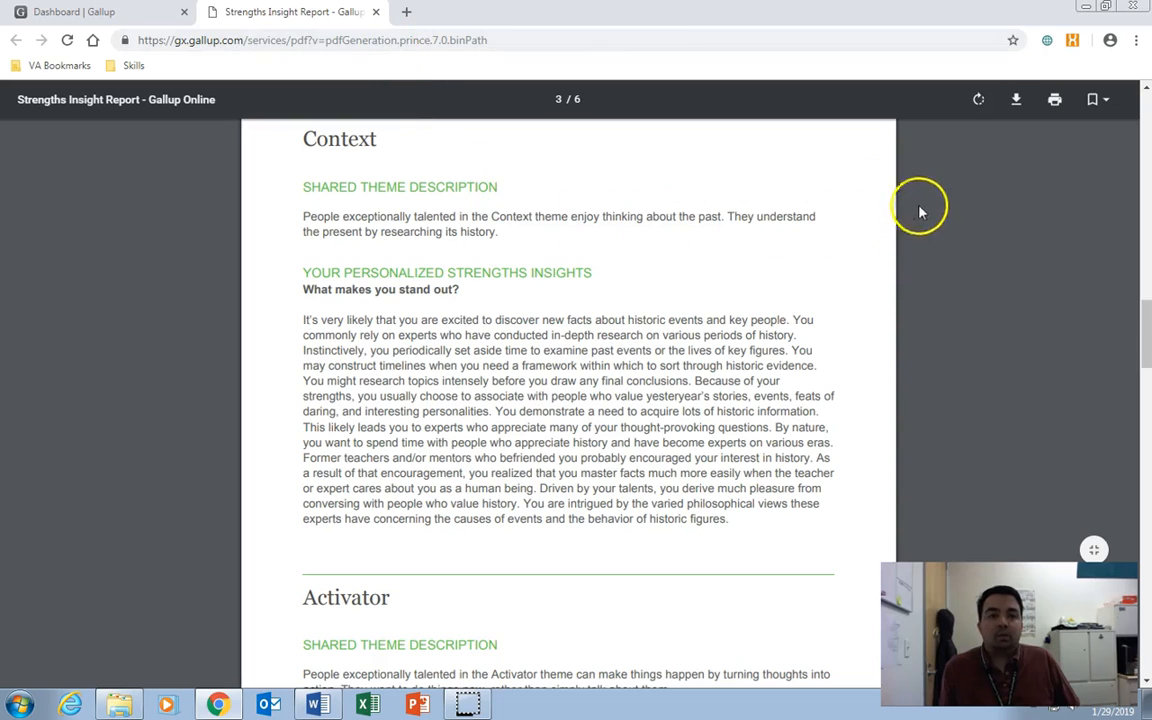
pyautogui.moveTo(913, 356)
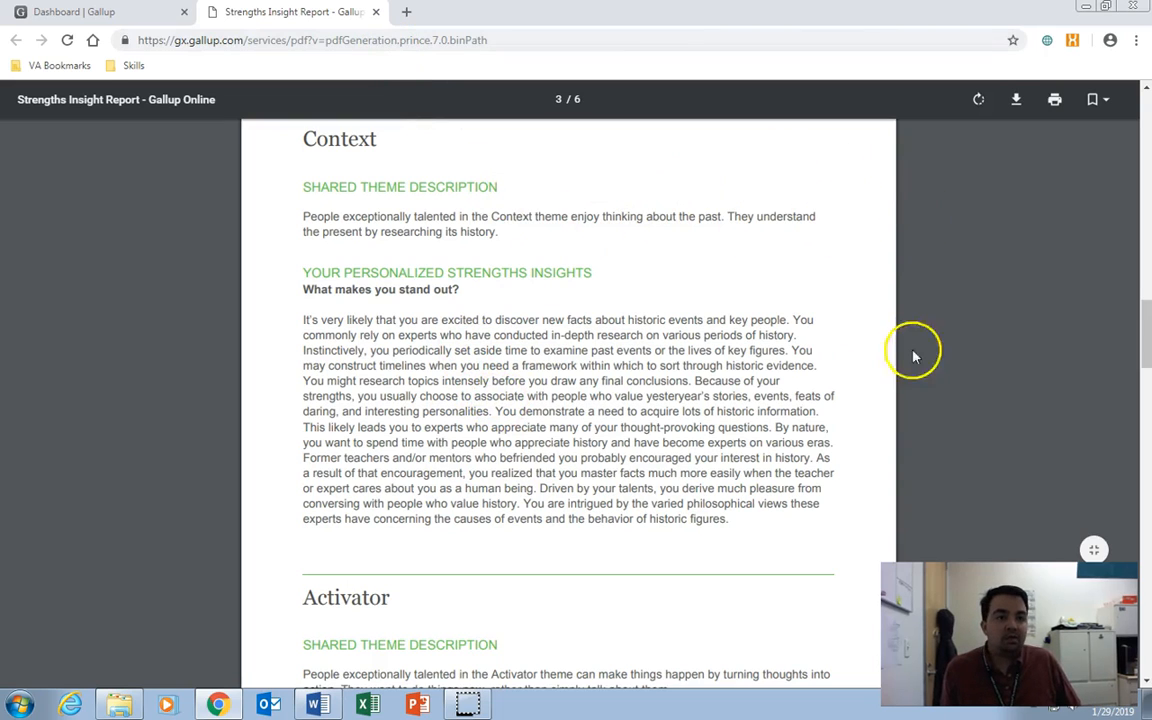
pyautogui.moveTo(963, 243)
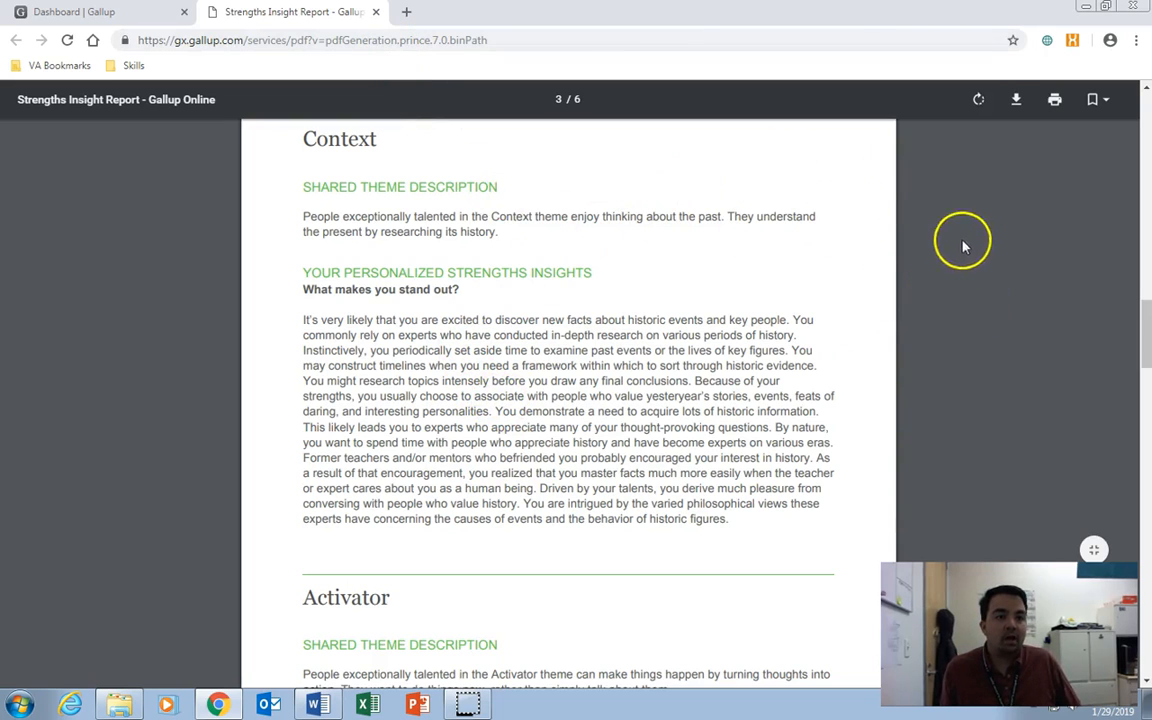
pyautogui.moveTo(1015, 118)
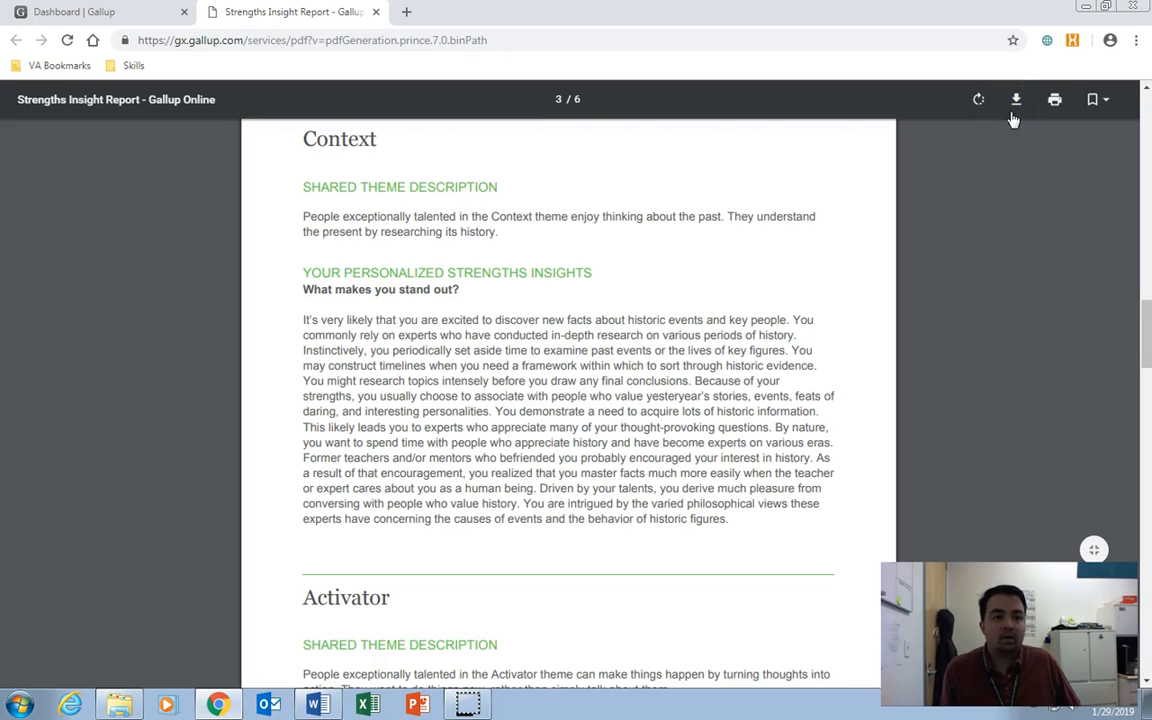
pyautogui.moveTo(1016, 99)
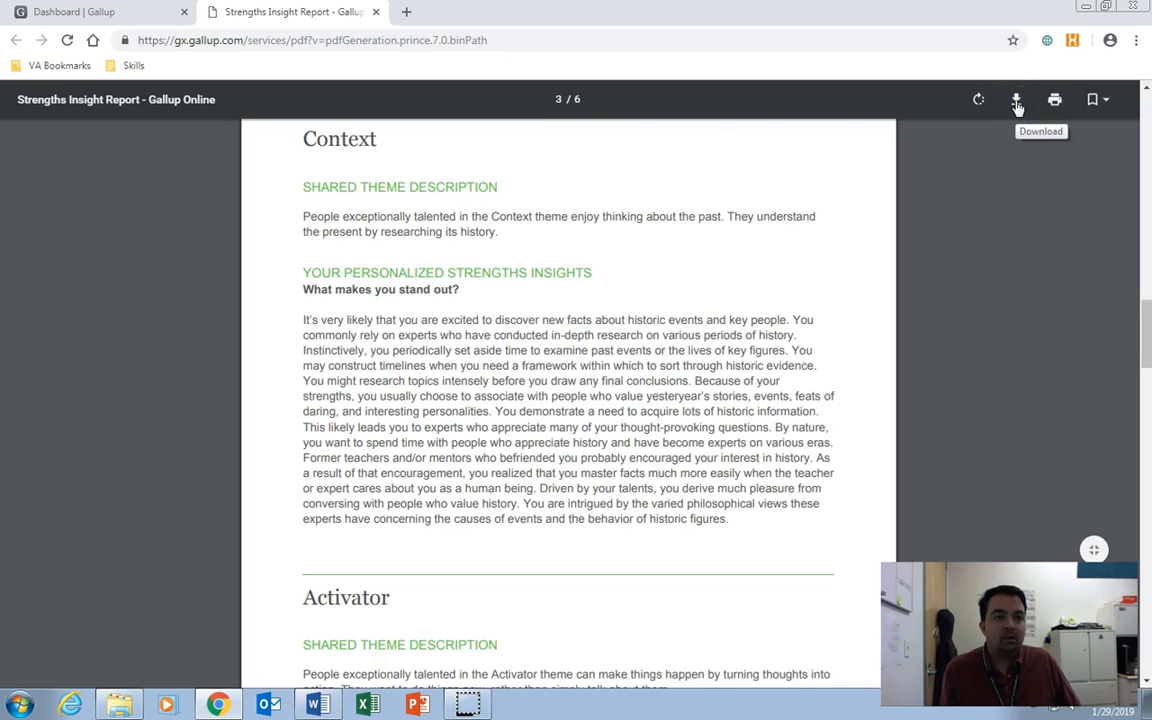
# Step: Save the Strengths Insight Report PDF to the Desktop as GallupReport
pyautogui.click(1016, 99)
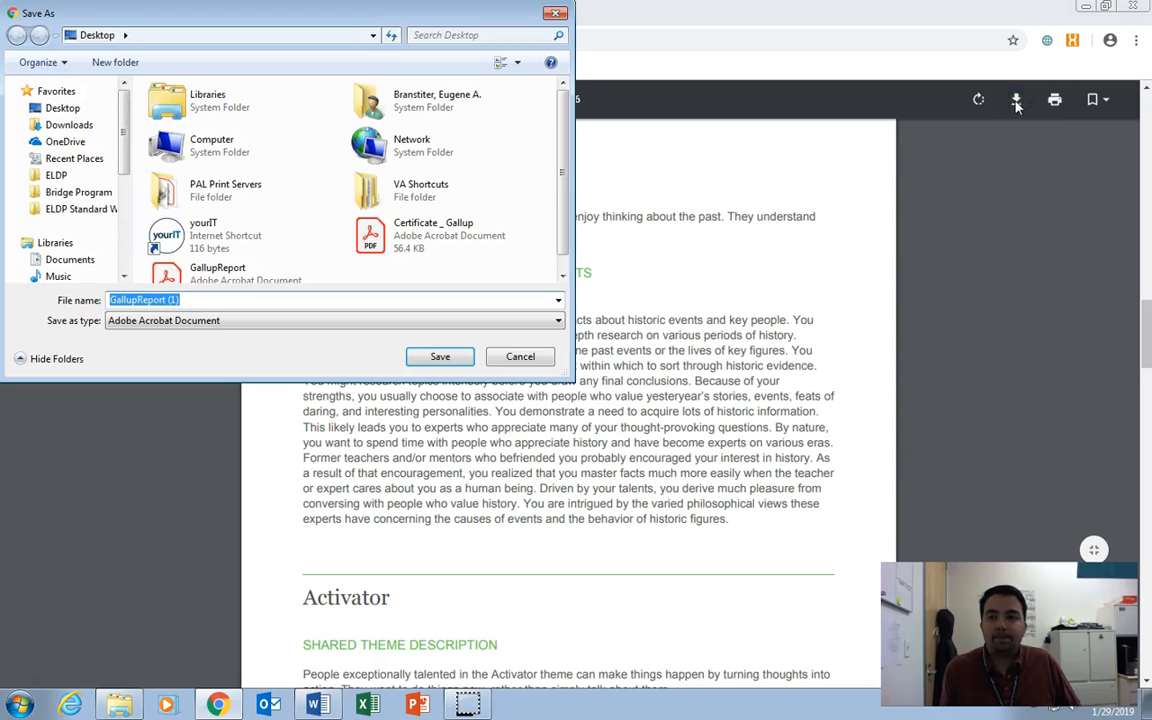
pyautogui.click(145, 300)
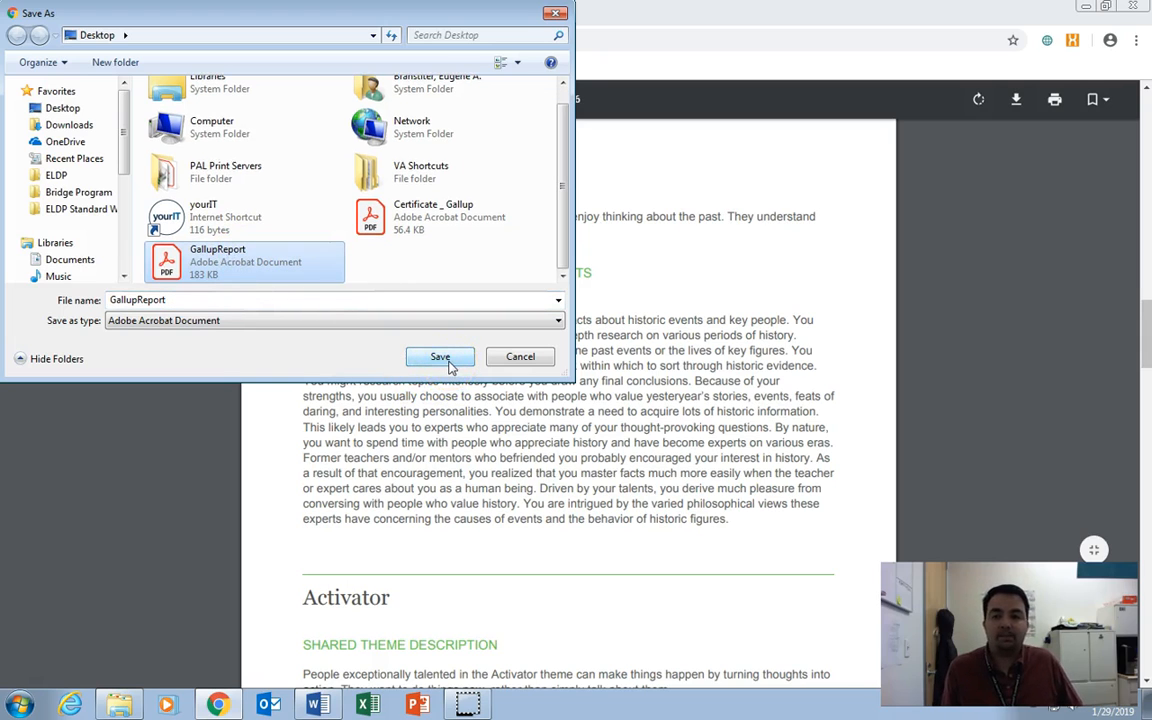
pyautogui.click(440, 357)
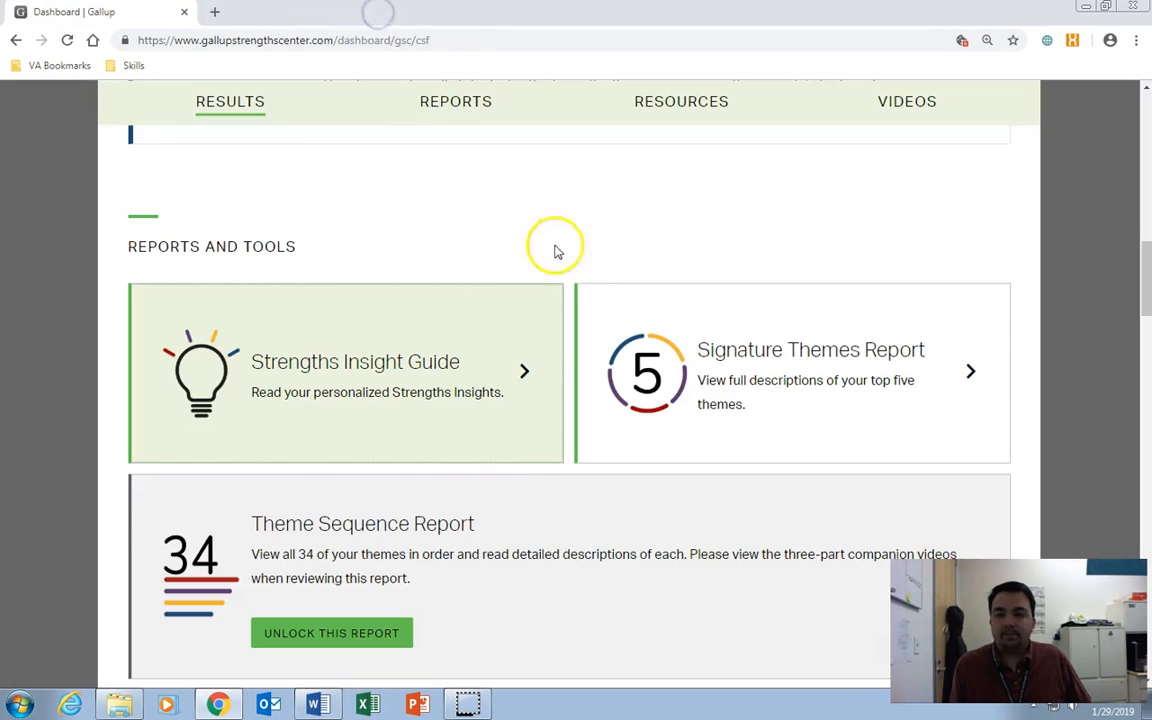
pyautogui.moveTo(520, 235)
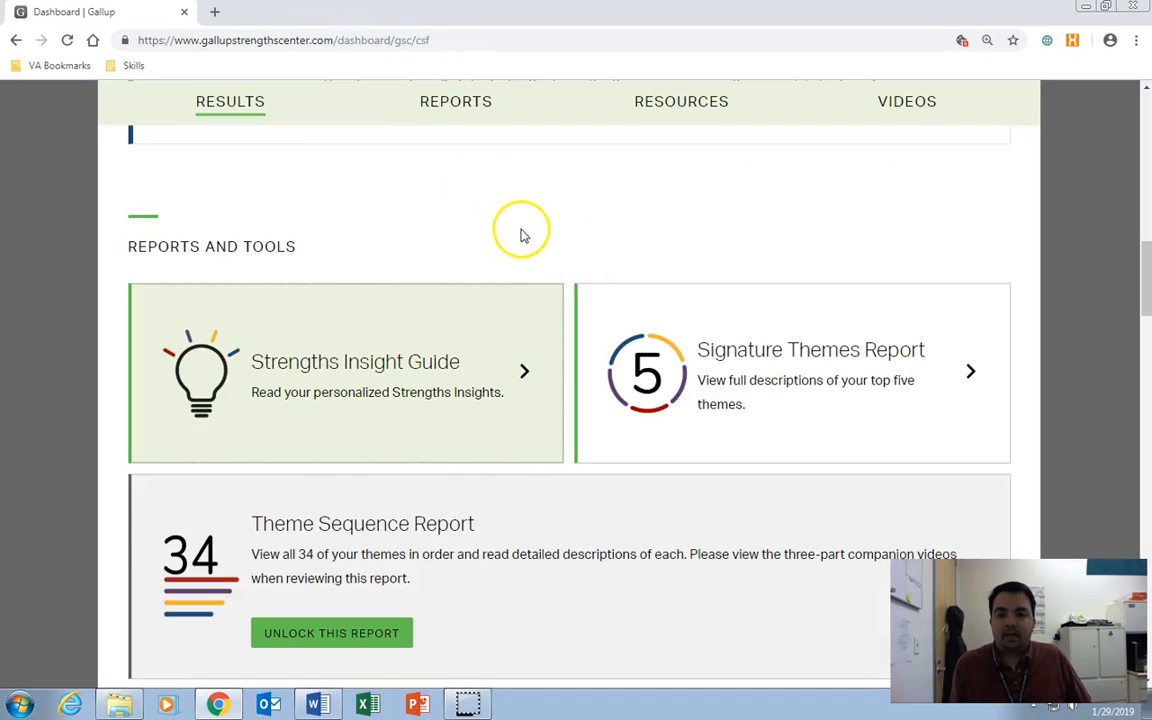
pyautogui.scroll(-3)
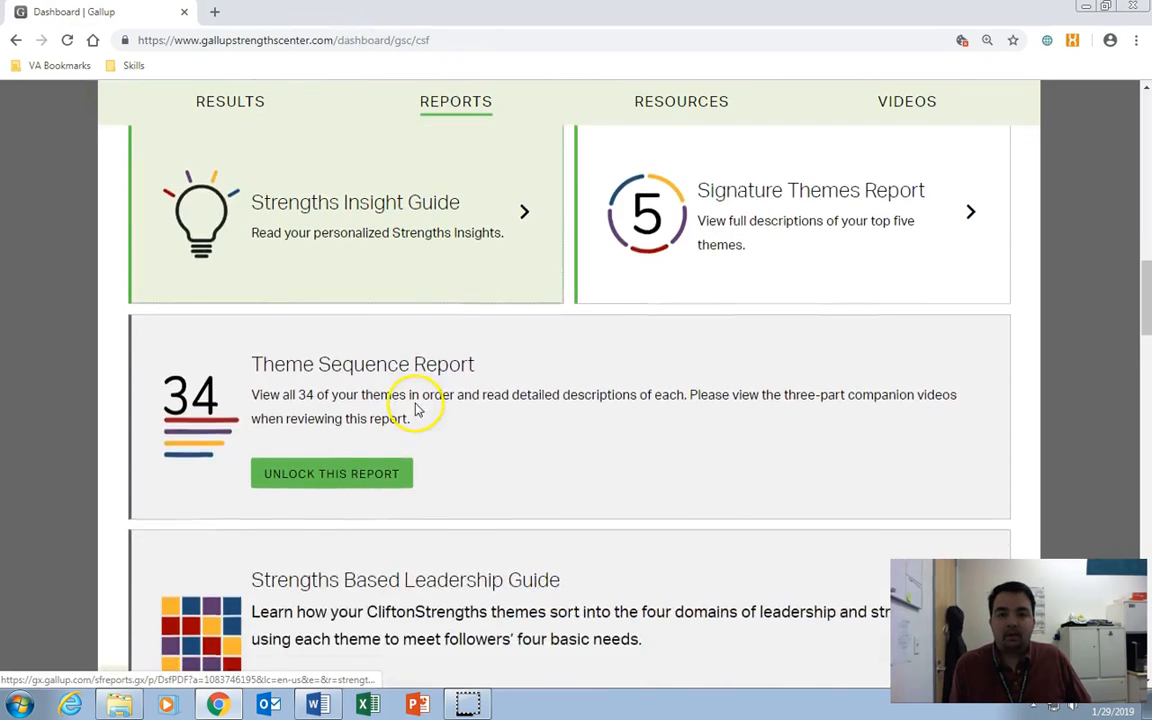
pyautogui.scroll(3)
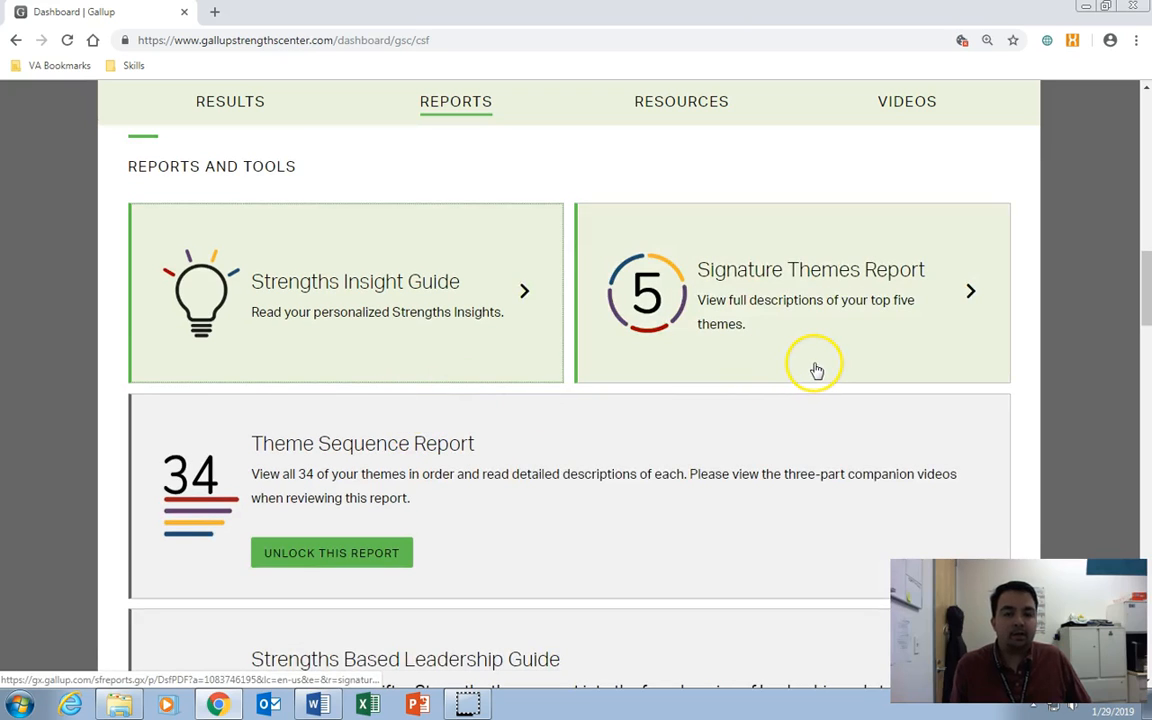
pyautogui.scroll(-3)
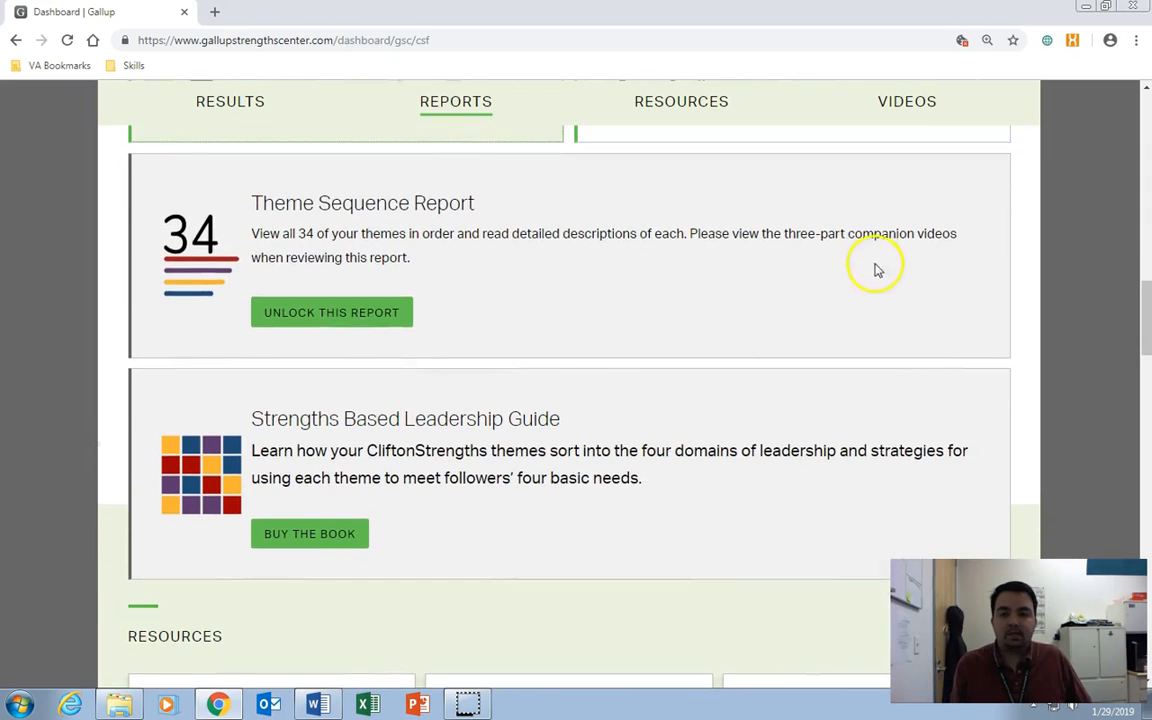
pyautogui.moveTo(800, 510)
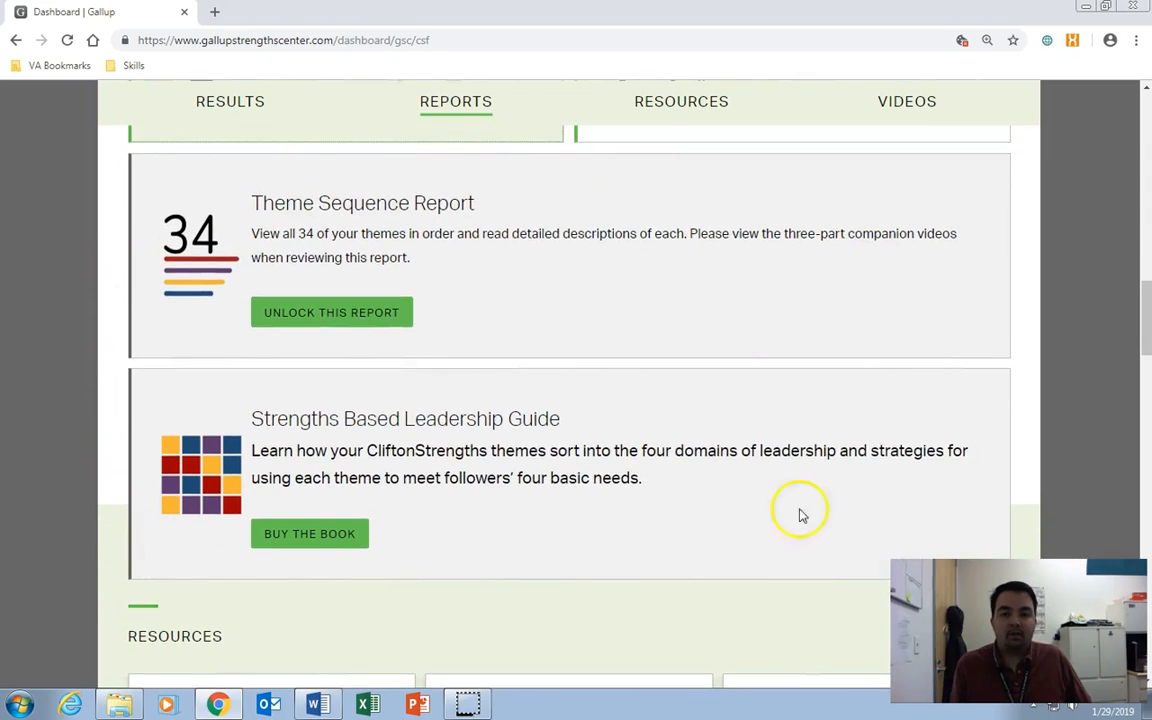
pyautogui.scroll(-3)
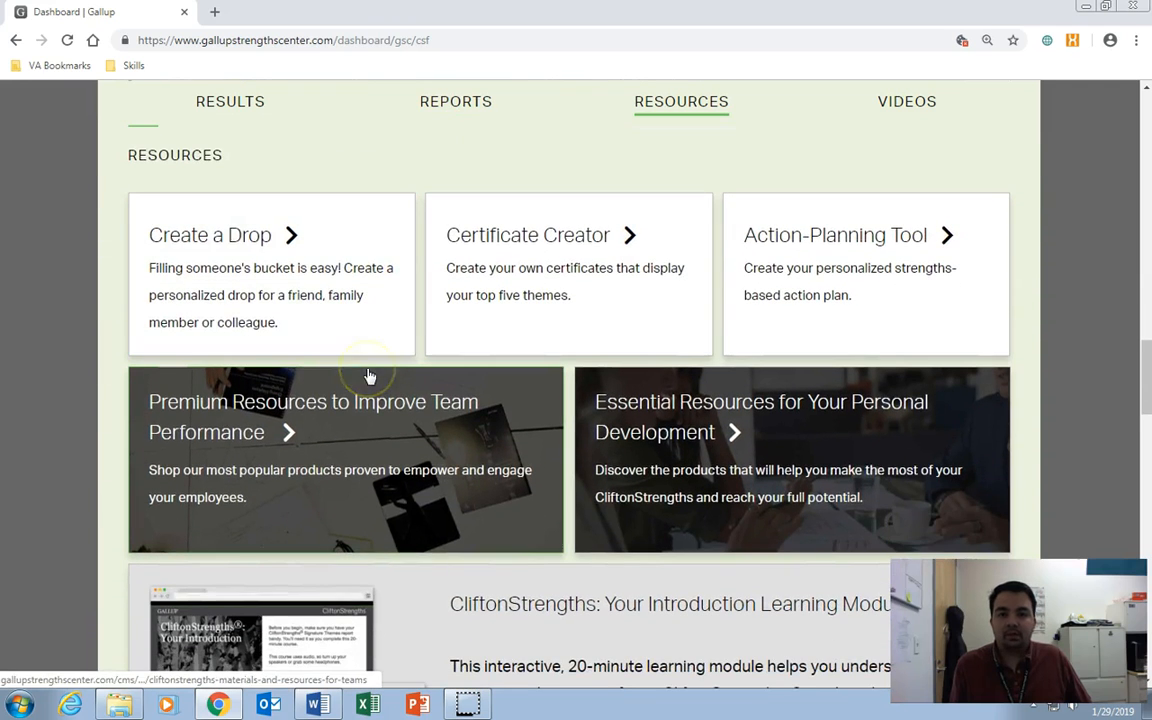
pyautogui.moveTo(245, 312)
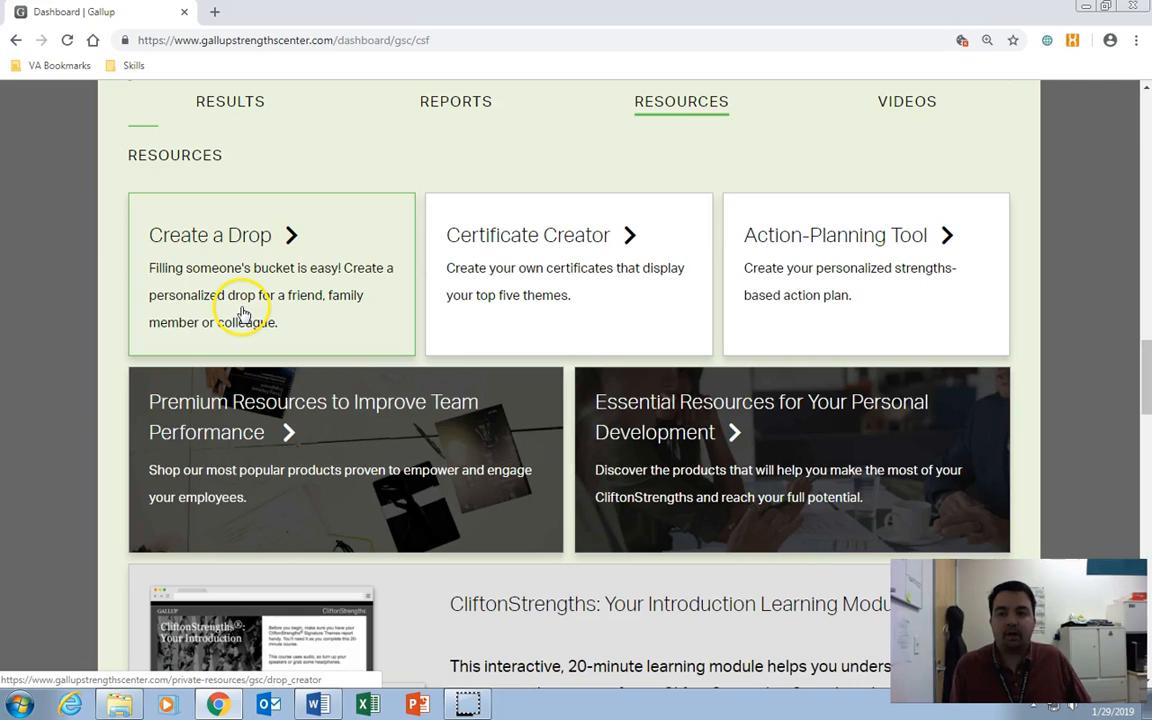
pyautogui.moveTo(512, 319)
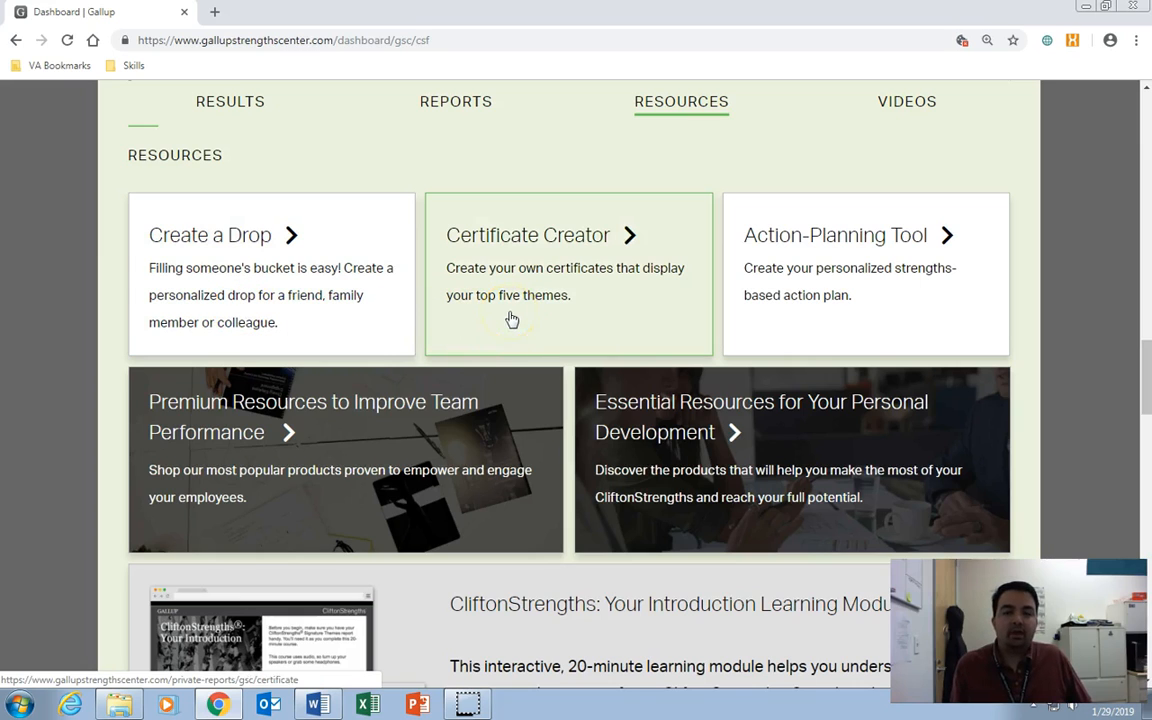
pyautogui.moveTo(883, 328)
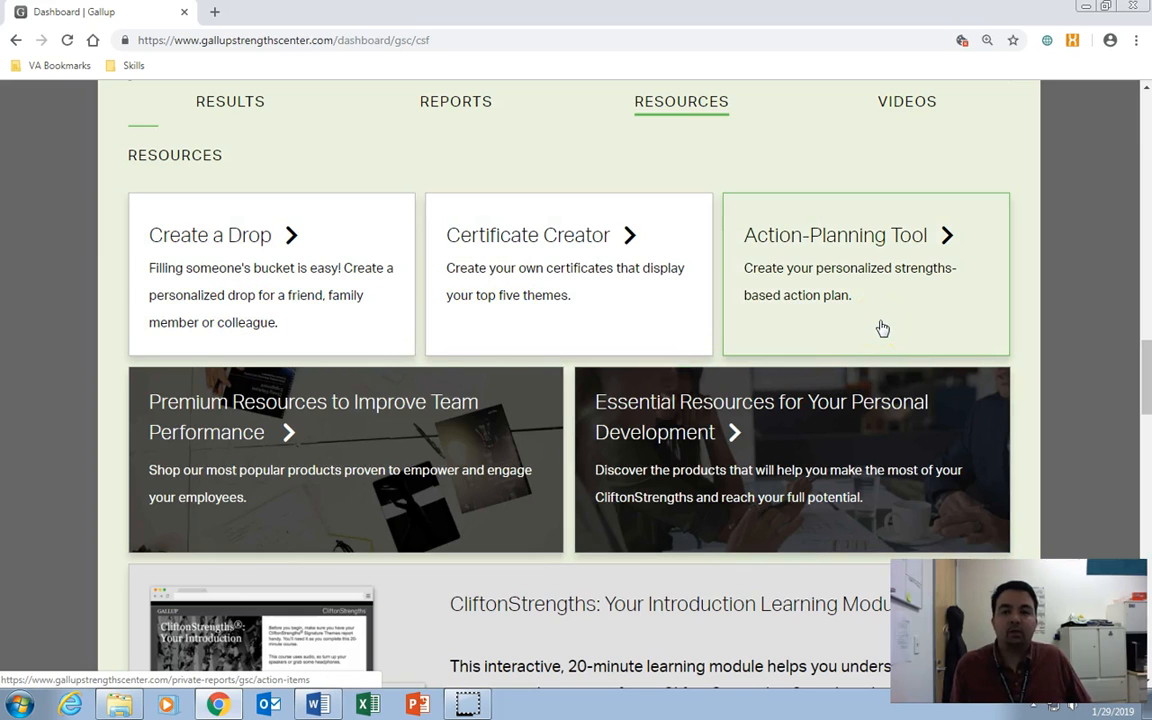
pyautogui.moveTo(255, 330)
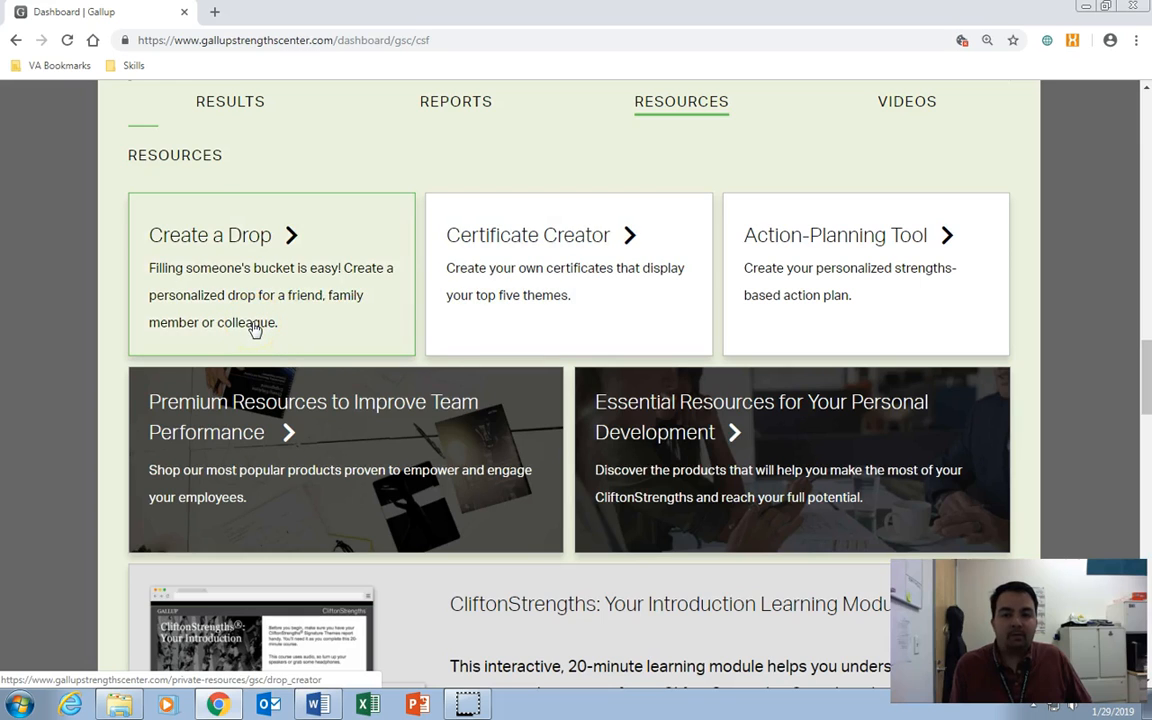
pyautogui.moveTo(560, 331)
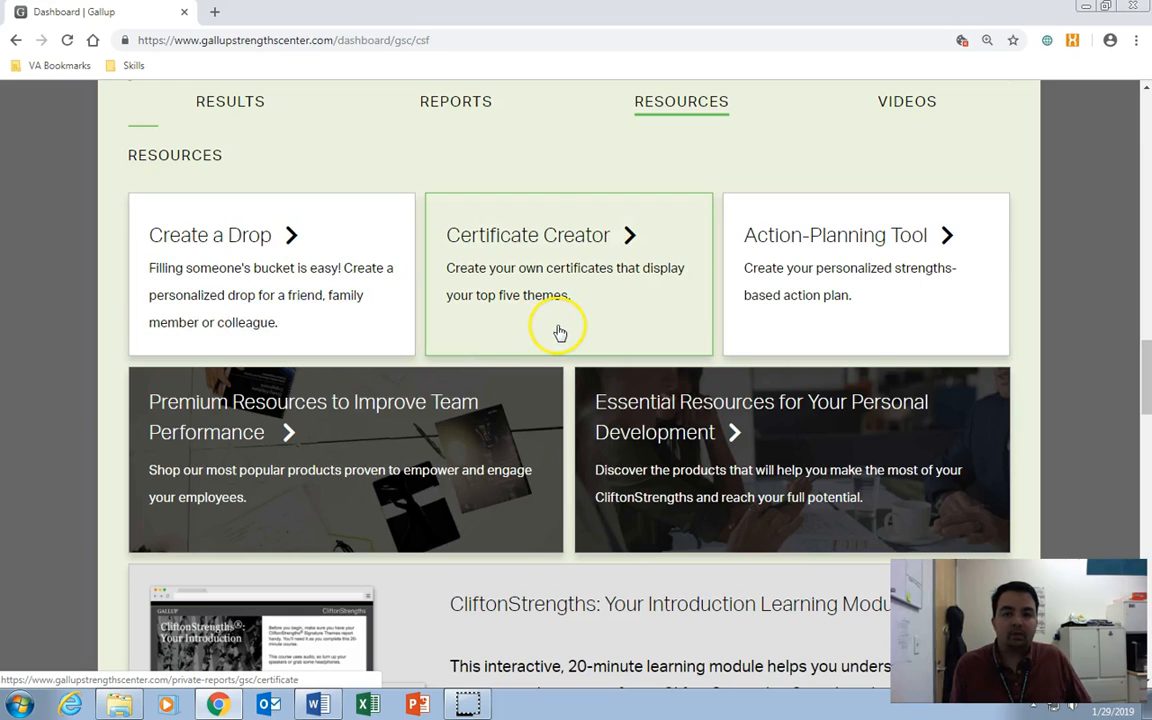
# Step: Open the Certificate Creator card under Resources
pyautogui.click(560, 331)
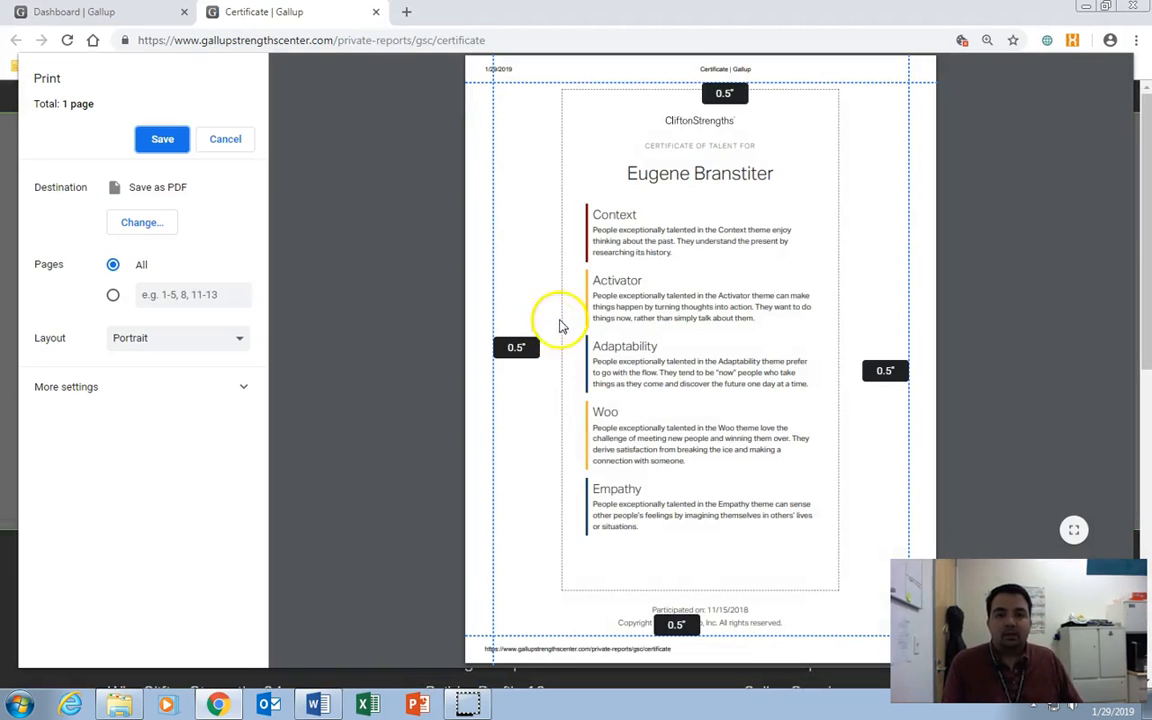
pyautogui.moveTo(448, 485)
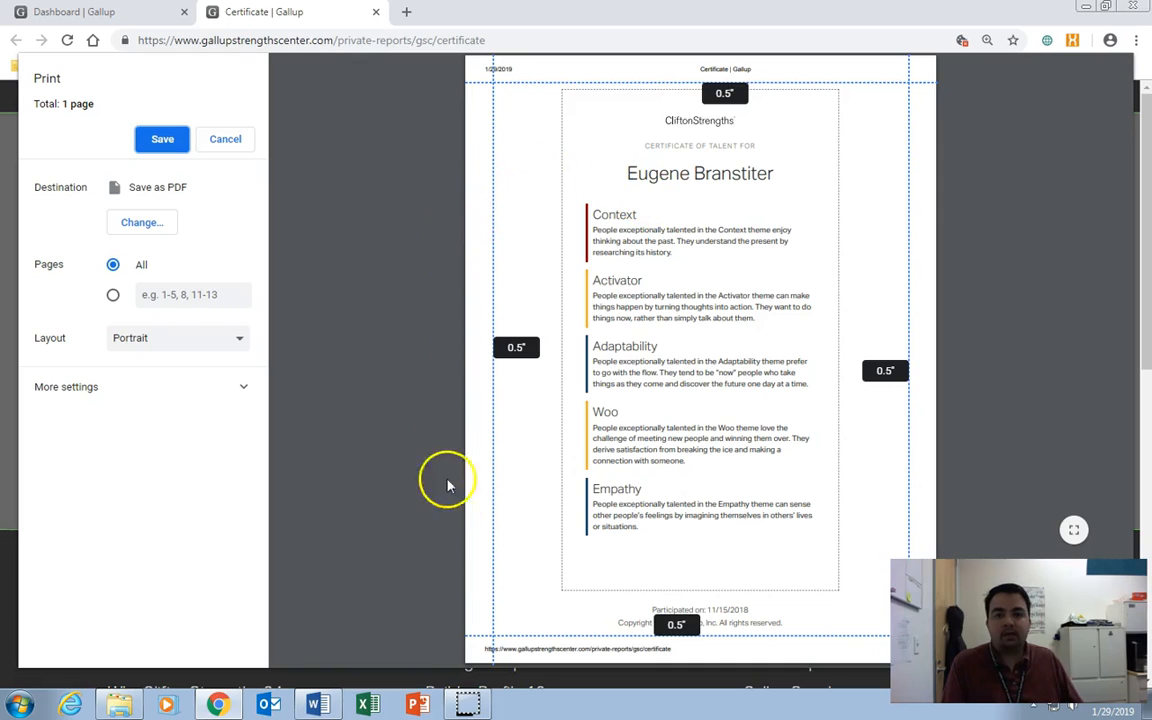
pyautogui.moveTo(626, 615)
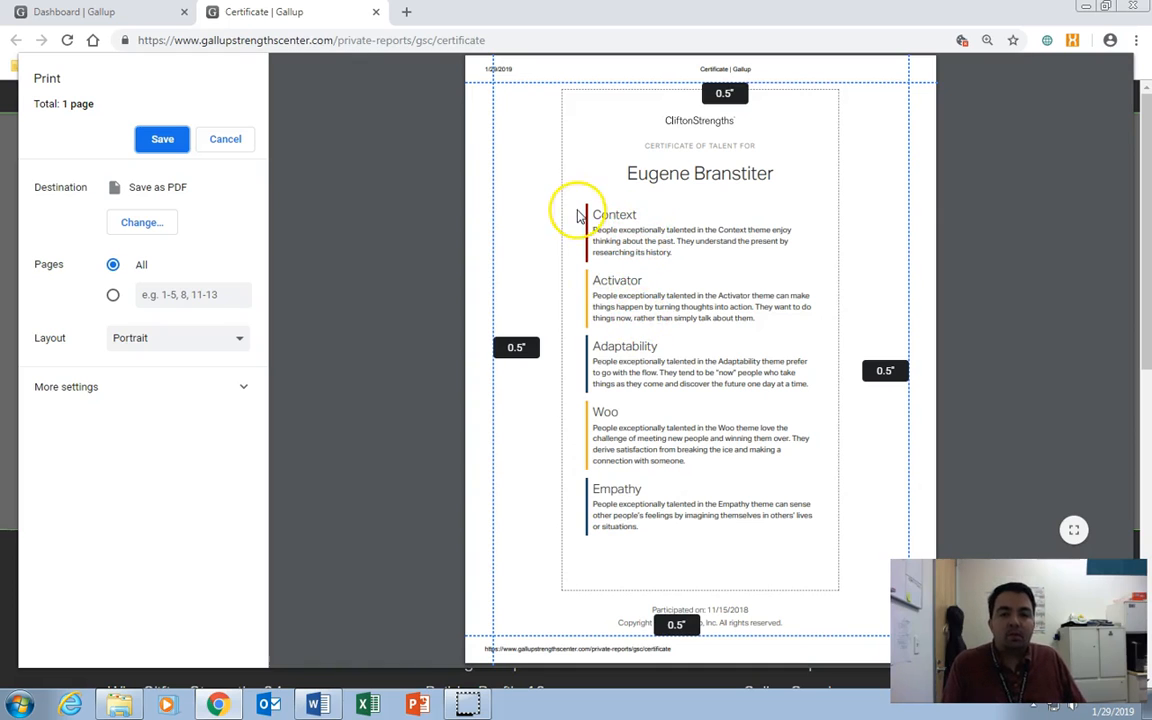
pyautogui.moveTo(580, 320)
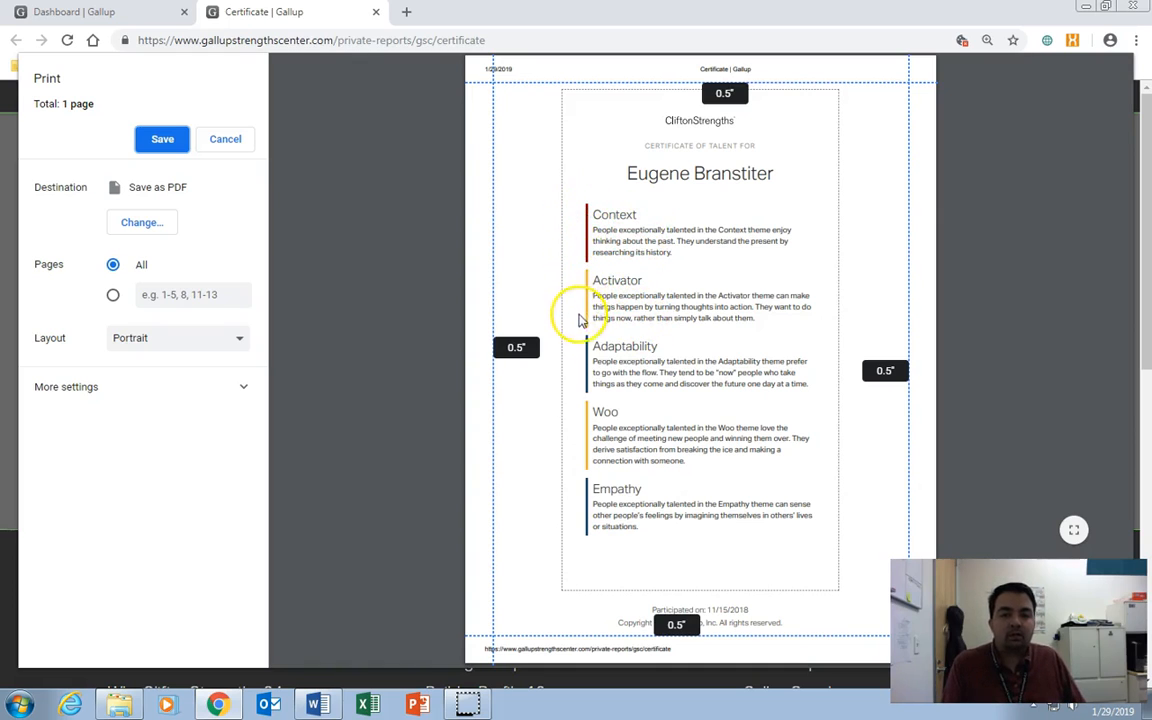
pyautogui.moveTo(575, 447)
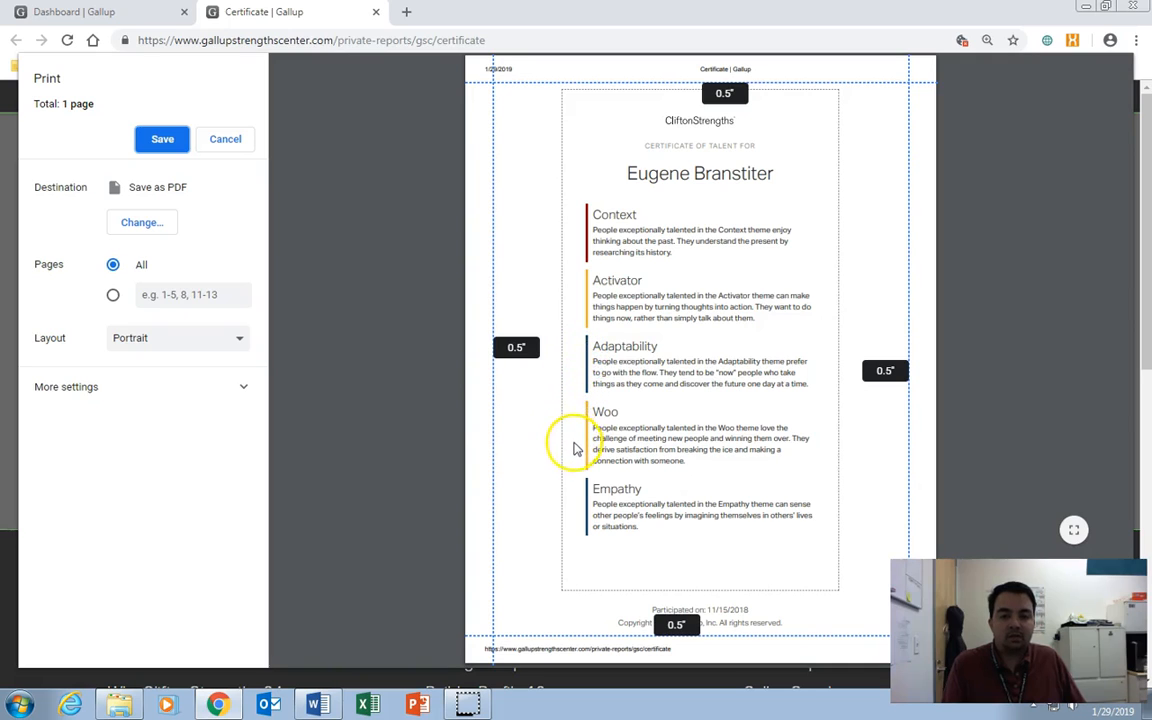
pyautogui.moveTo(575, 519)
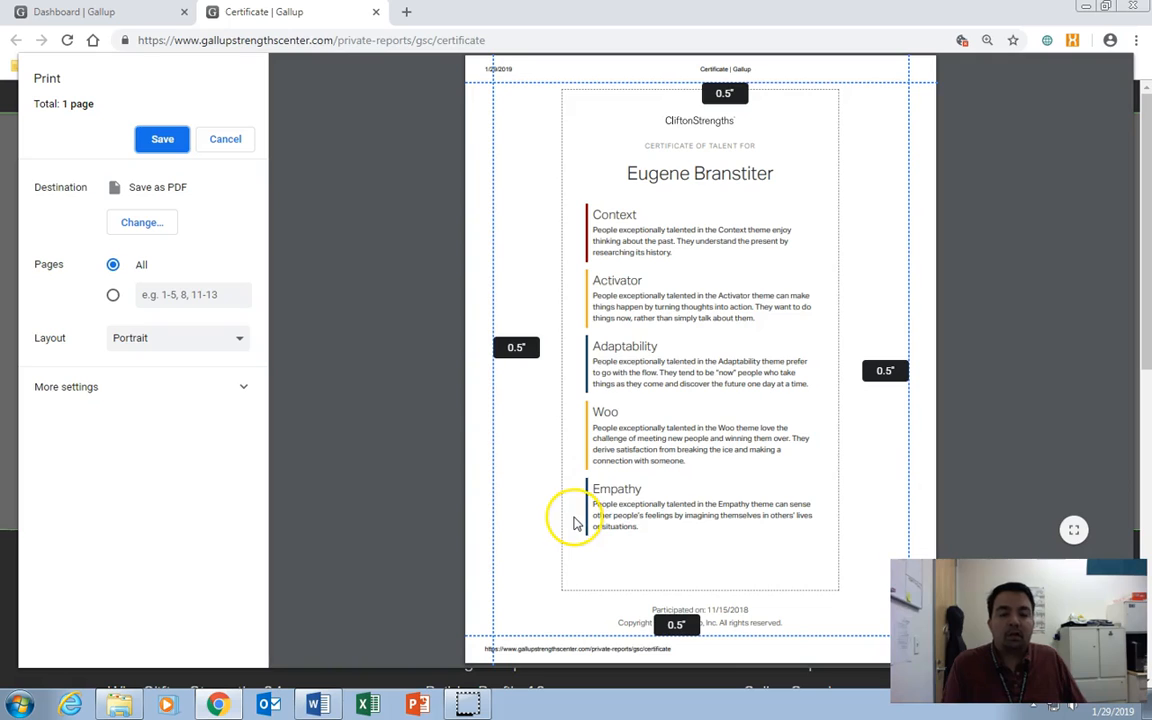
pyautogui.moveTo(583, 518)
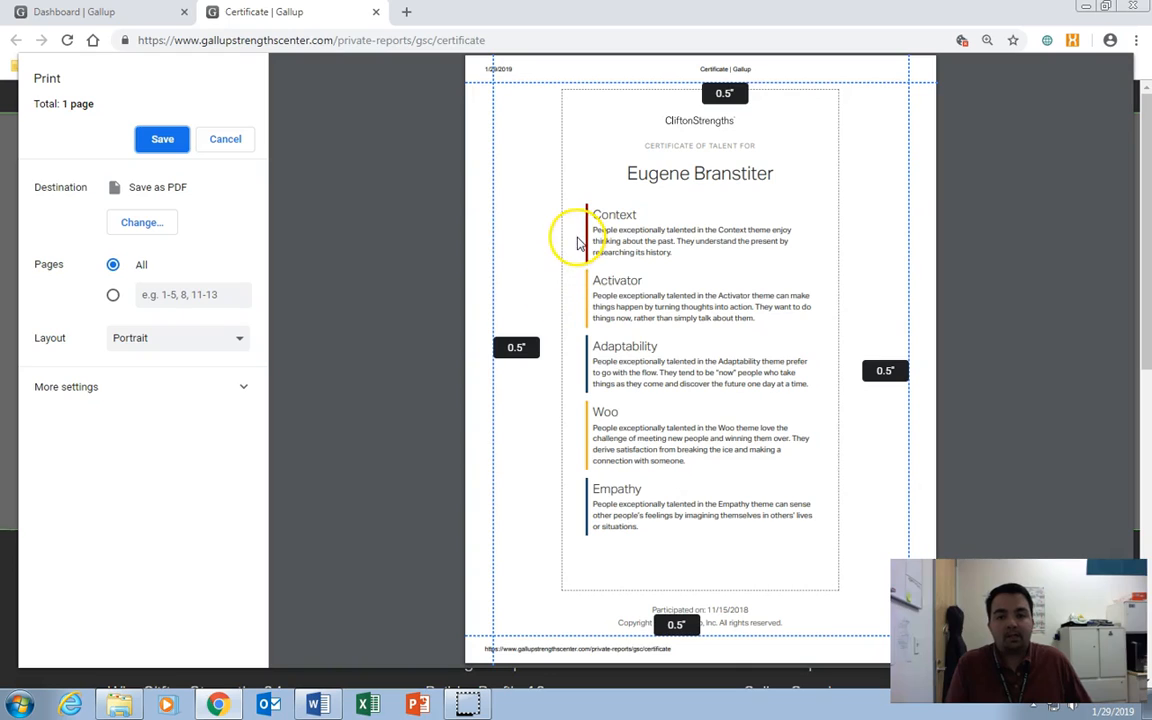
pyautogui.moveTo(578, 243)
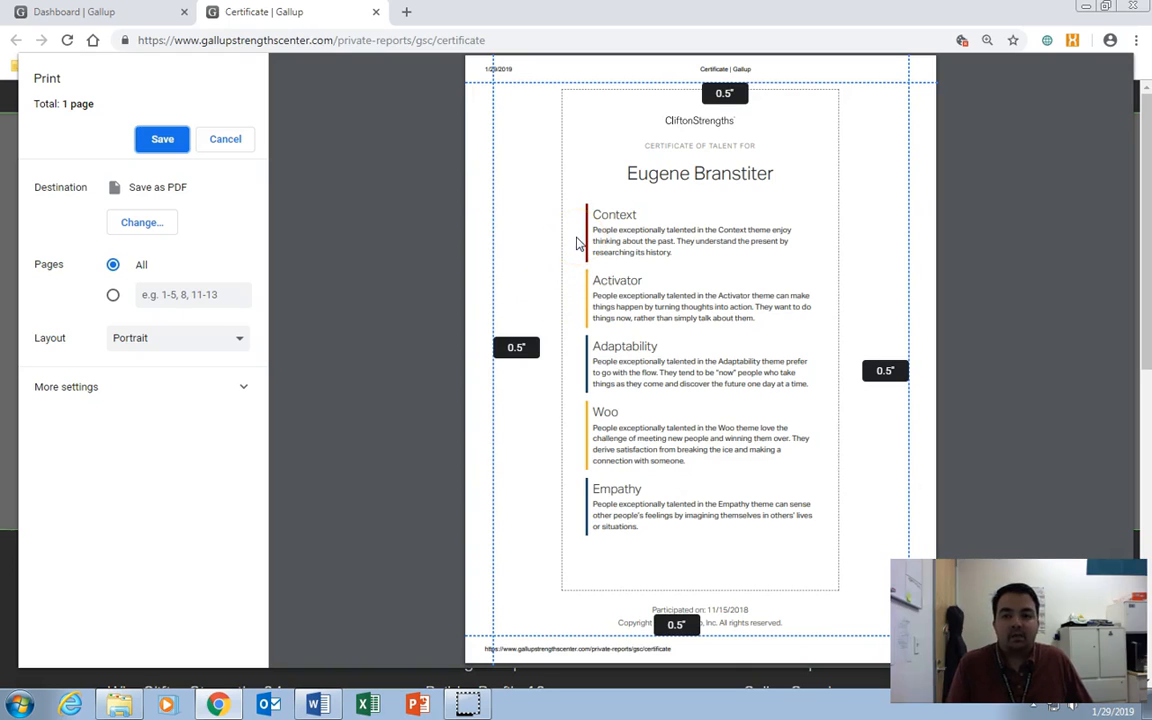
# Step: Save the certificate as a PDF on the Desktop named 'Certificate _ Gallup'
pyautogui.click(162, 139)
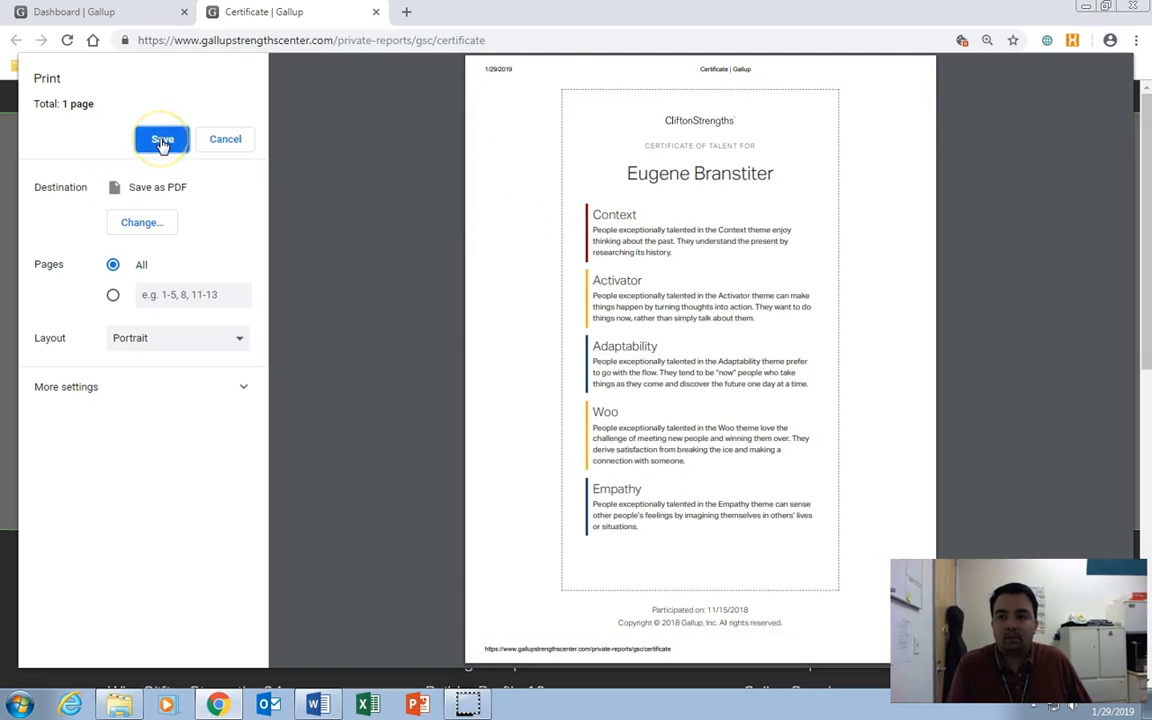
pyautogui.click(162, 139)
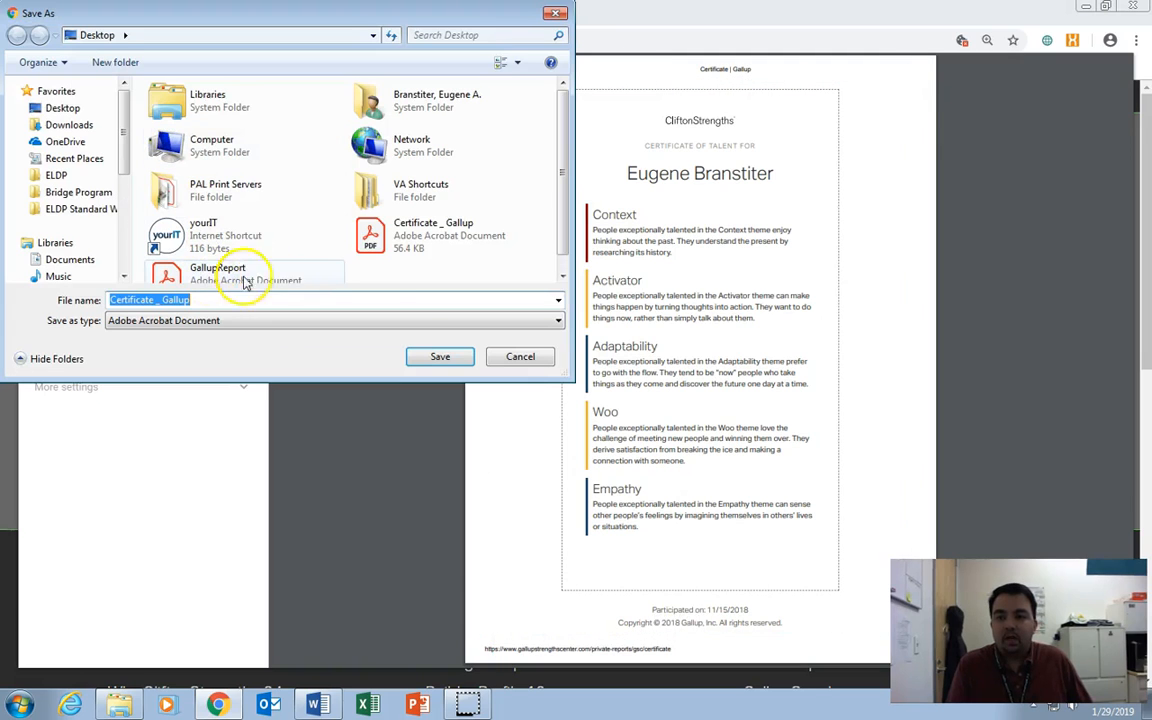
pyautogui.click(449, 235)
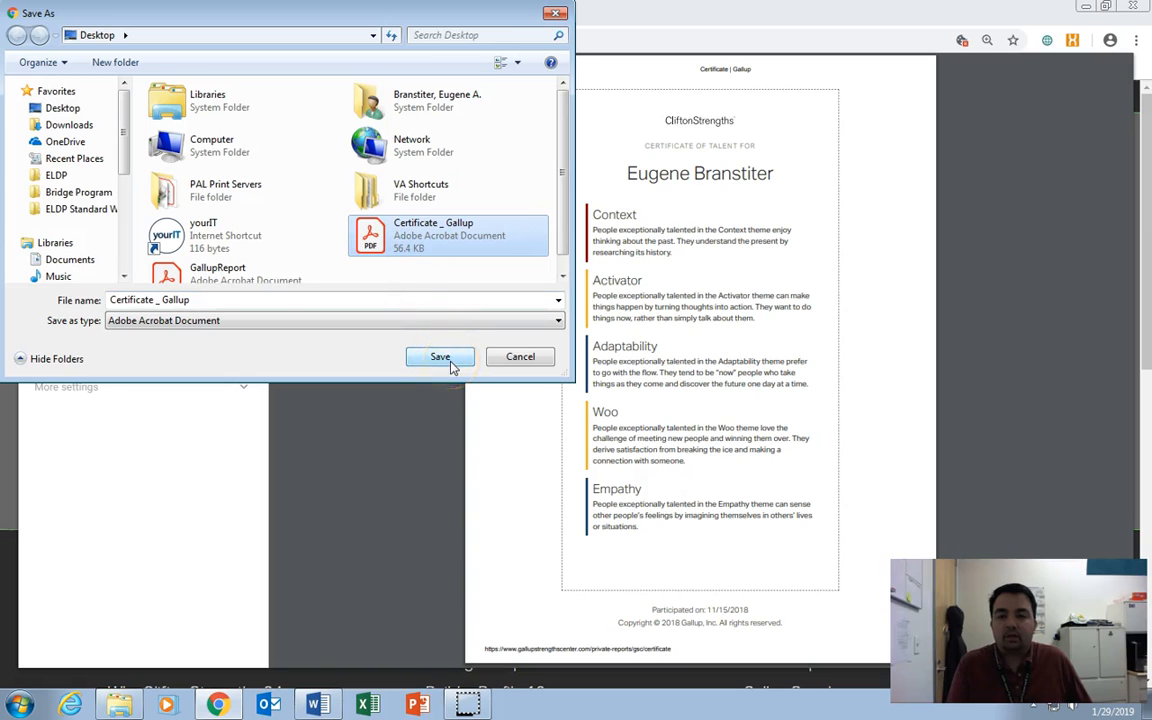
pyautogui.click(440, 357)
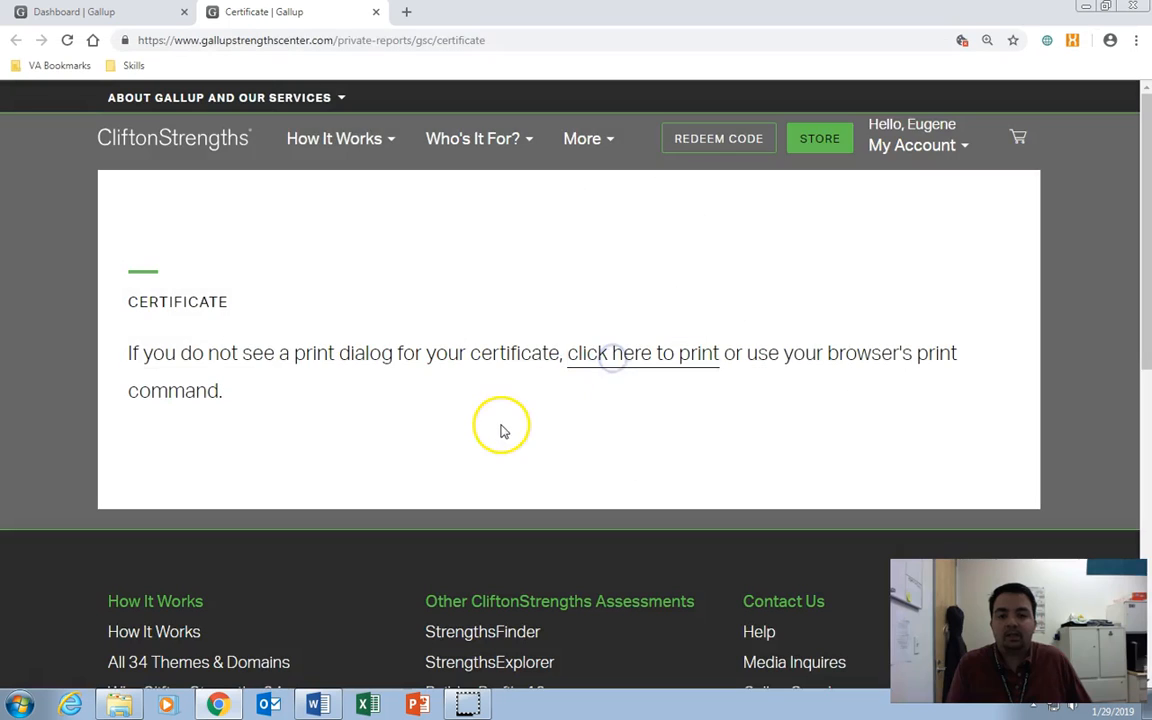
pyautogui.moveTo(582, 138)
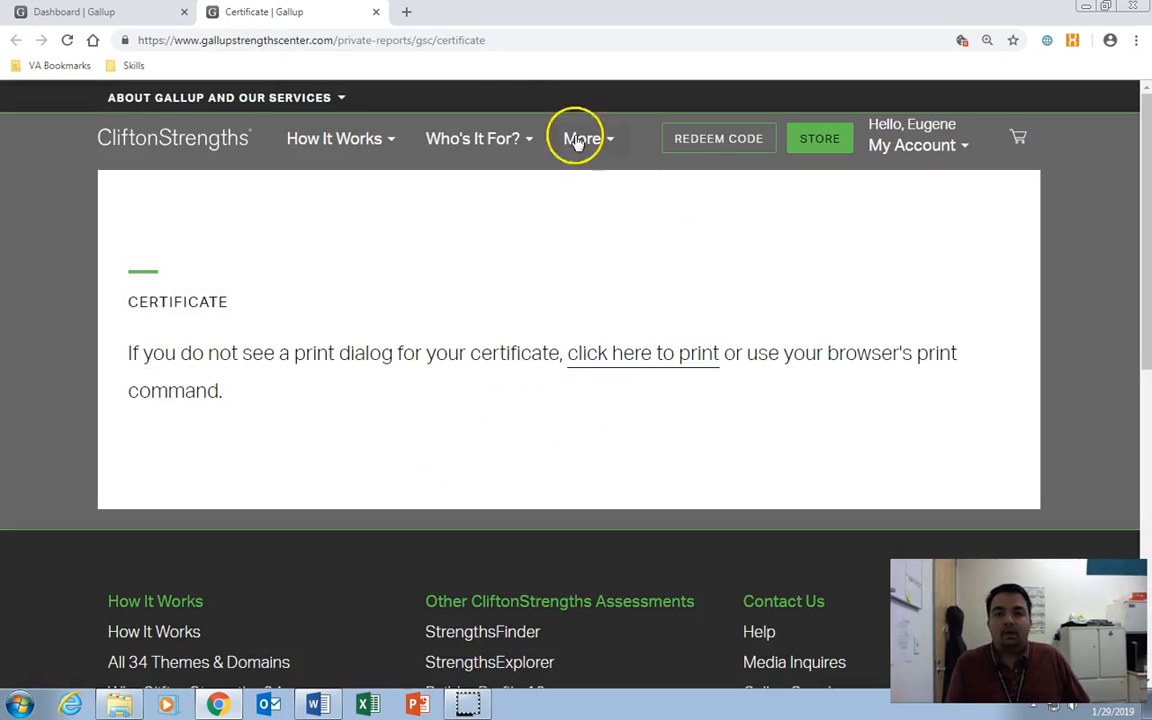
pyautogui.moveTo(377, 12)
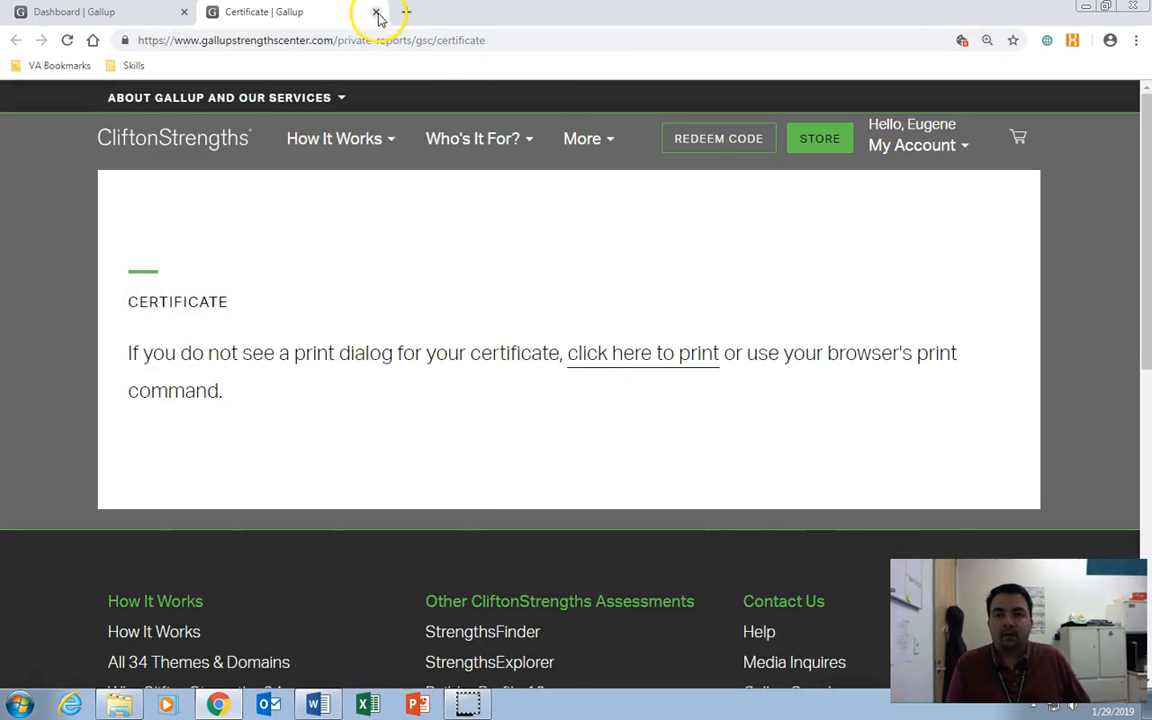
# Step: Close the Certificate tab to return to the dashboard's Resources section
pyautogui.click(376, 11)
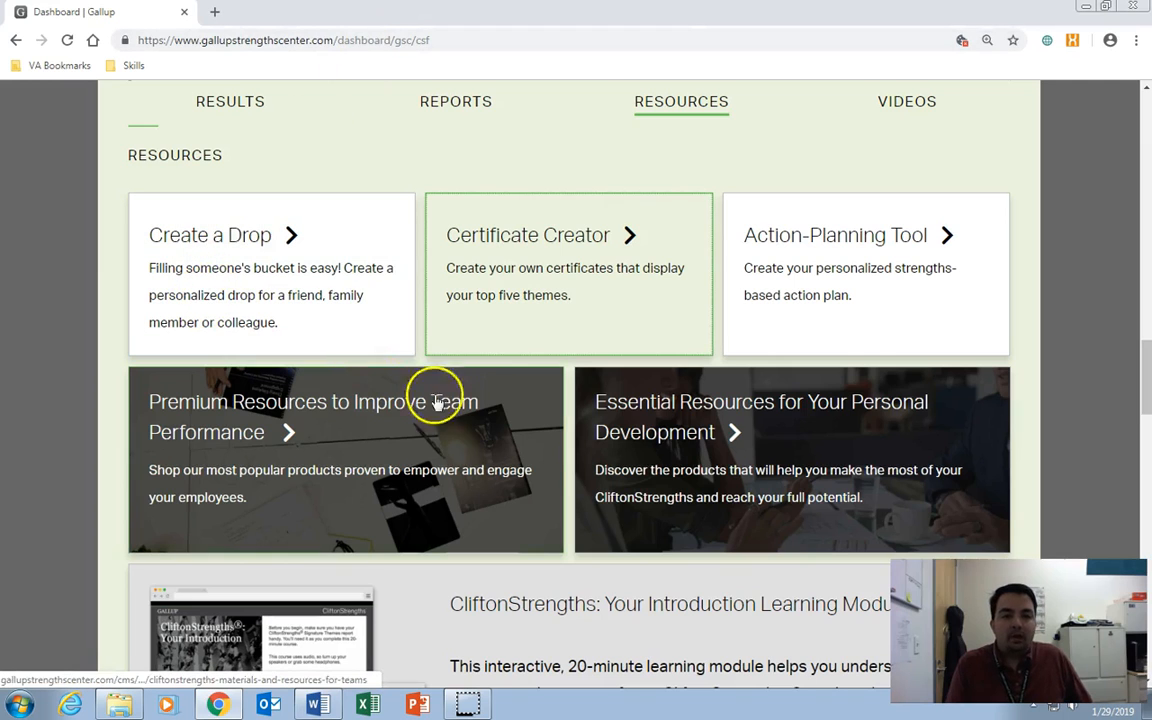
pyautogui.moveTo(932, 335)
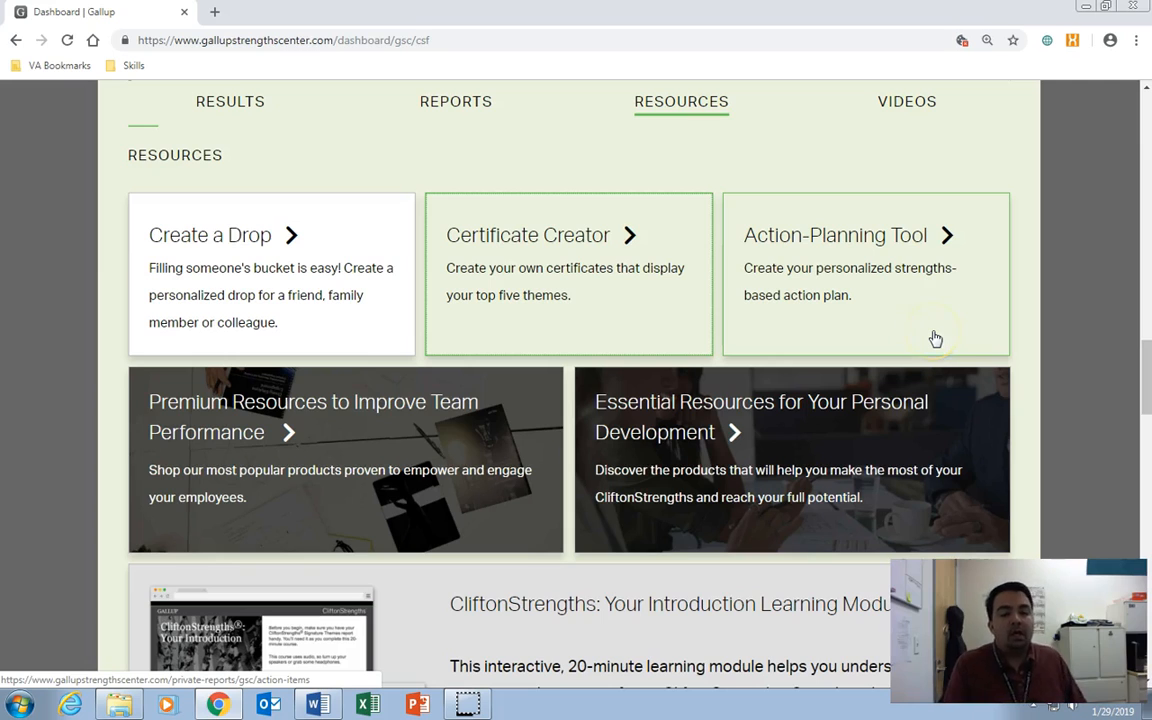
pyautogui.moveTo(909, 337)
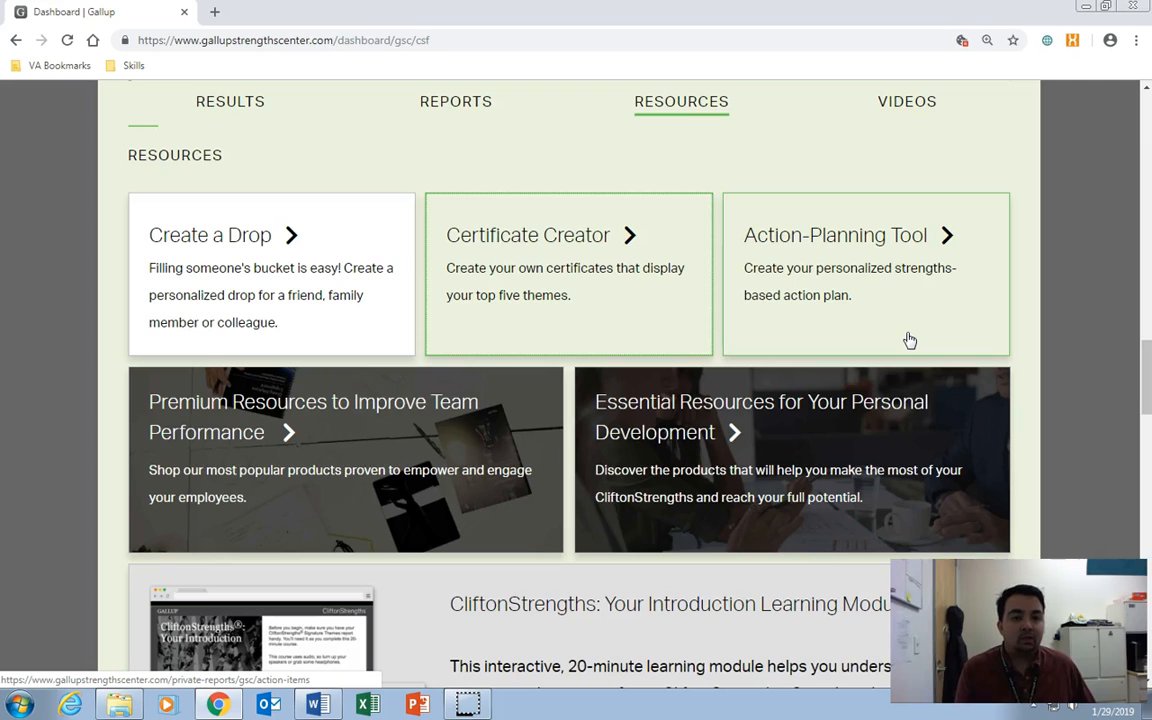
pyautogui.click(907, 335)
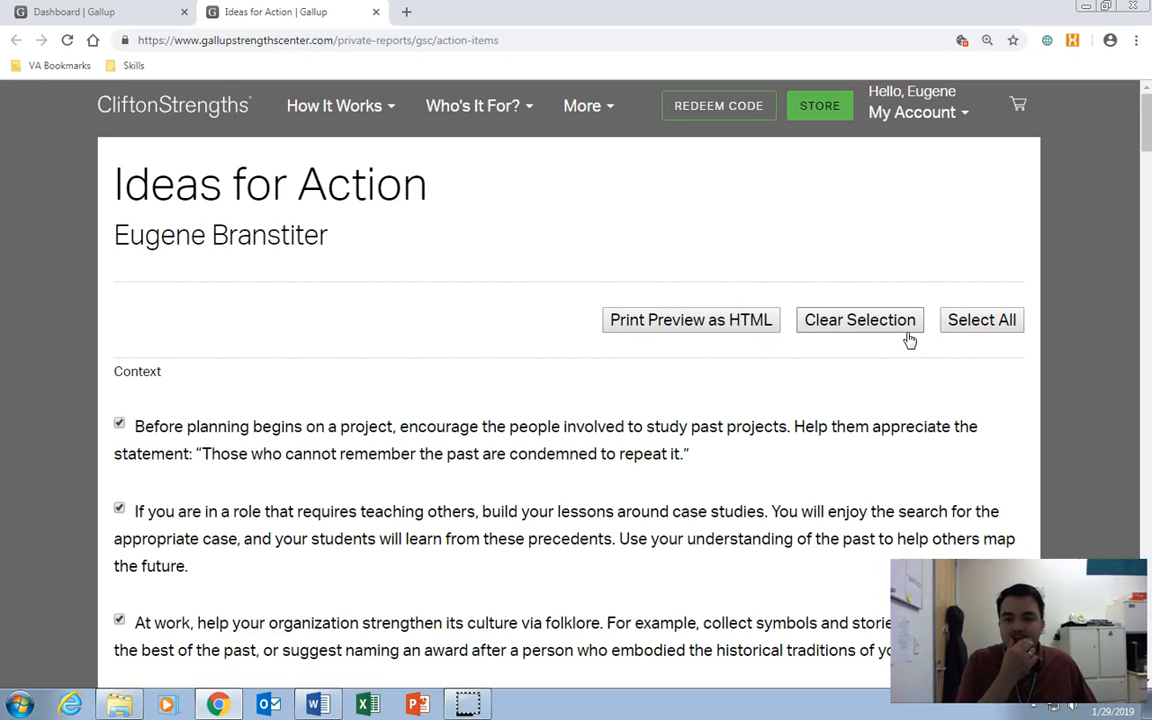
pyautogui.moveTo(705, 457)
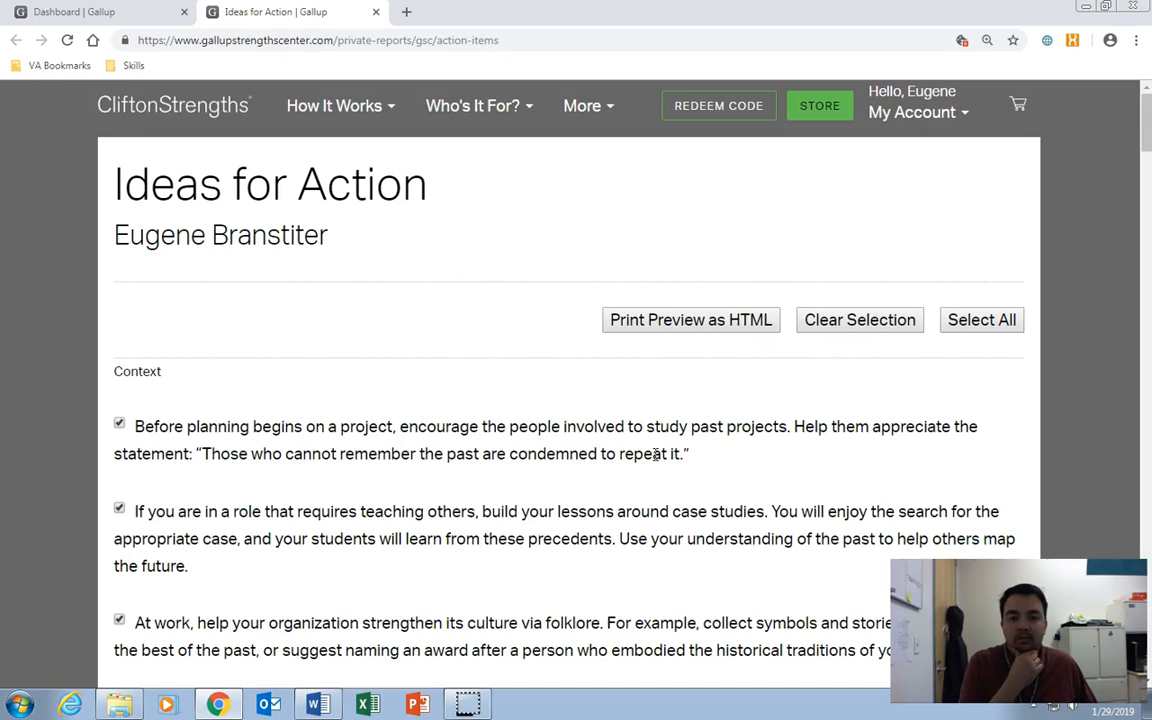
pyautogui.scroll(-3)
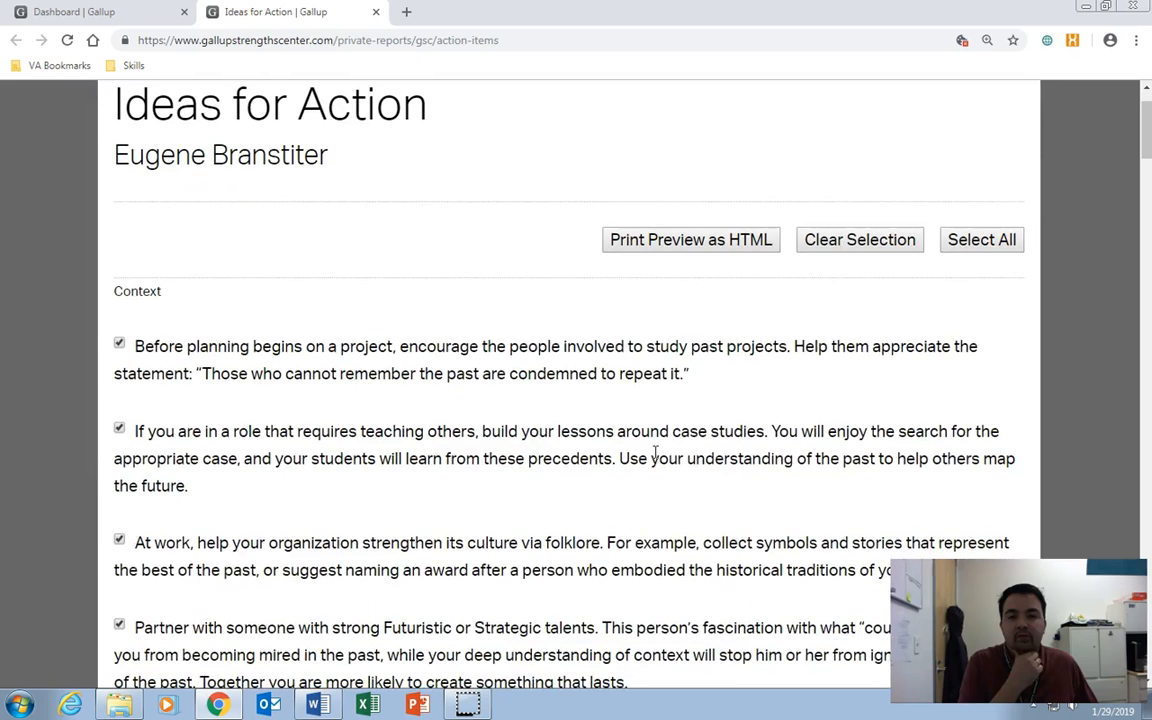
pyautogui.scroll(-3)
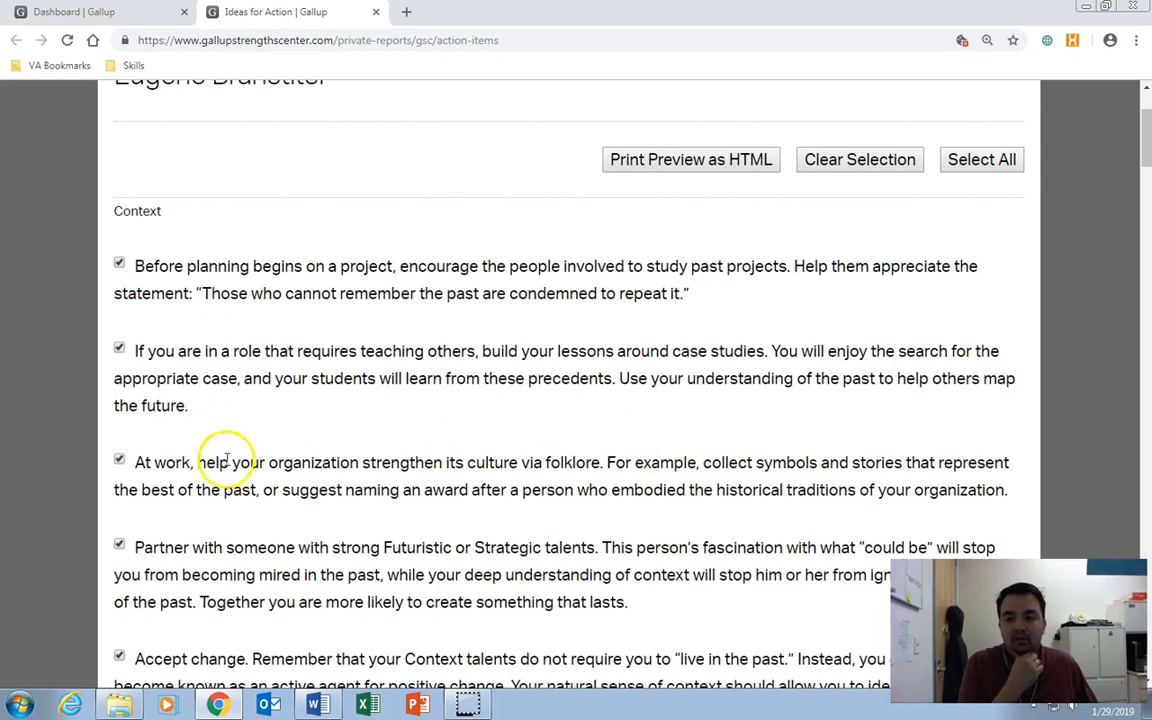
pyautogui.moveTo(578, 547)
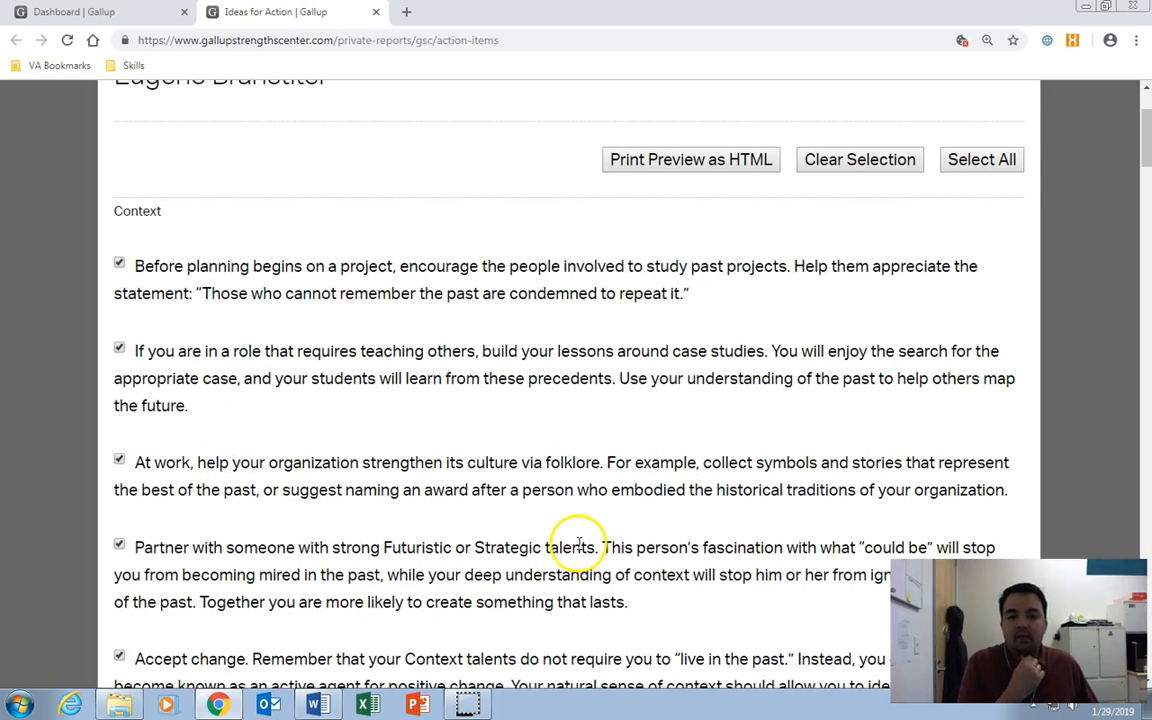
pyautogui.moveTo(580, 535)
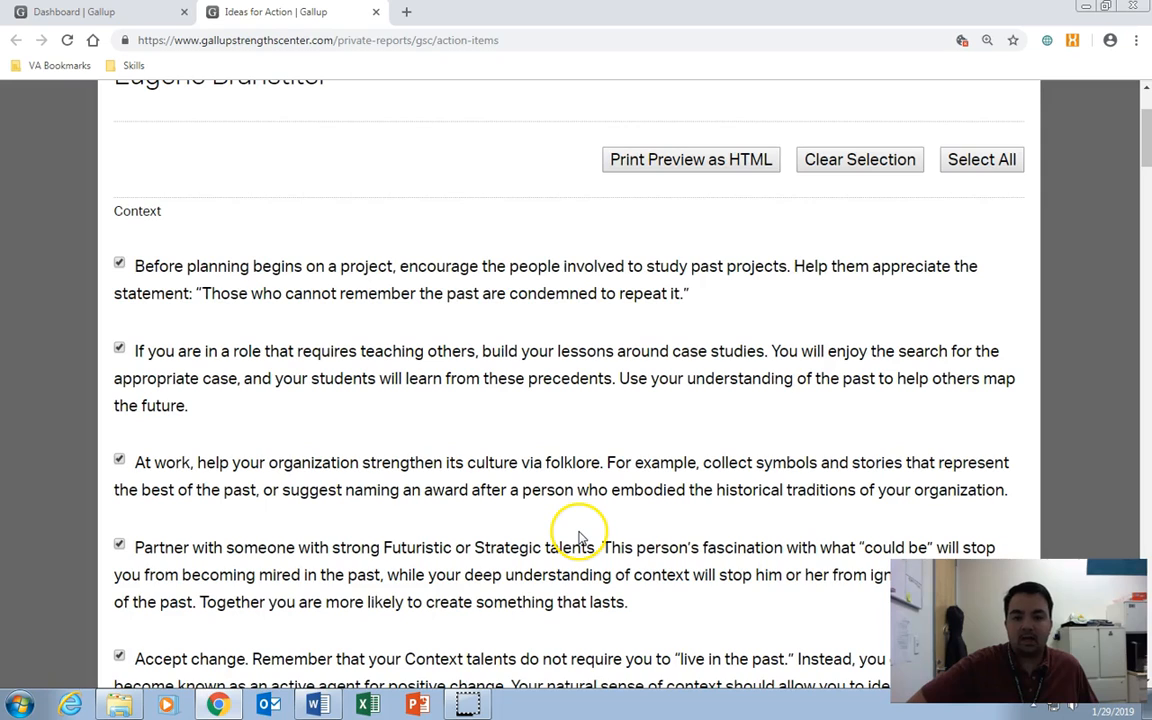
pyautogui.moveTo(188, 348)
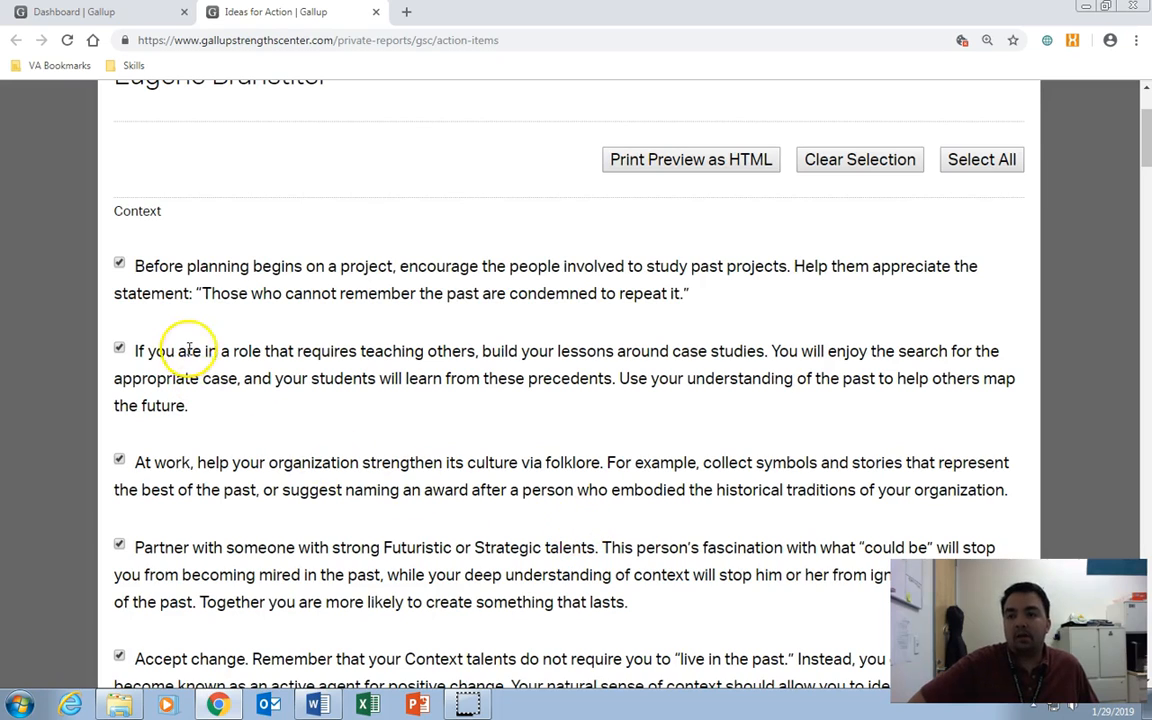
pyautogui.moveTo(305, 451)
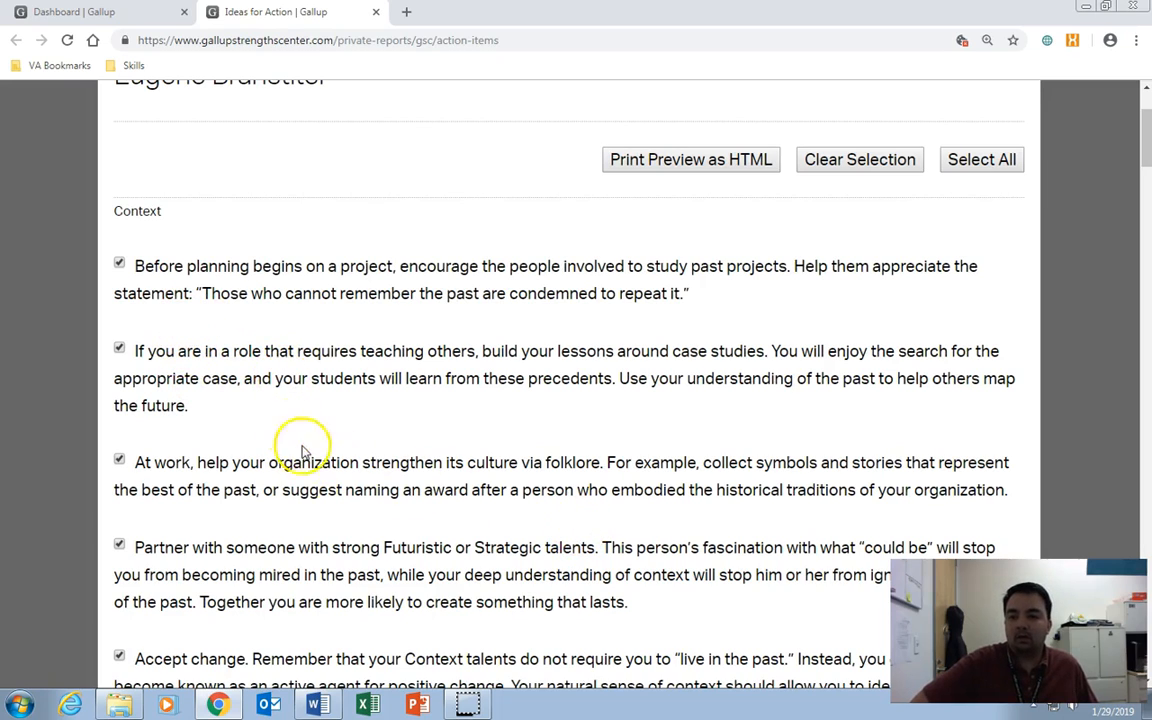
pyautogui.moveTo(270, 478)
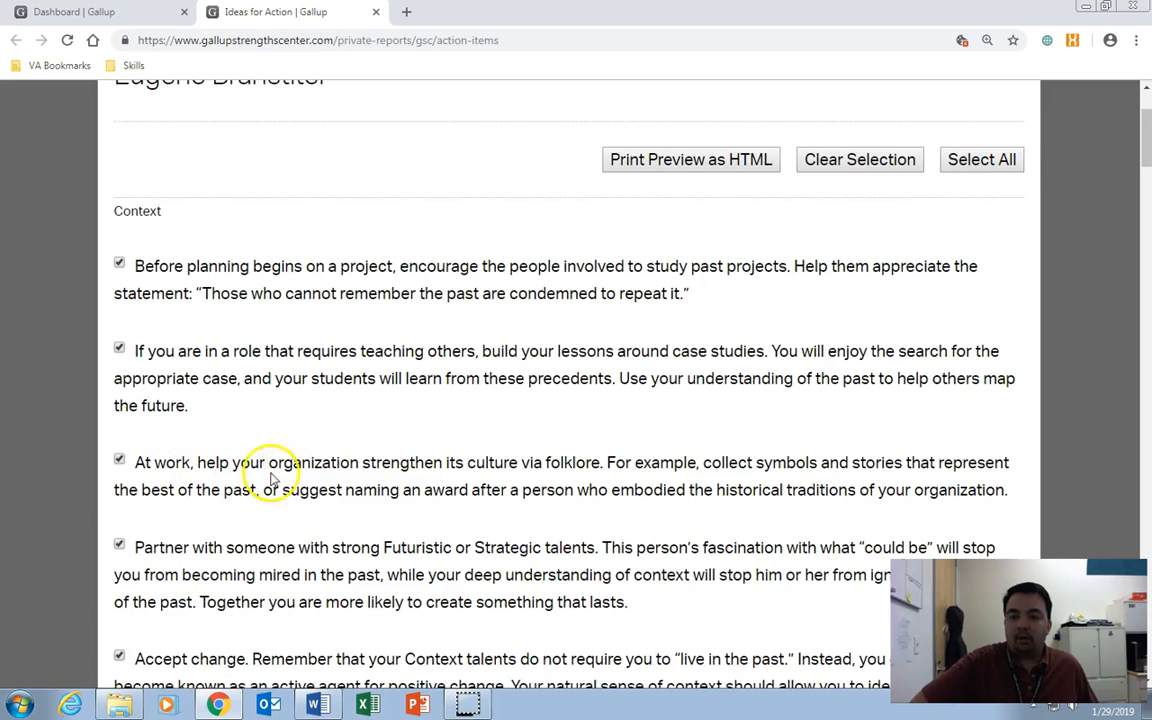
pyautogui.moveTo(510, 480)
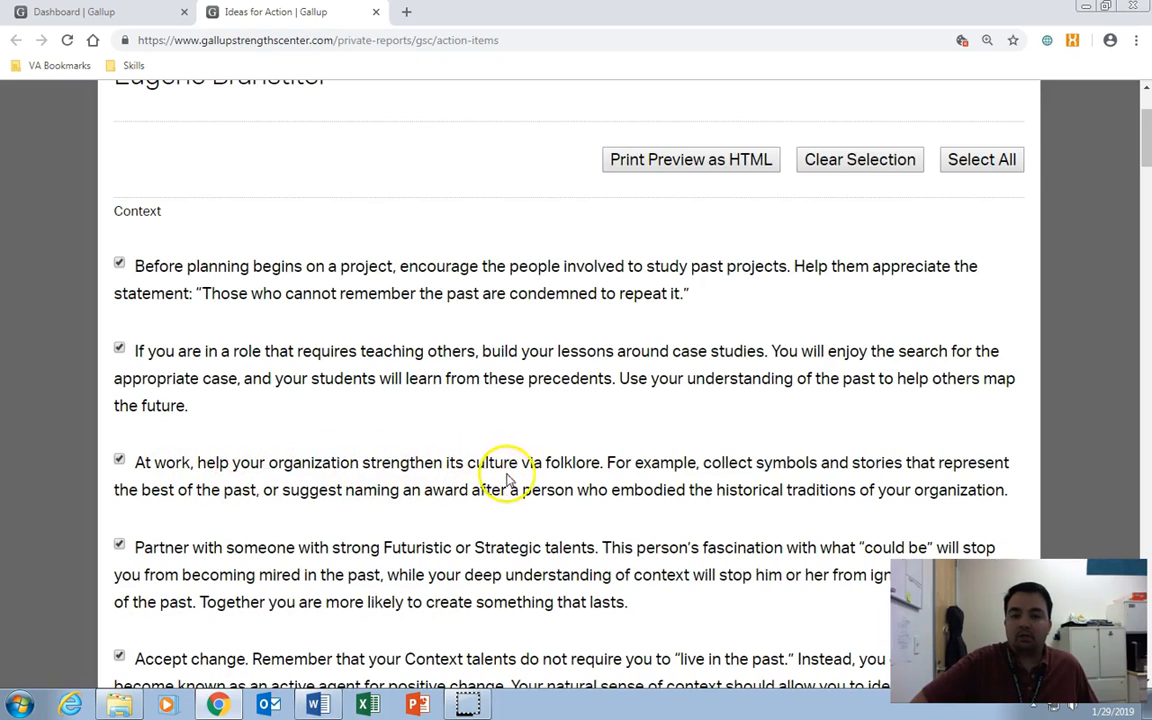
pyautogui.moveTo(715, 480)
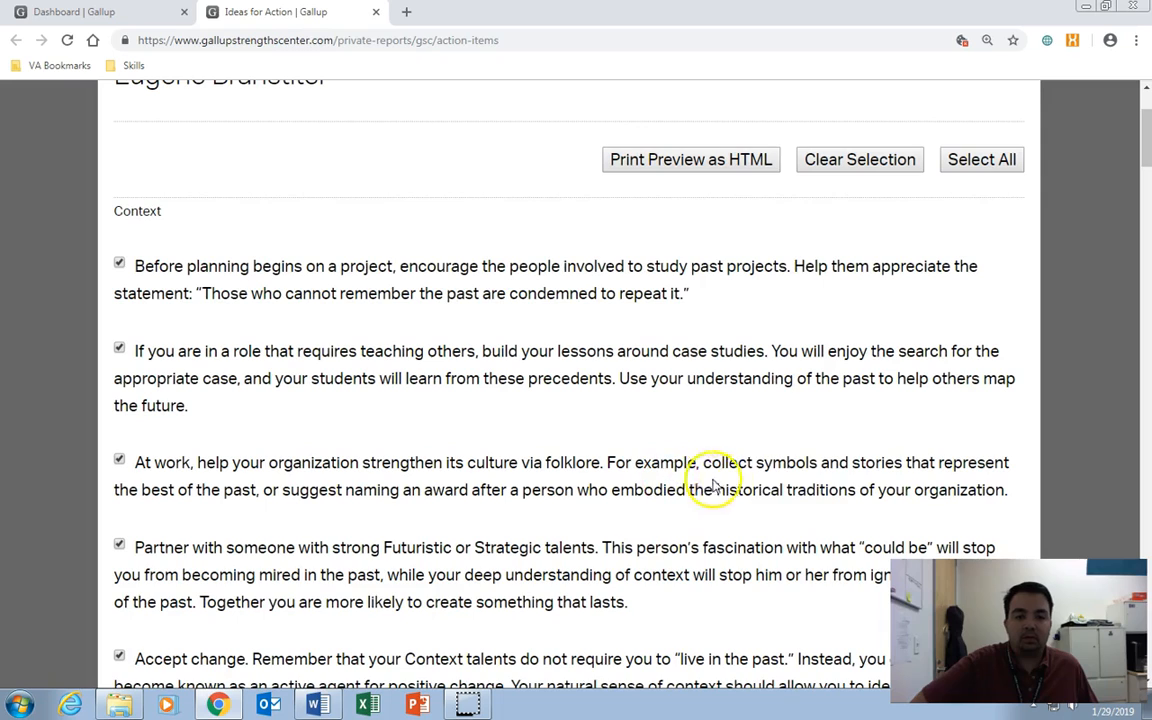
pyautogui.moveTo(175, 500)
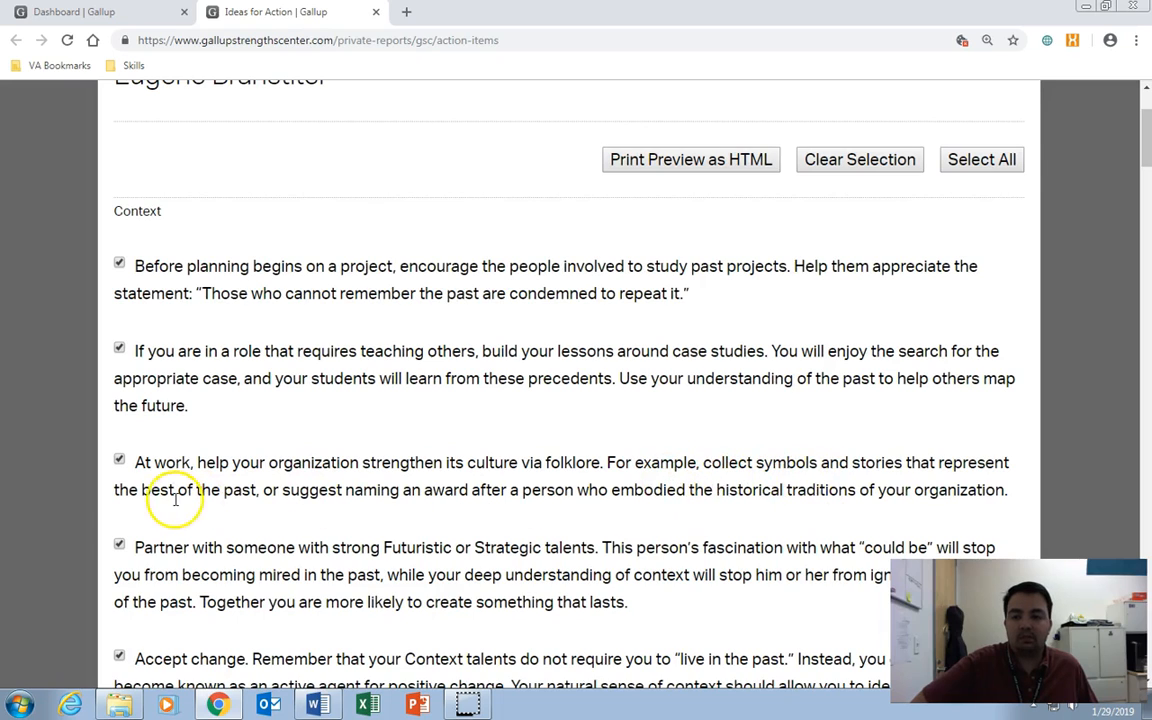
pyautogui.moveTo(562, 450)
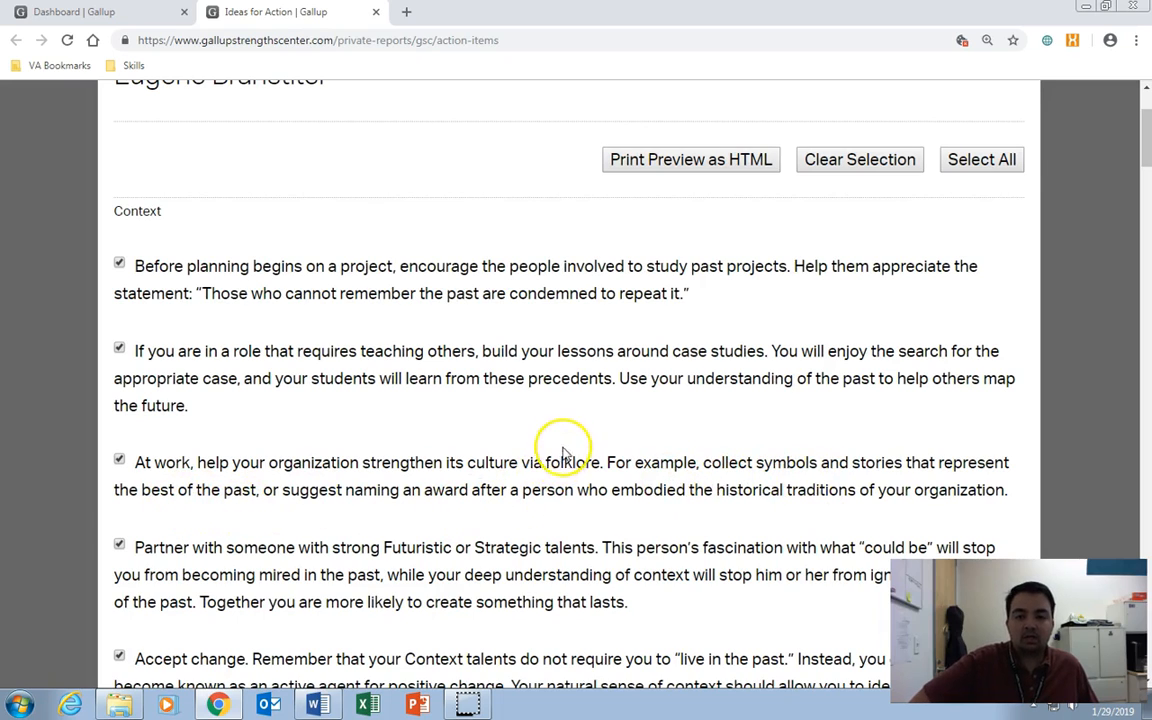
pyautogui.moveTo(589, 430)
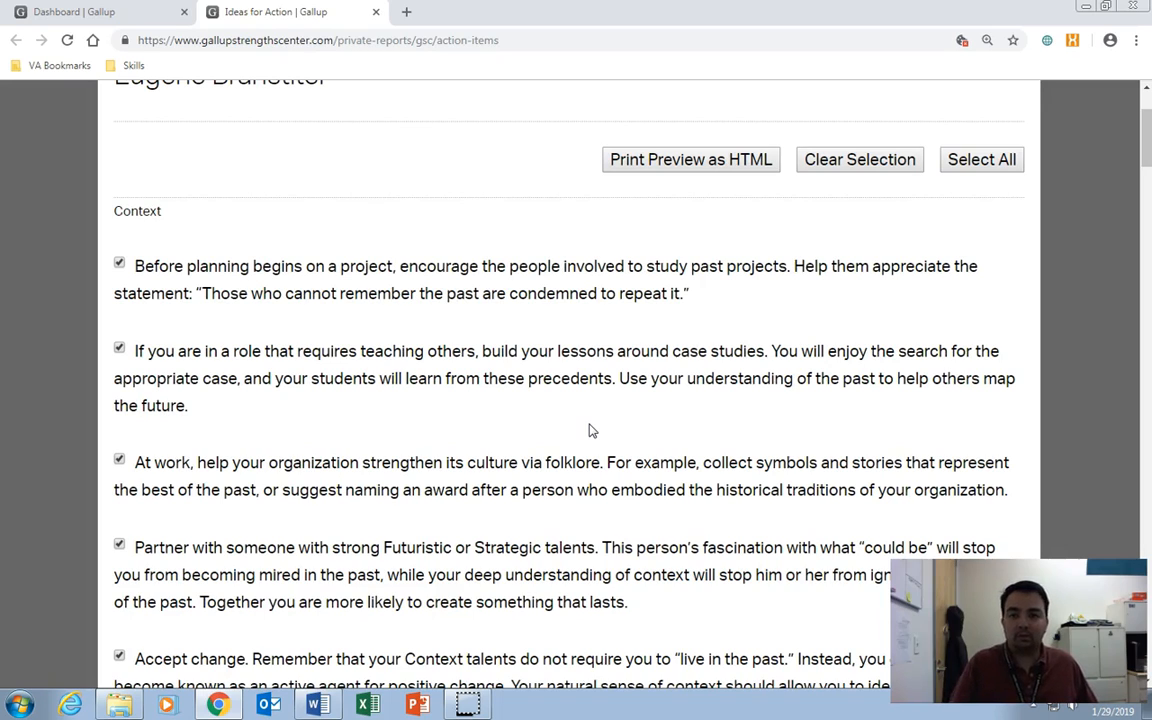
pyautogui.scroll(-3)
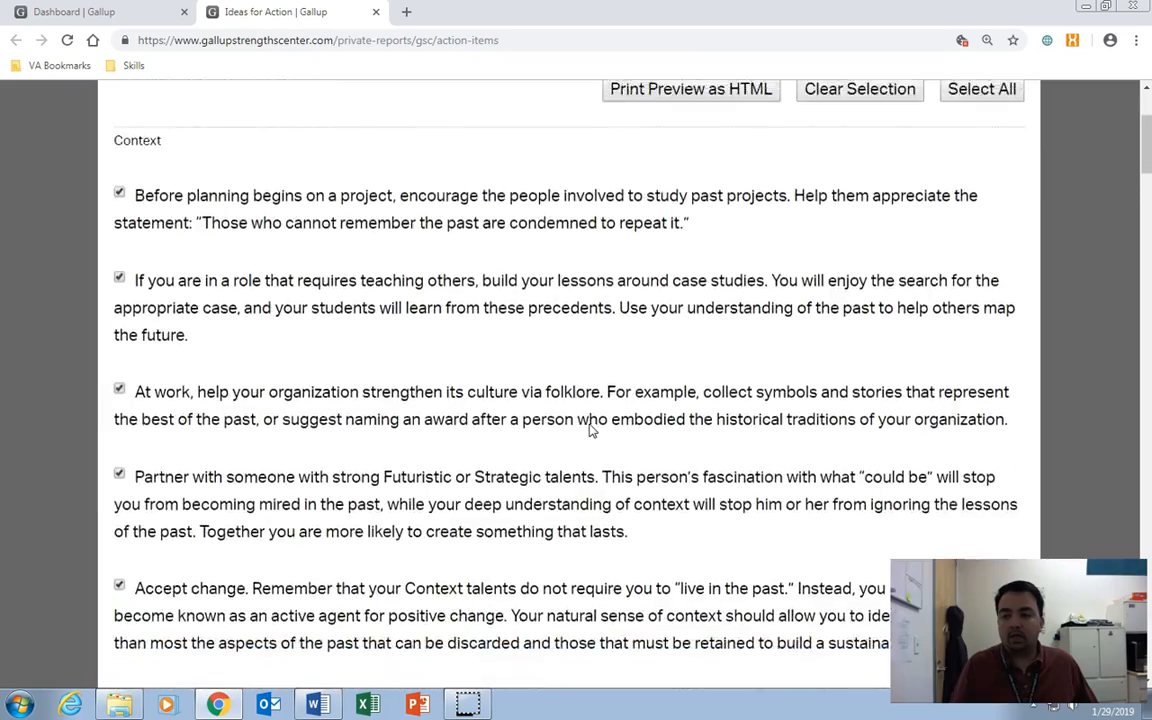
pyautogui.scroll(-3)
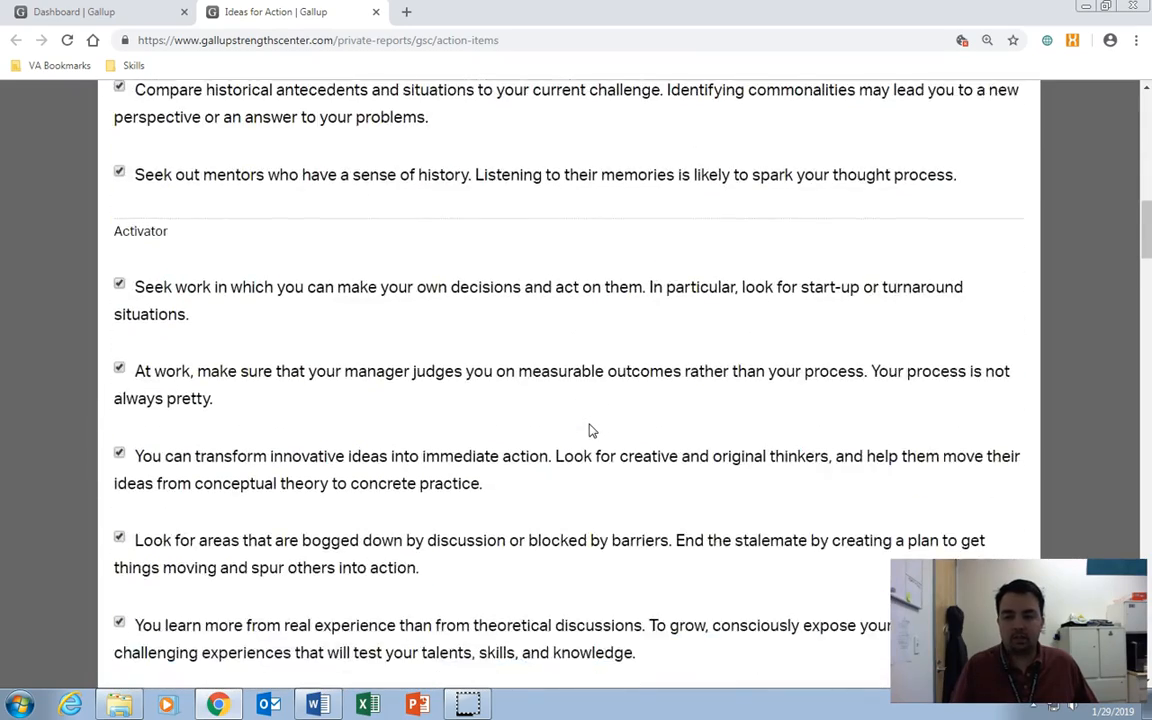
pyautogui.scroll(-3)
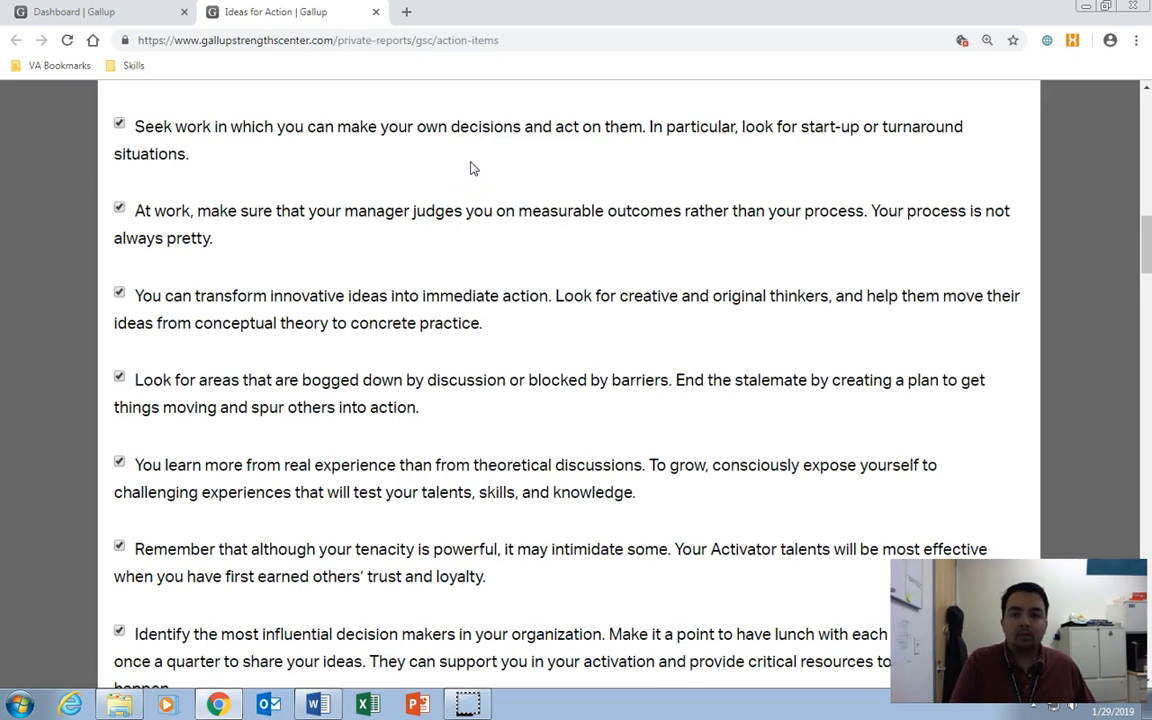
pyautogui.moveTo(352, 80)
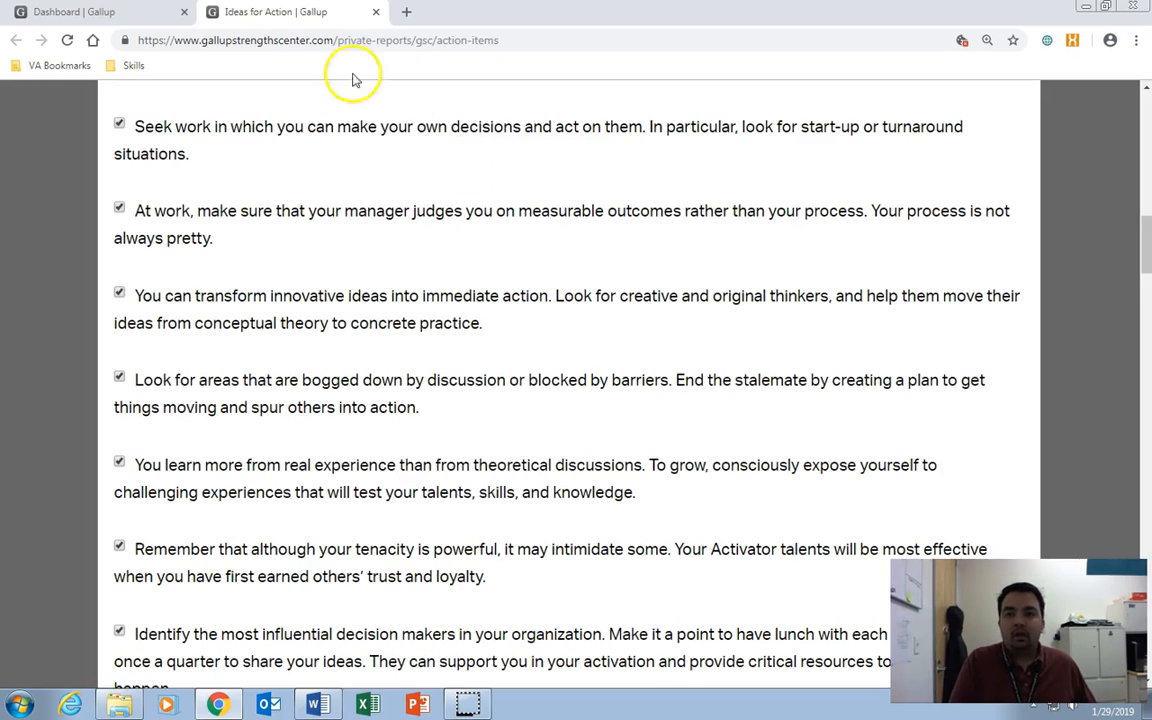
pyautogui.moveTo(378, 15)
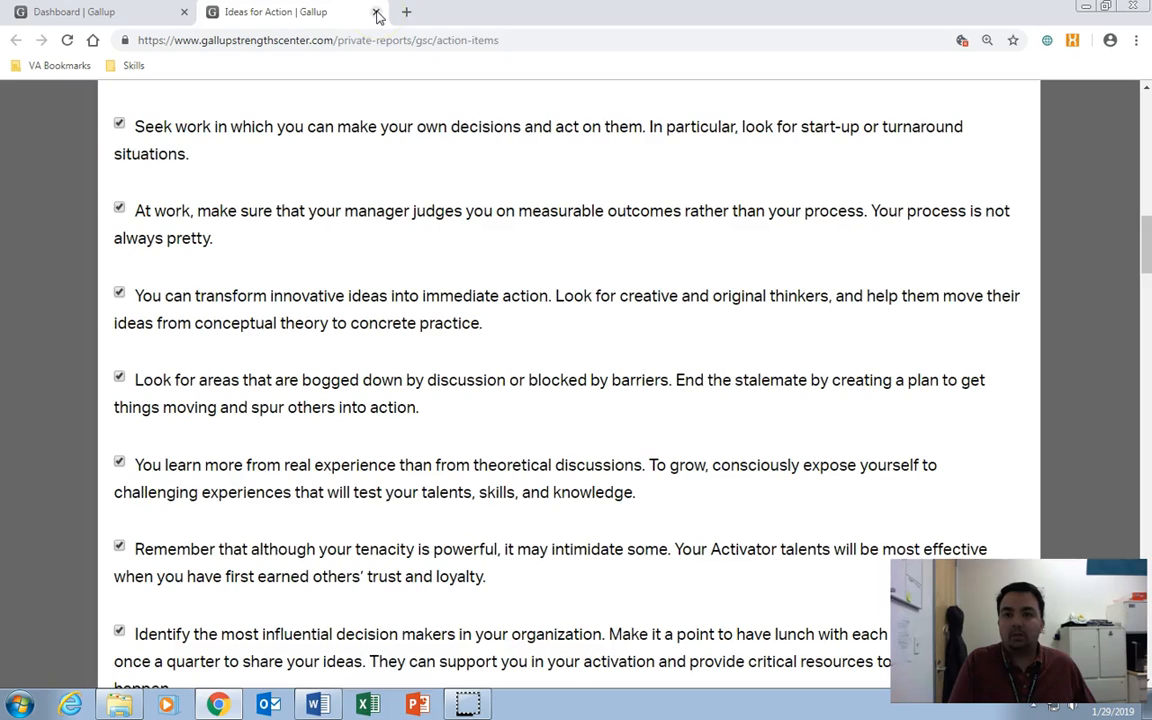
# Step: Close the Ideas for Action tab and return to the top of the dashboard
pyautogui.click(377, 17)
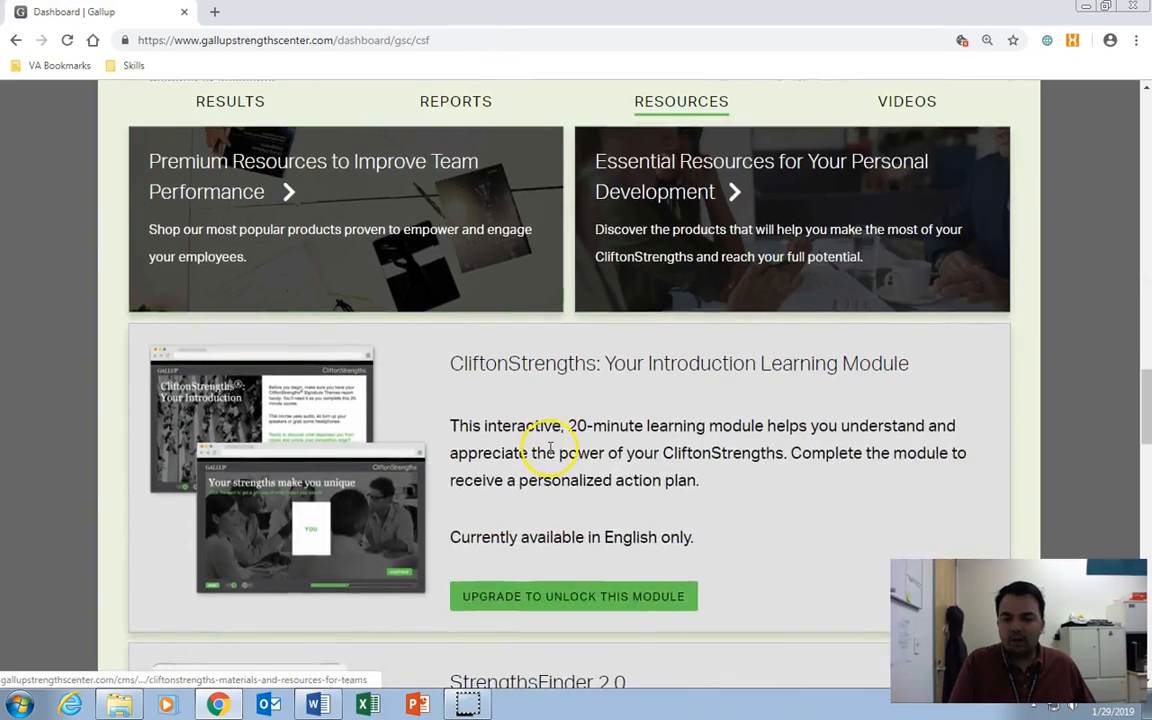
pyautogui.click(906, 101)
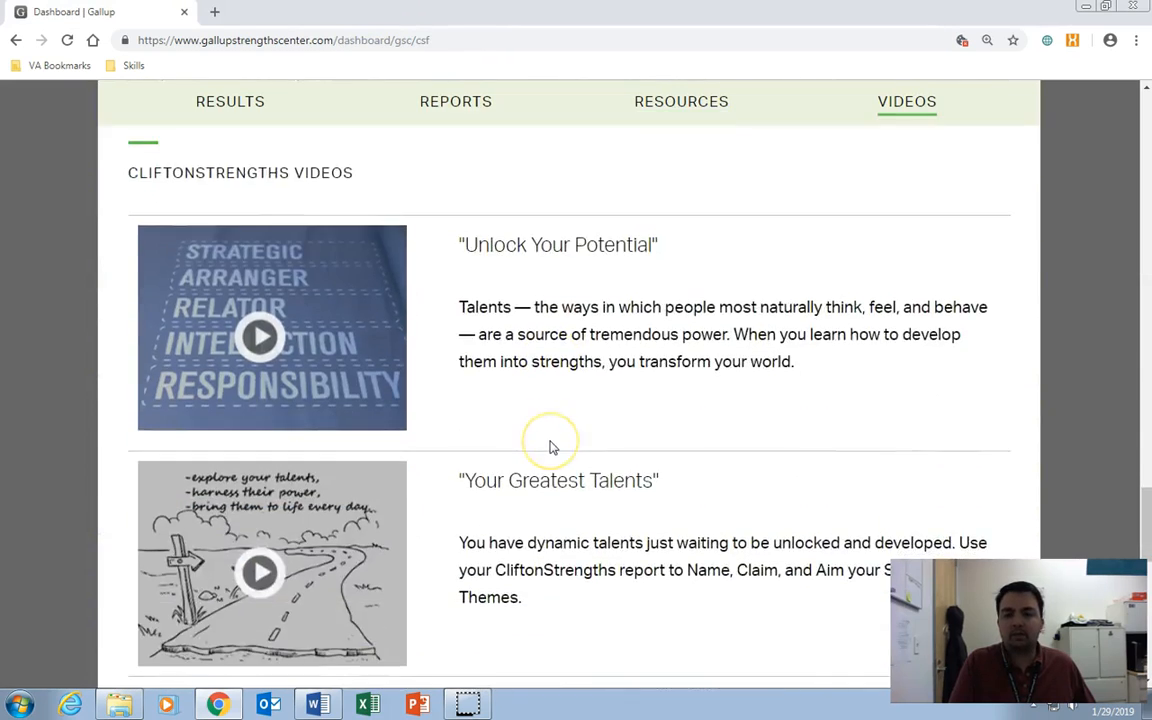
pyautogui.scroll(3)
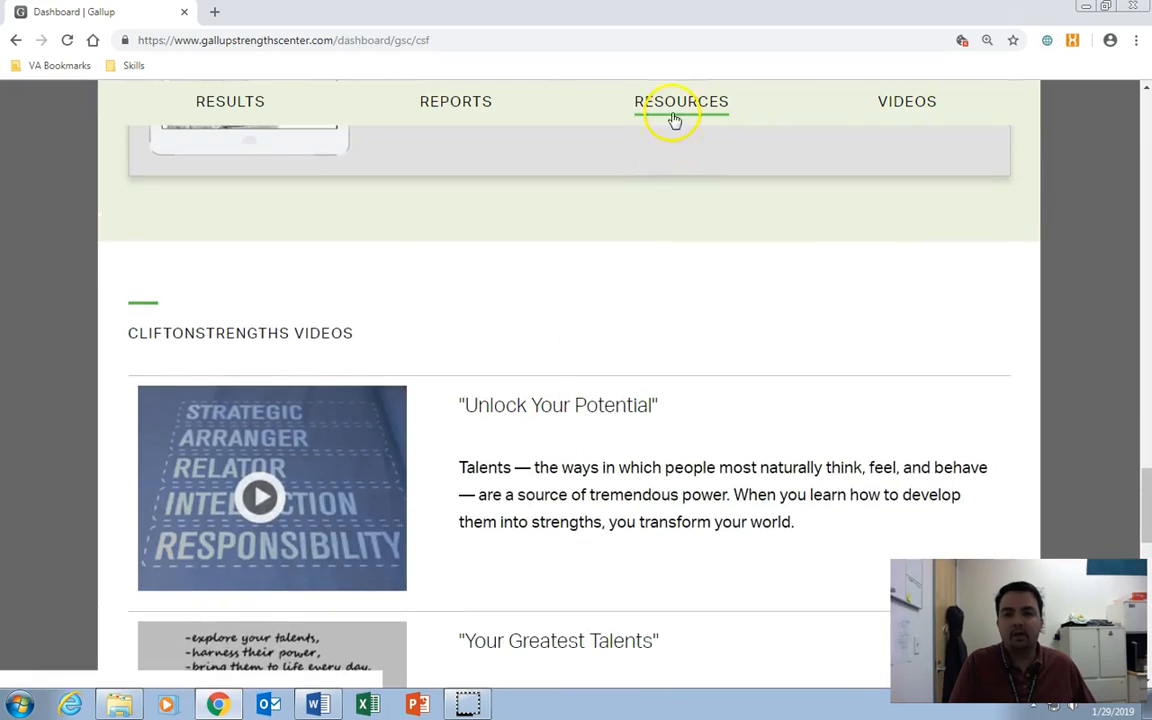
pyautogui.click(455, 101)
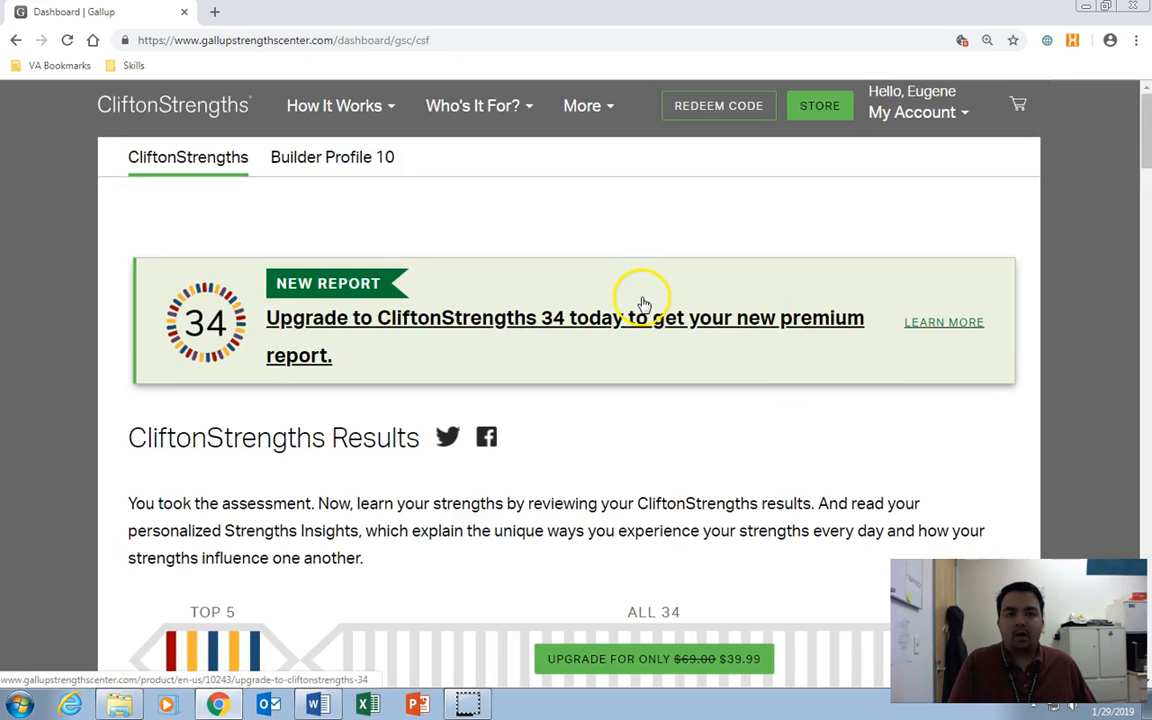
pyautogui.moveTo(963, 232)
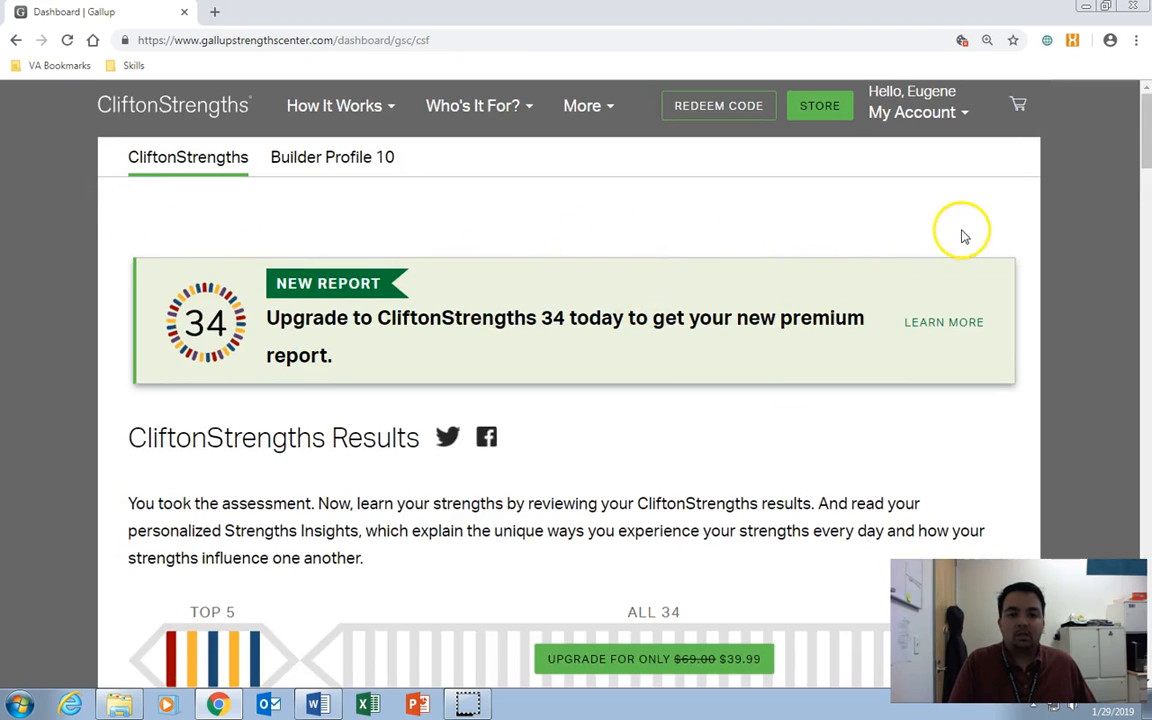
# Step: Scroll through Results, Reports and Resources to Certificate Creator and Action-Planning Tool
pyautogui.scroll(-3)
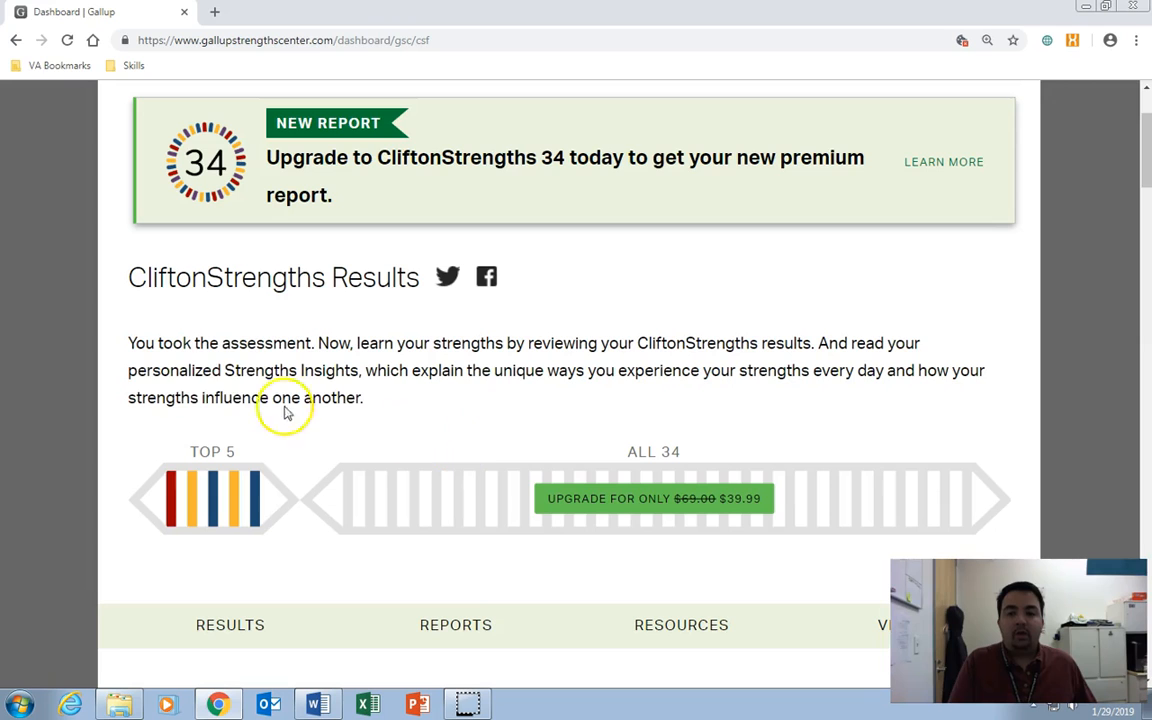
pyautogui.scroll(-3)
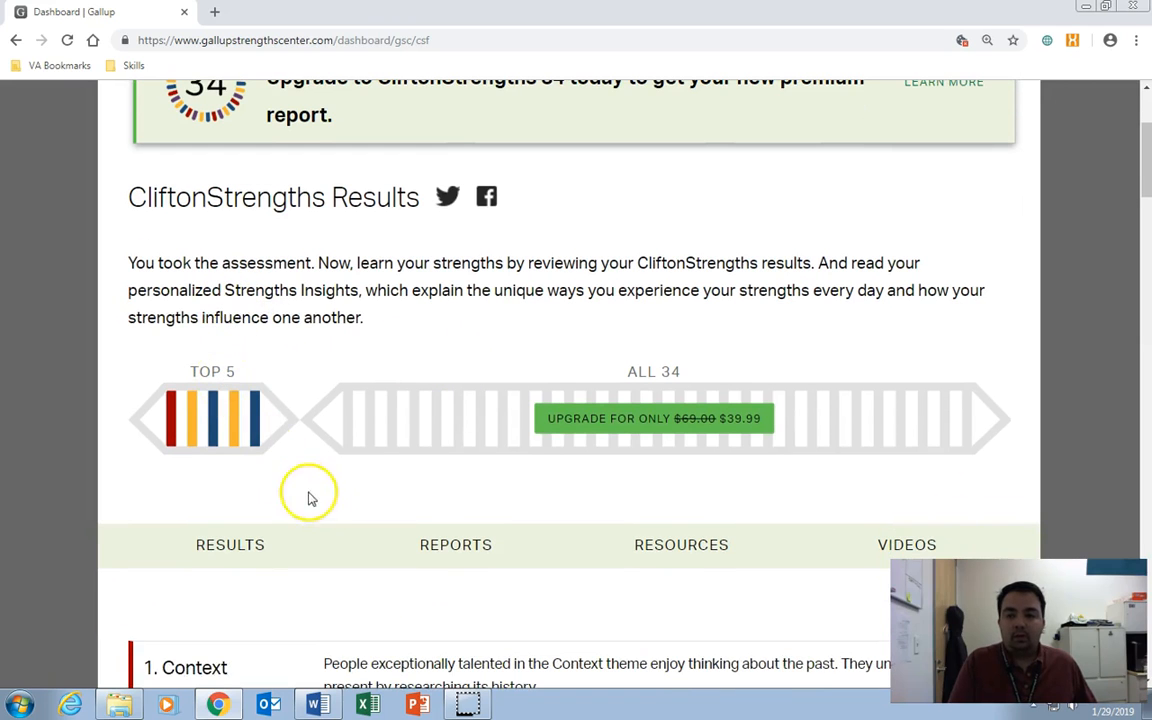
pyautogui.scroll(-3)
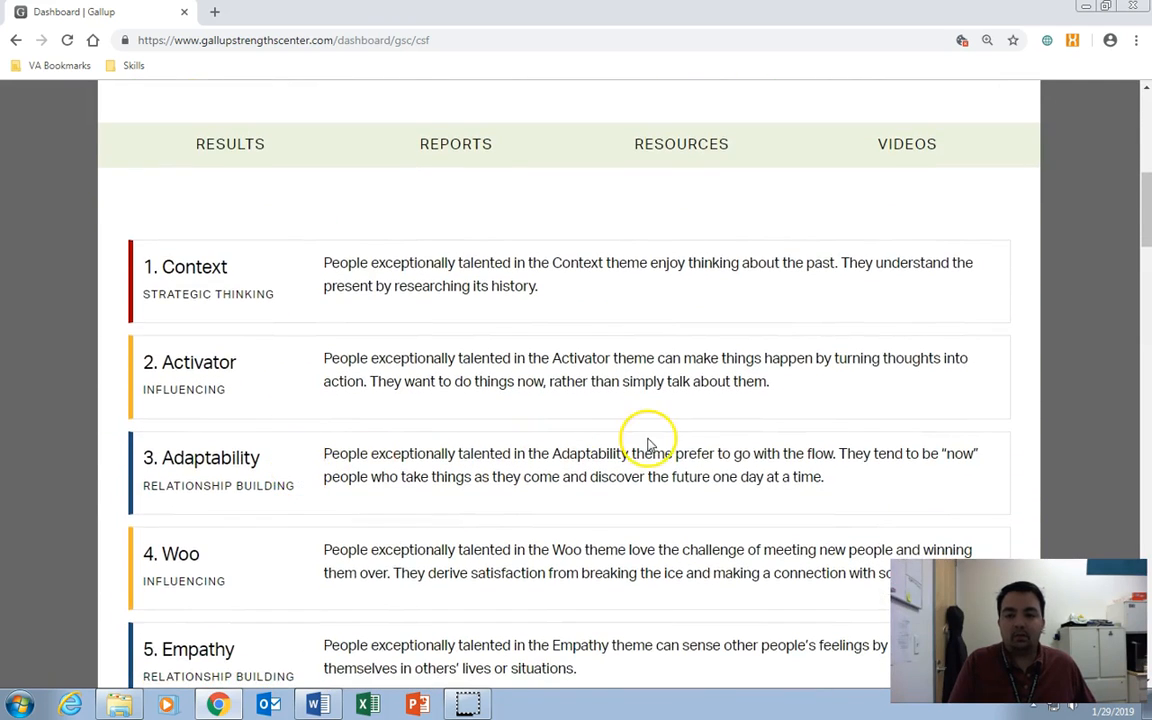
pyautogui.scroll(-3)
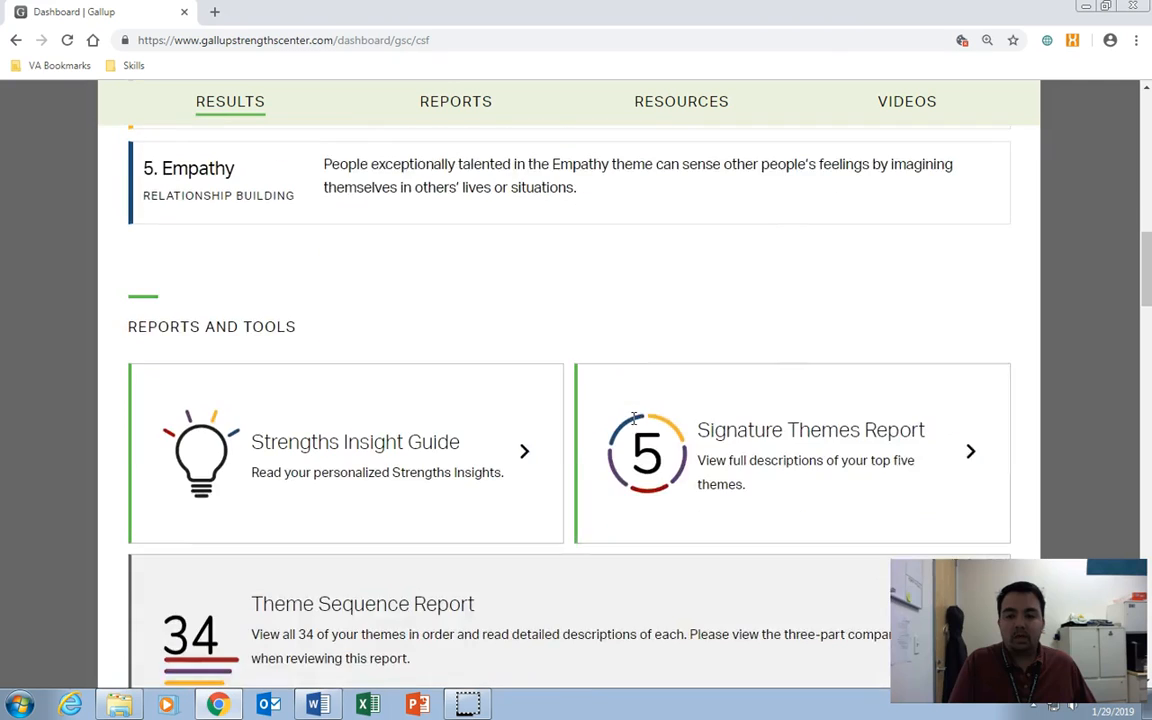
pyautogui.scroll(-3)
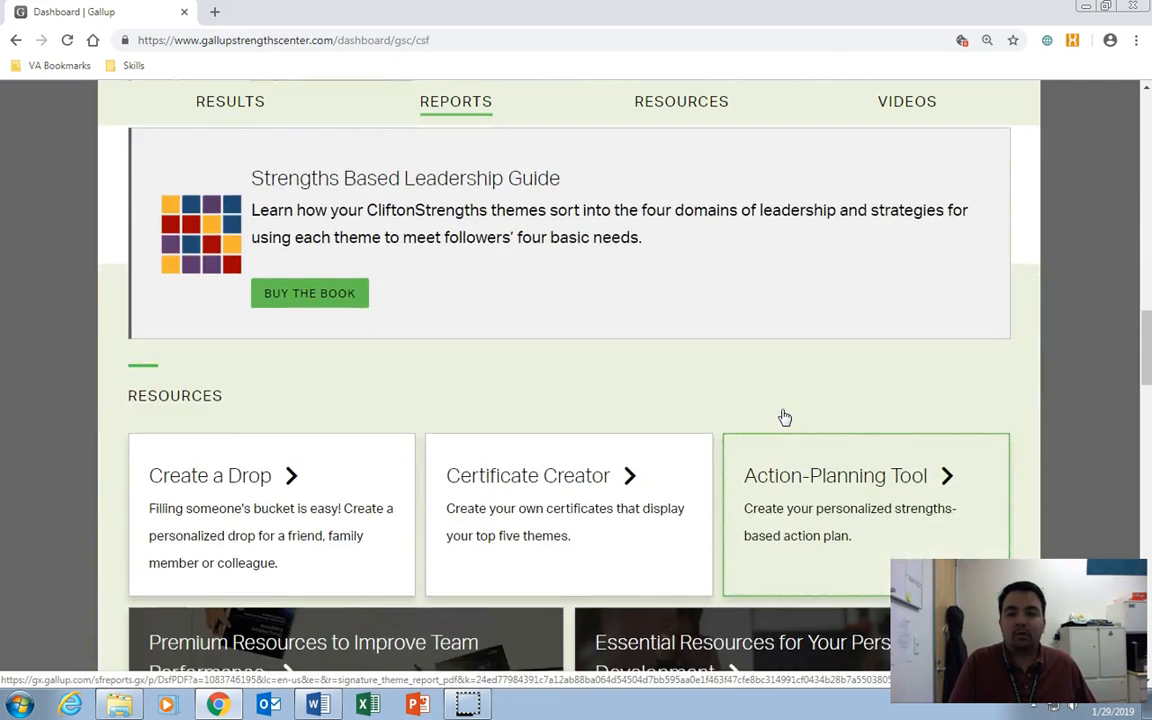
pyautogui.scroll(-3)
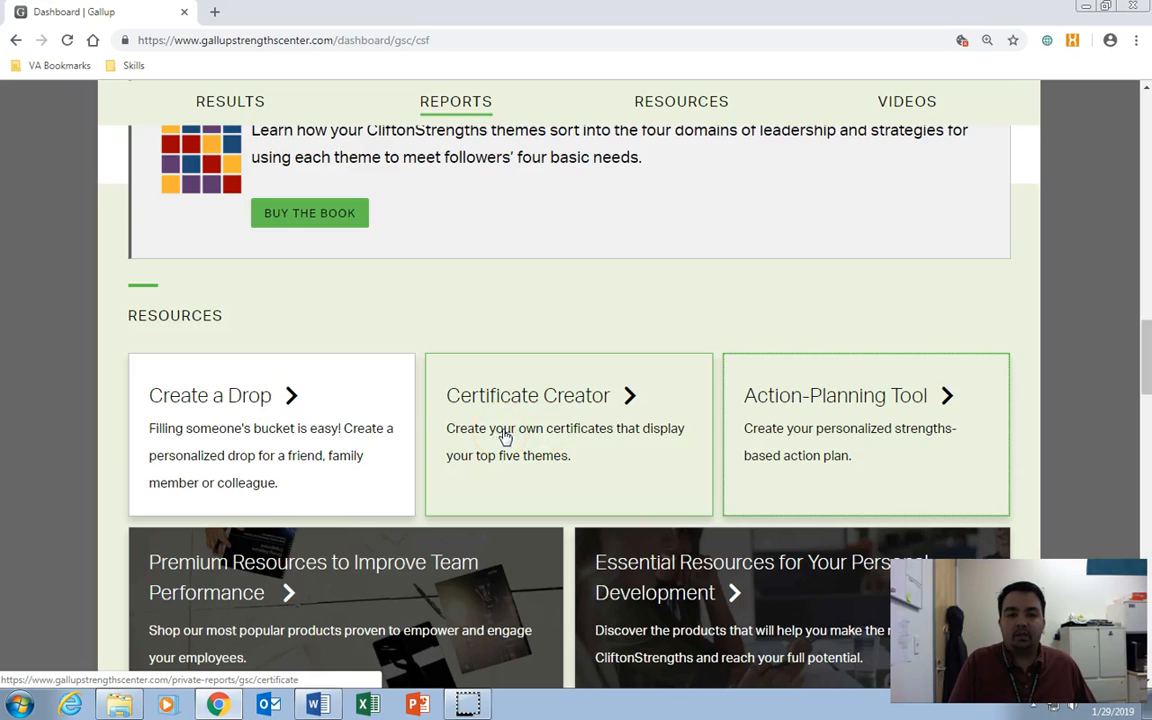
pyautogui.moveTo(867, 440)
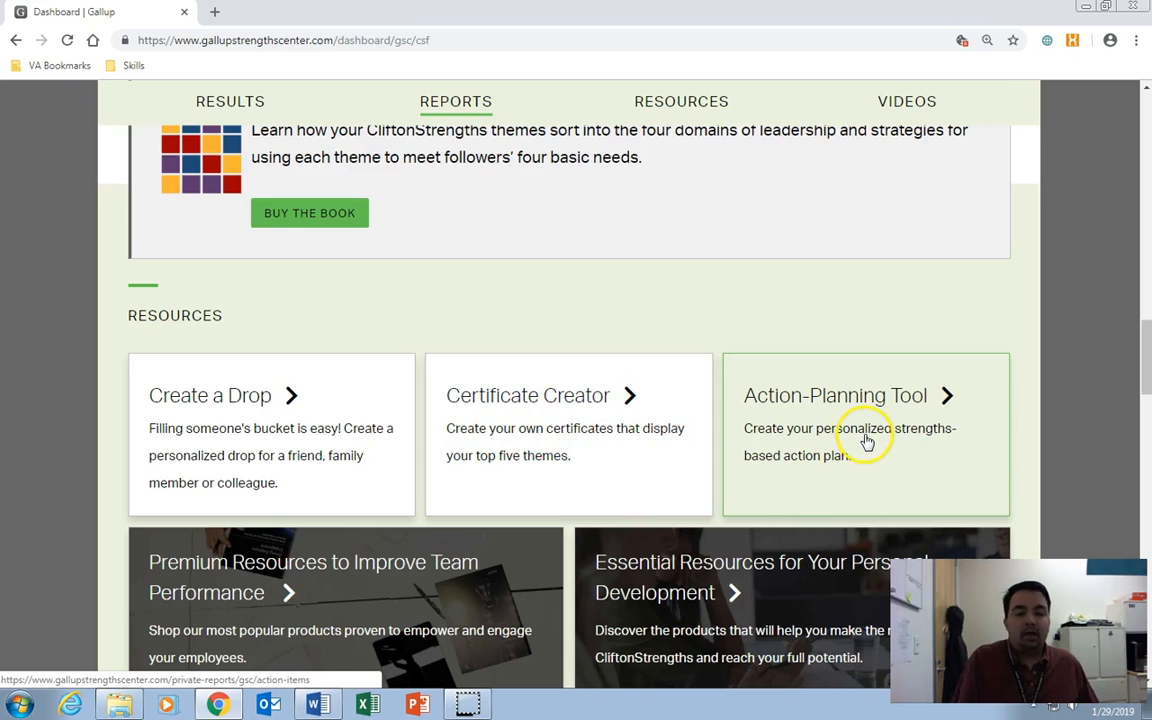
pyautogui.moveTo(511, 455)
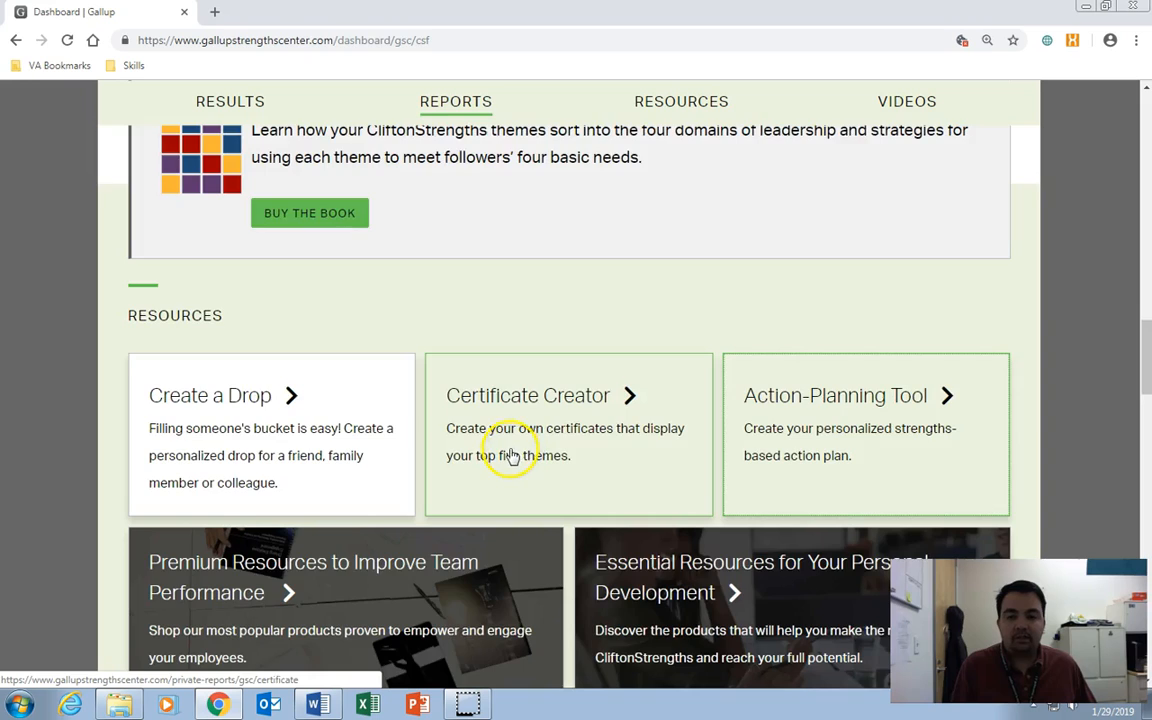